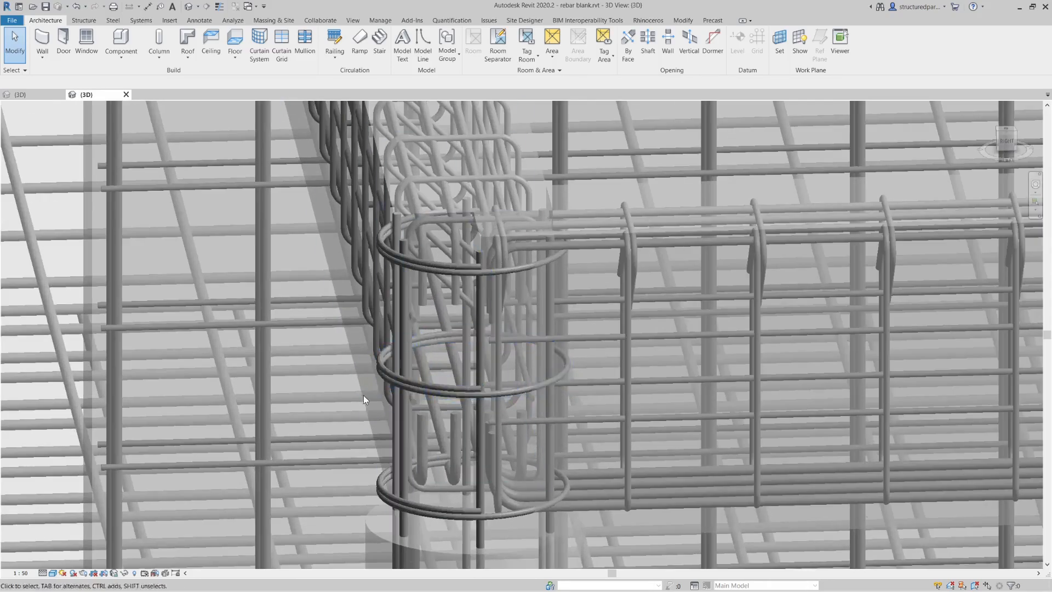
Step: Leave the Revit rebar view and bring up the Rhino frame with its Grasshopper definition
{"action": "left_click", "coordinate": [296, 451]}
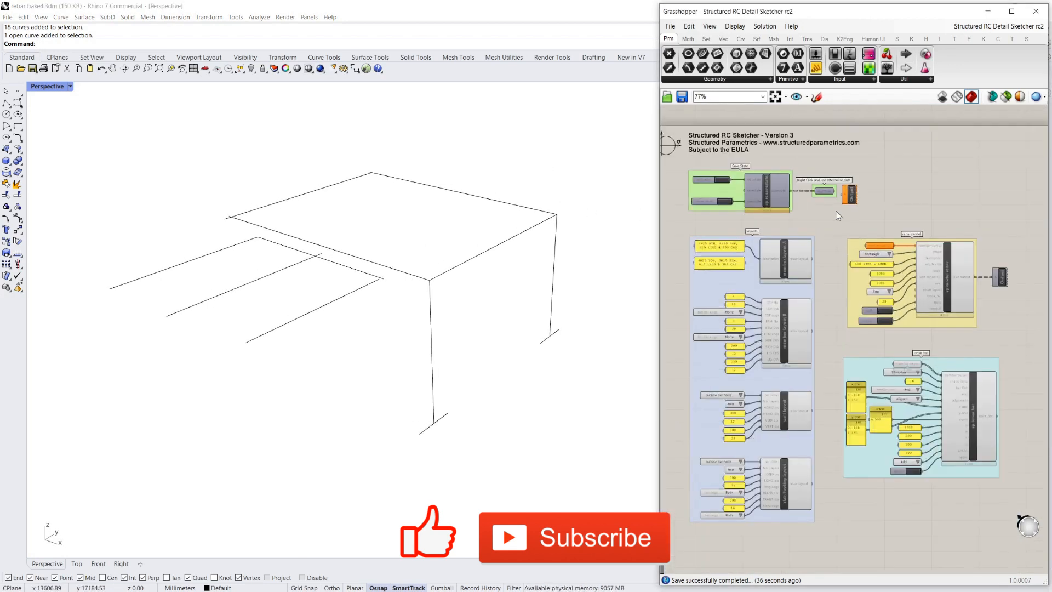
{"action": "scroll", "scroll_direction": "down", "scroll_amount": 3}
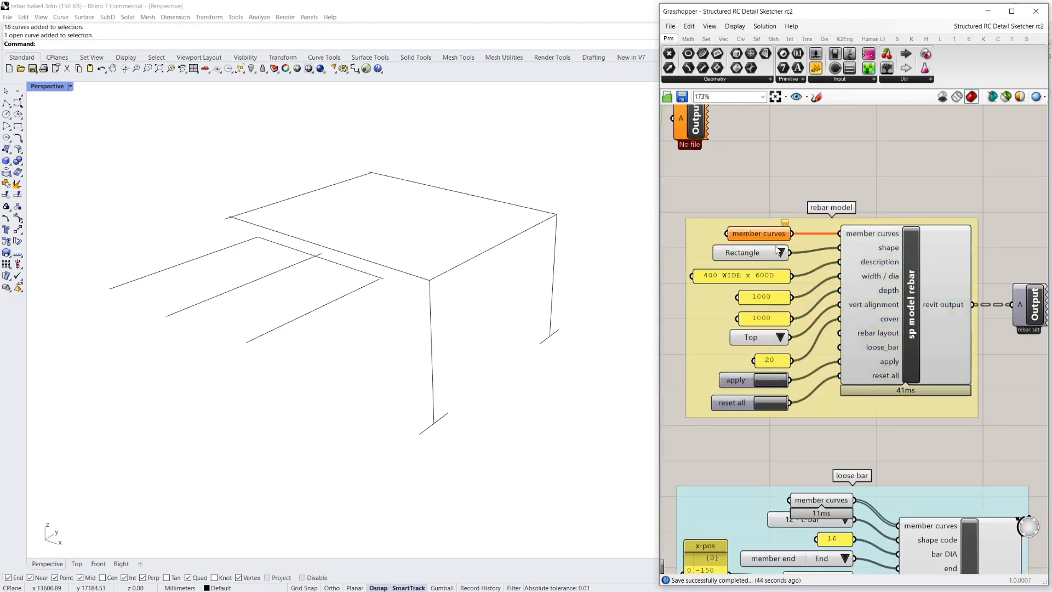
{"action": "mouse_move", "coordinate": [810, 165]}
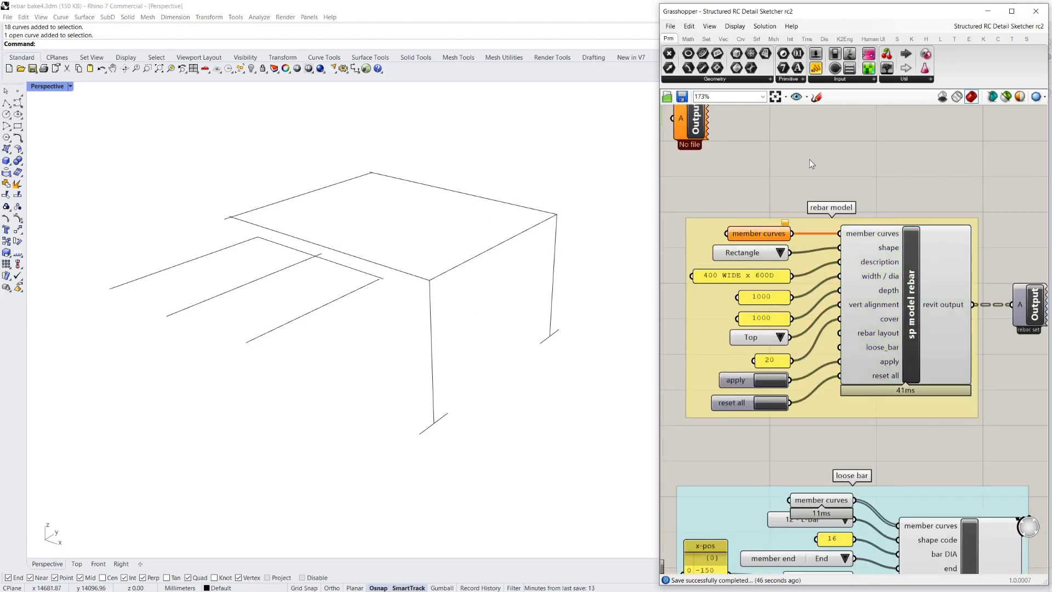
{"action": "scroll", "scroll_direction": "down", "scroll_amount": 3}
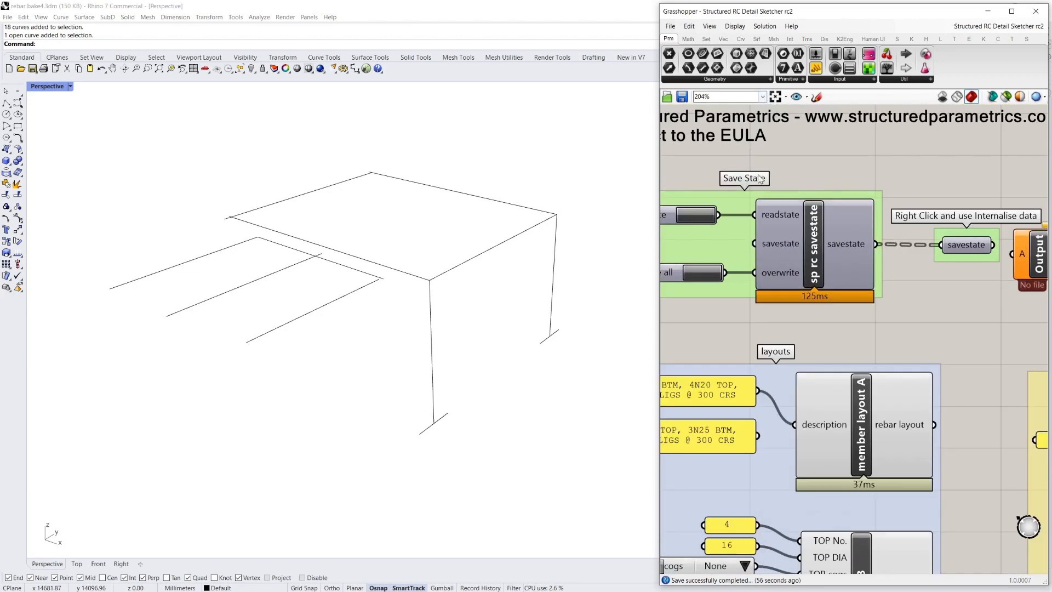
{"action": "scroll", "scroll_direction": "down", "scroll_amount": 3}
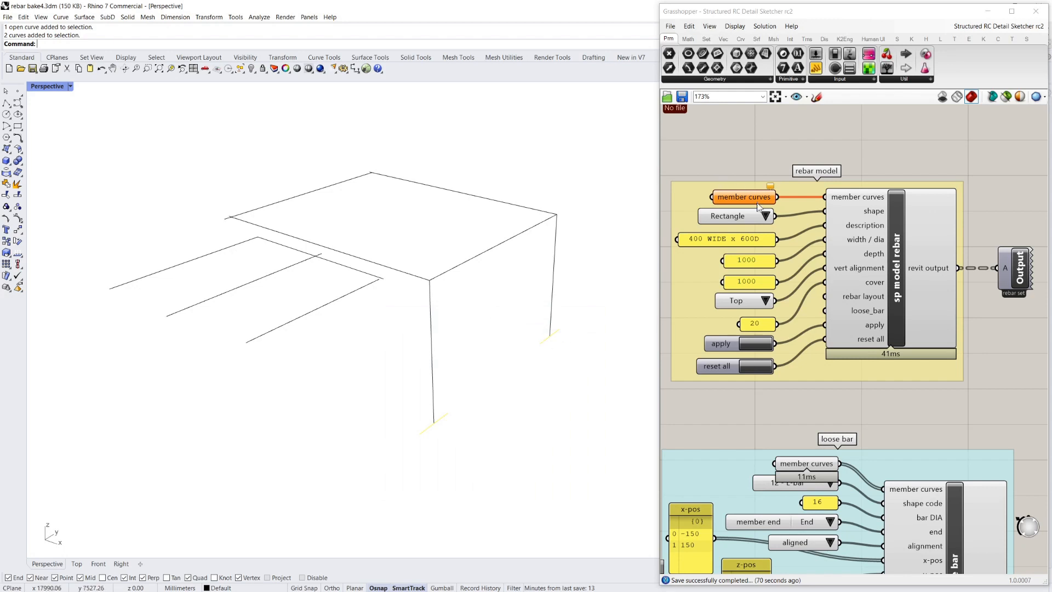
Step: Assign the two column base curves as member curves so both footings get rebar cages
{"action": "right_click", "coordinate": [744, 197]}
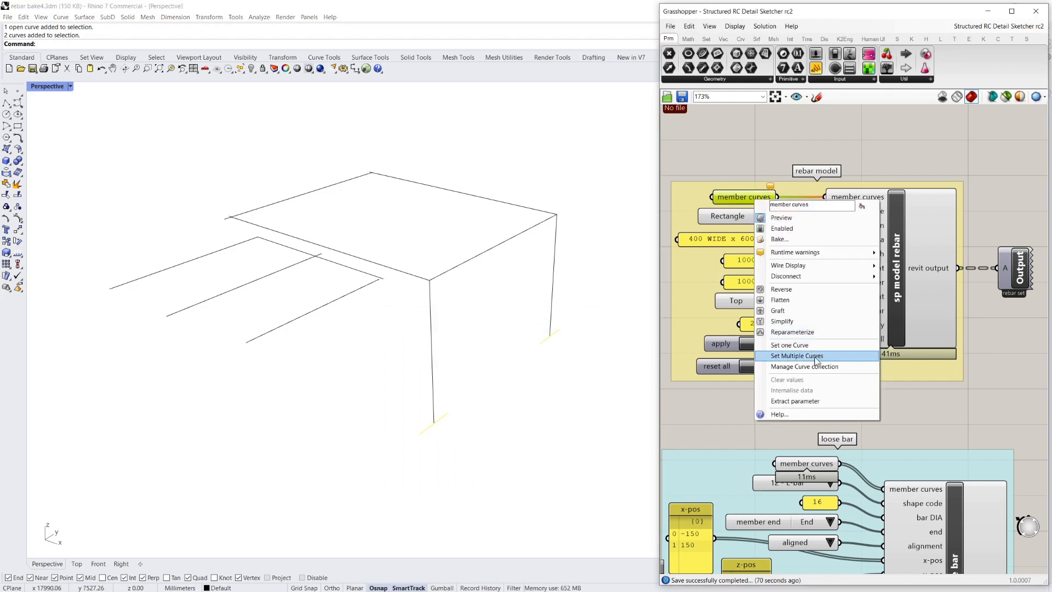
{"action": "left_click", "coordinate": [796, 355]}
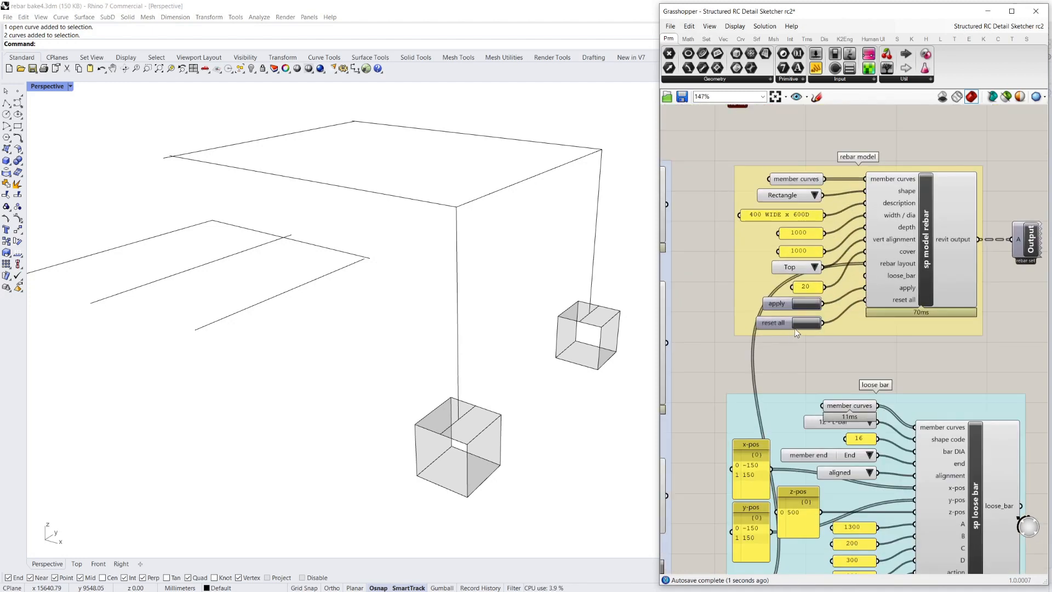
{"action": "left_click", "coordinate": [802, 303]}
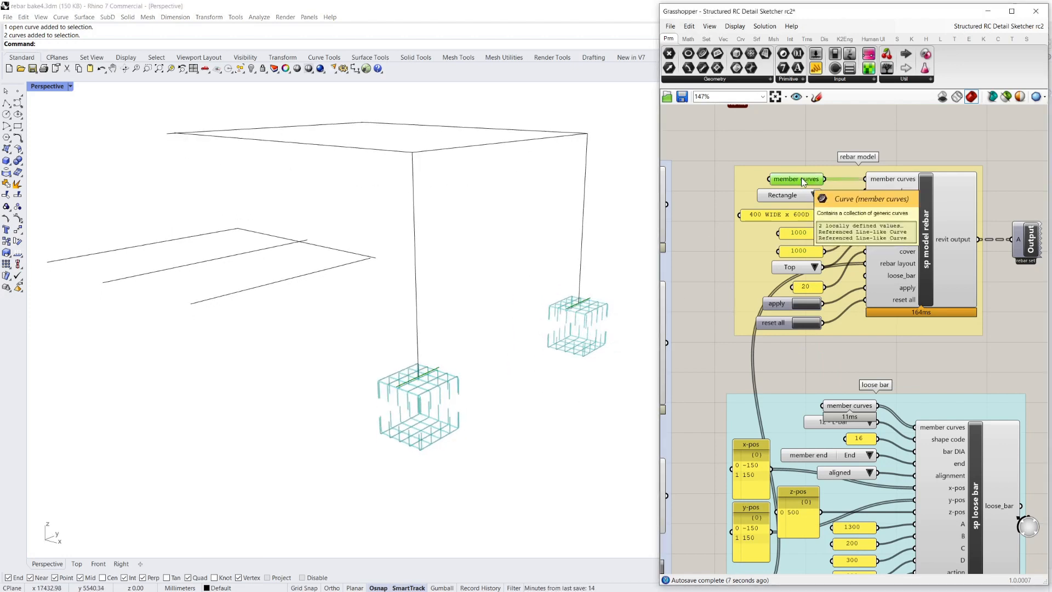
{"action": "mouse_move", "coordinate": [851, 138]}
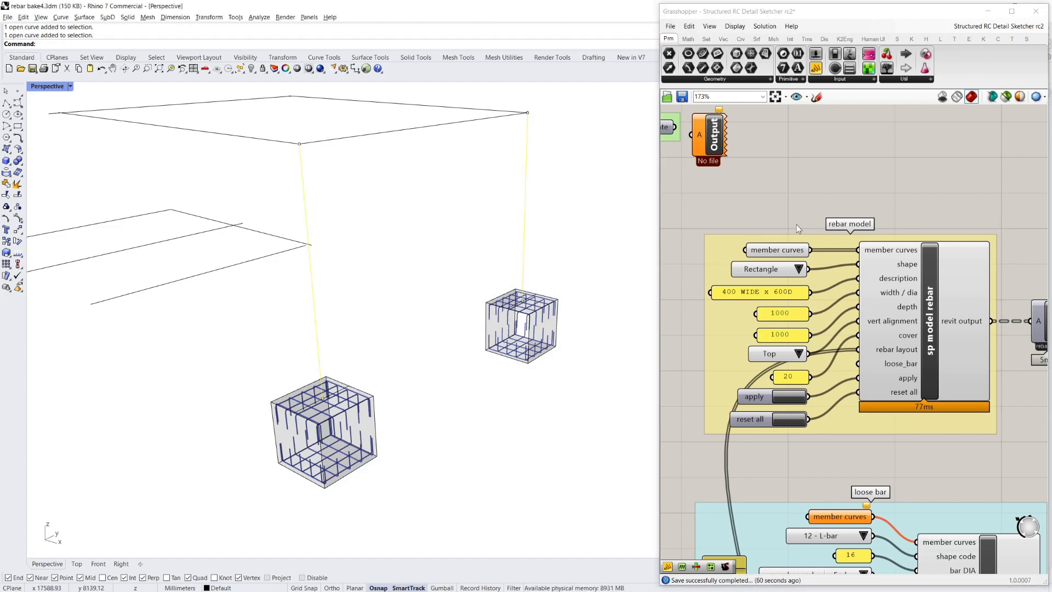
Step: Make the member section a circle of 400 diameter
{"action": "left_click", "coordinate": [800, 270]}
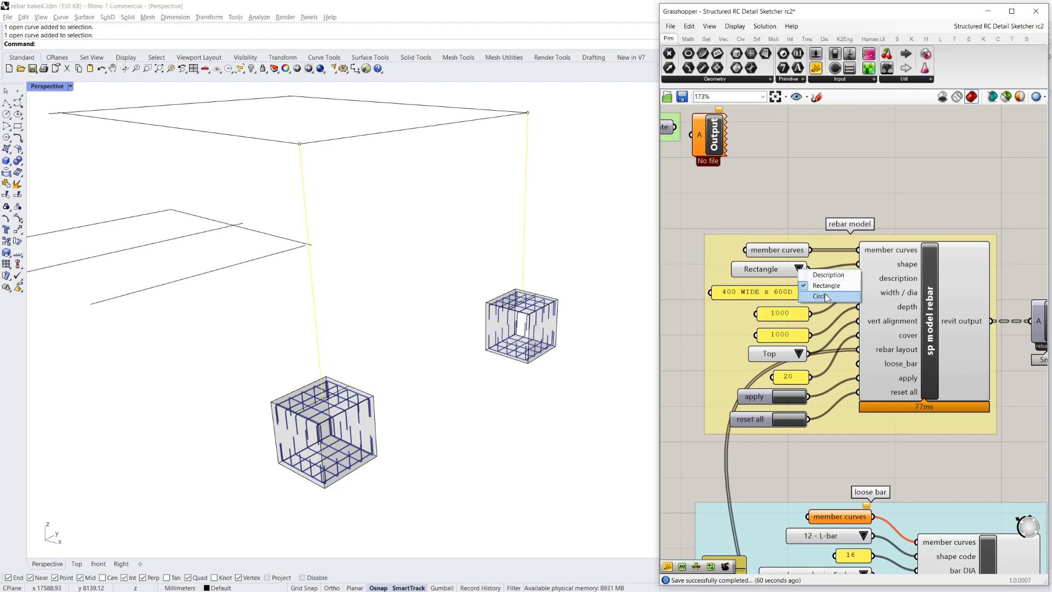
{"action": "left_click", "coordinate": [818, 296]}
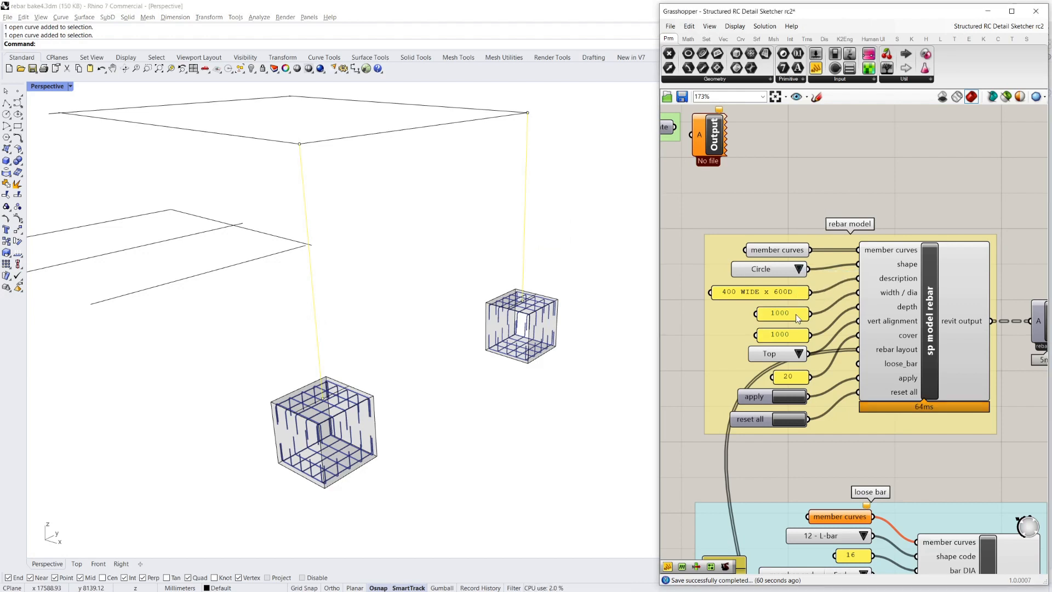
{"action": "double_click", "coordinate": [779, 314]}
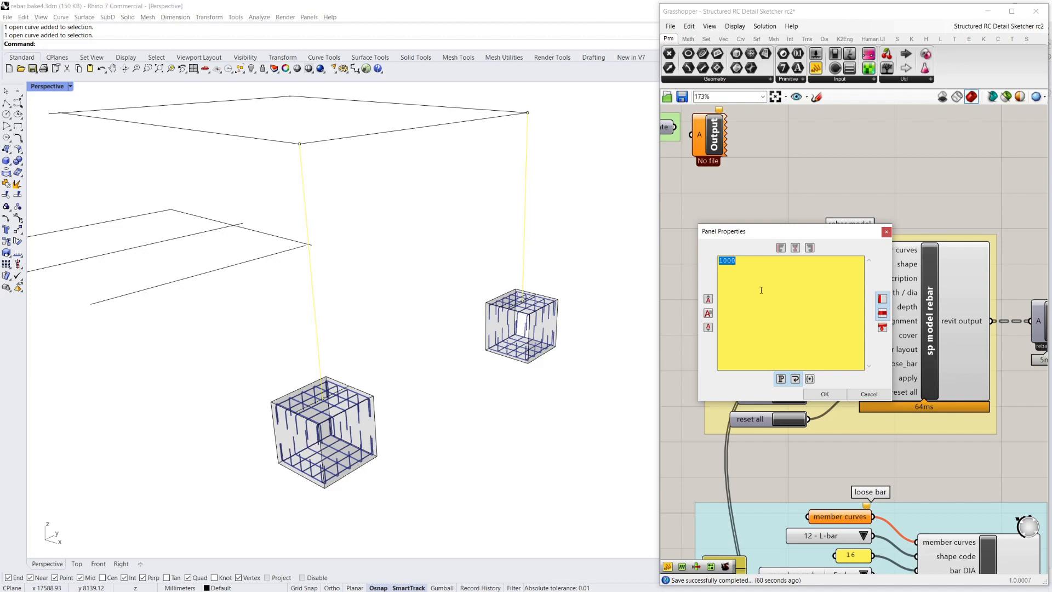
{"action": "left_click", "coordinate": [824, 393]}
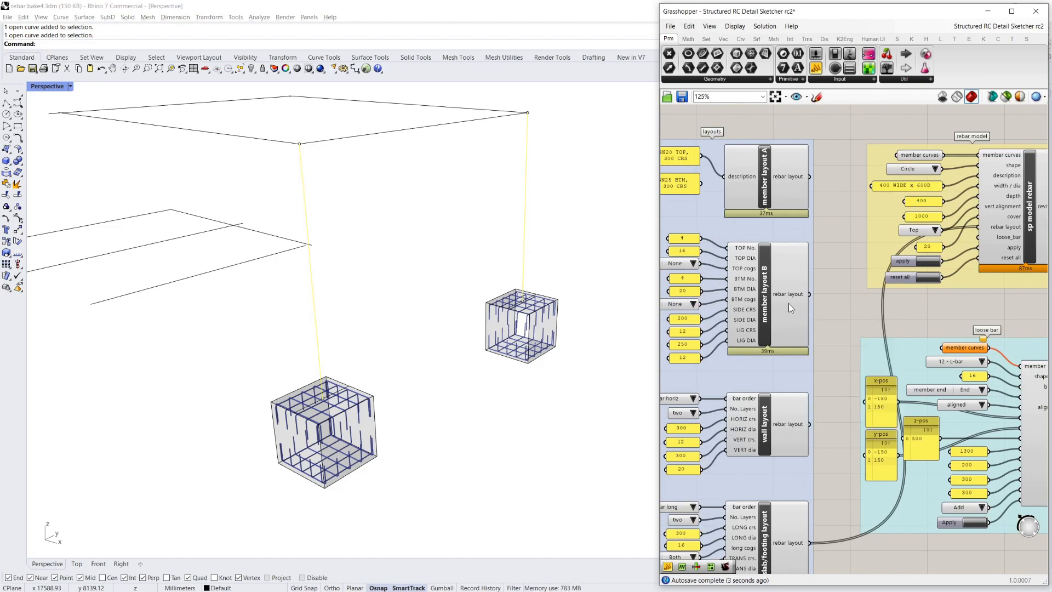
{"action": "mouse_move", "coordinate": [811, 298]}
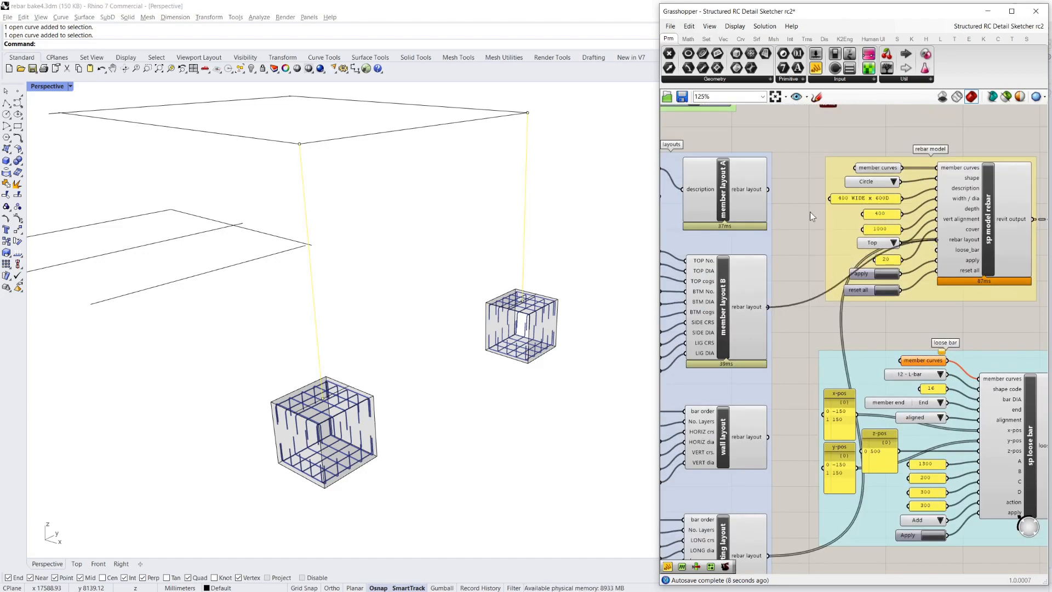
{"action": "scroll", "scroll_direction": "down", "scroll_amount": 3}
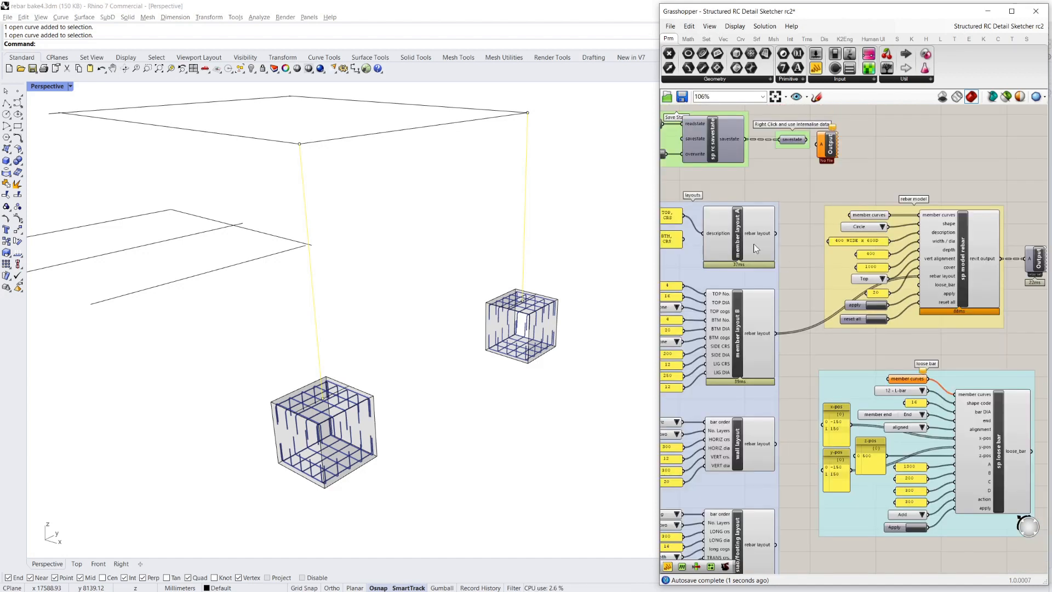
{"action": "mouse_move", "coordinate": [737, 224]}
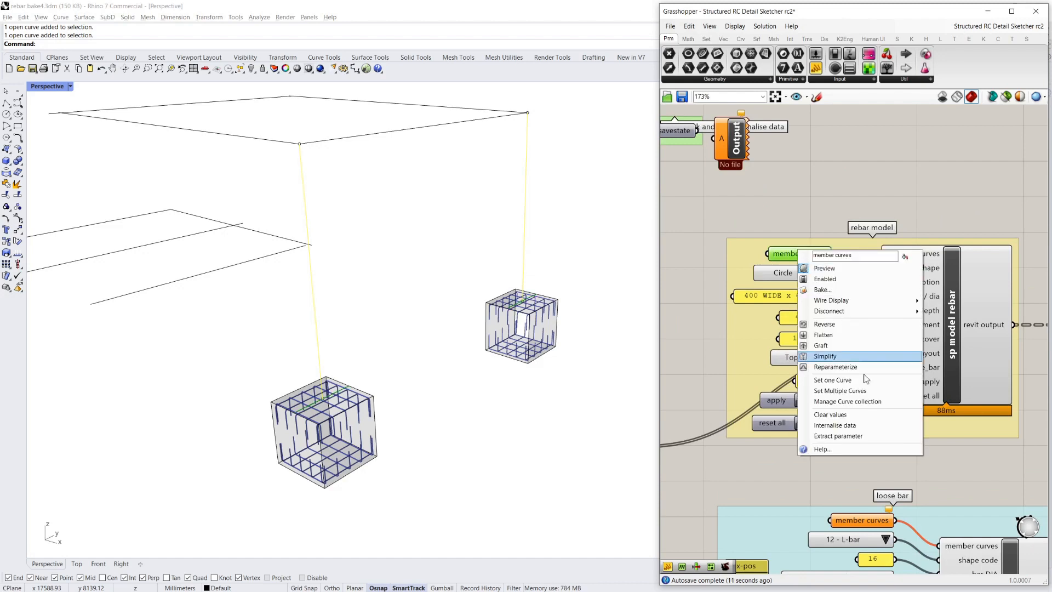
Step: Assign the column lines as member curves with 6 top bars and central vertical alignment
{"action": "left_click", "coordinate": [824, 356]}
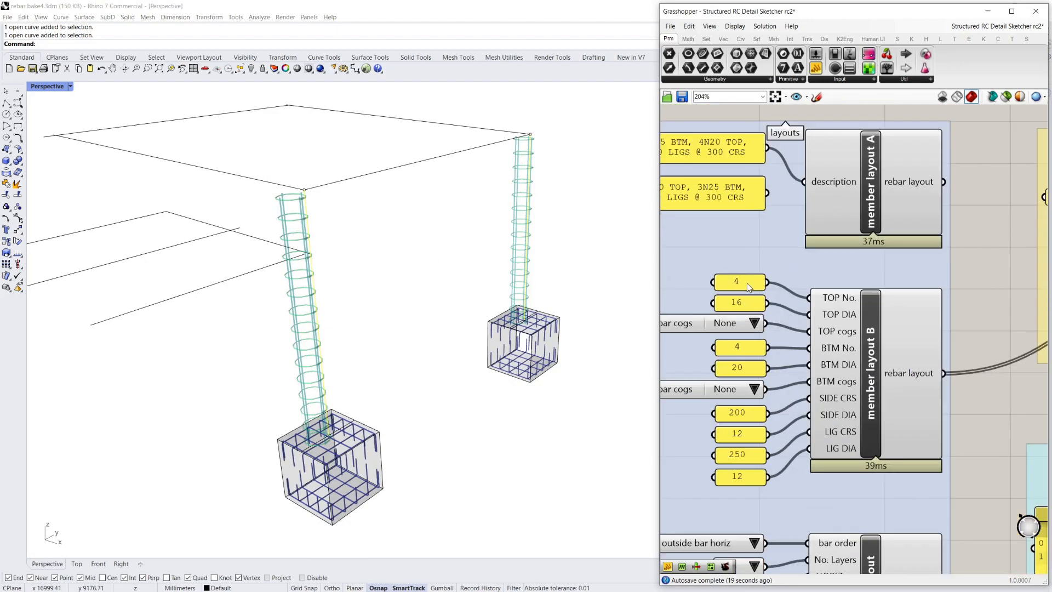
{"action": "double_click", "coordinate": [737, 280]}
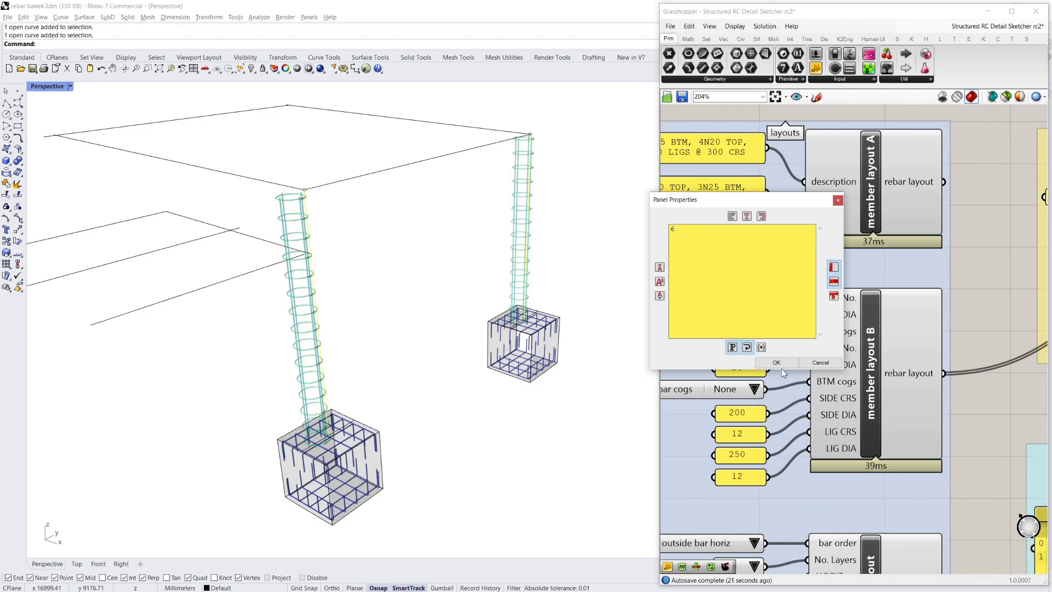
{"action": "left_click", "coordinate": [776, 362]}
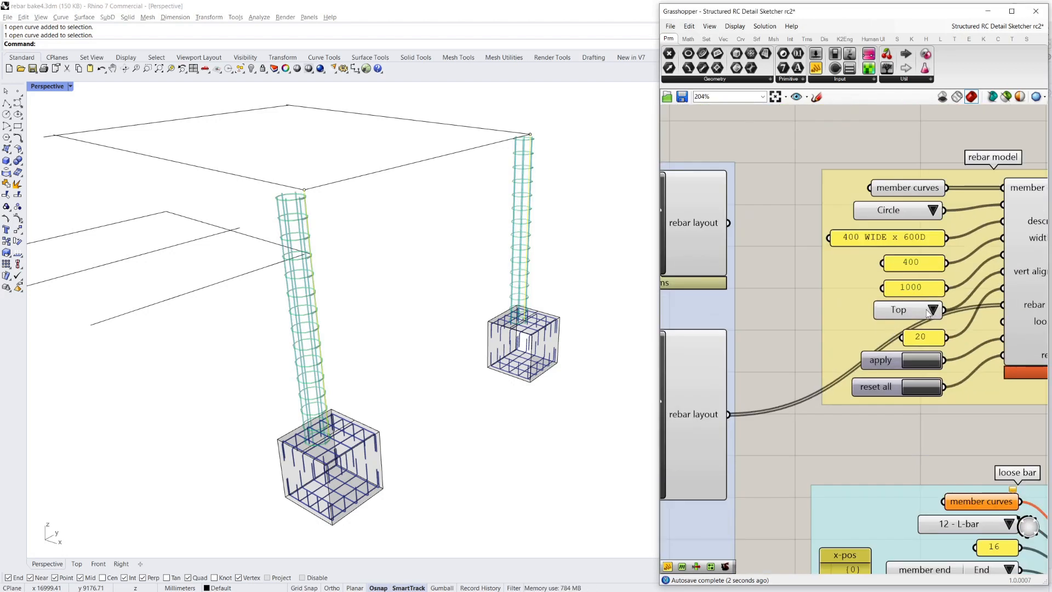
{"action": "left_click", "coordinate": [929, 309]}
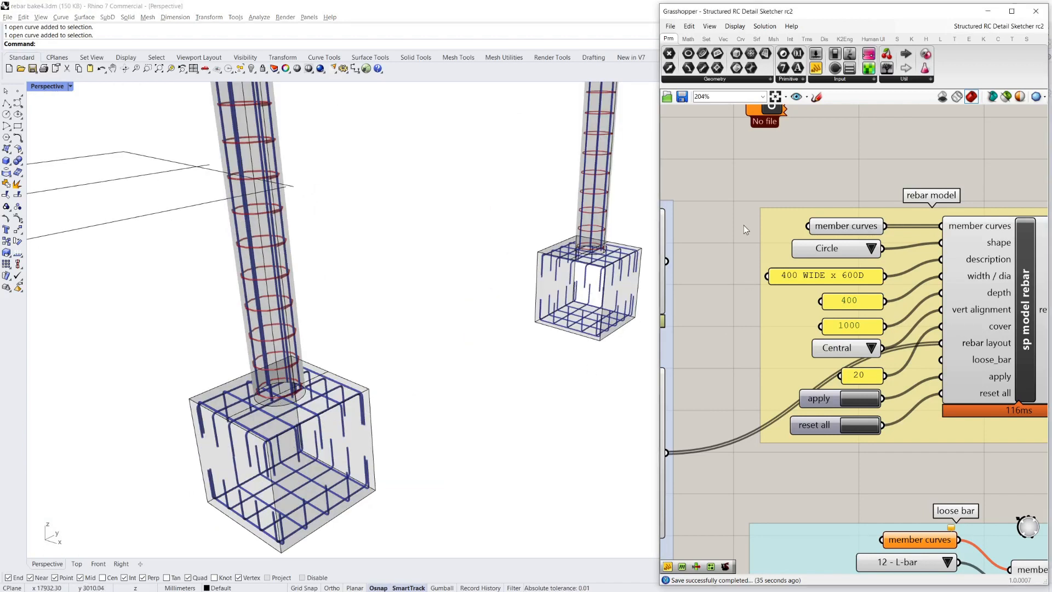
{"action": "mouse_move", "coordinate": [296, 377]}
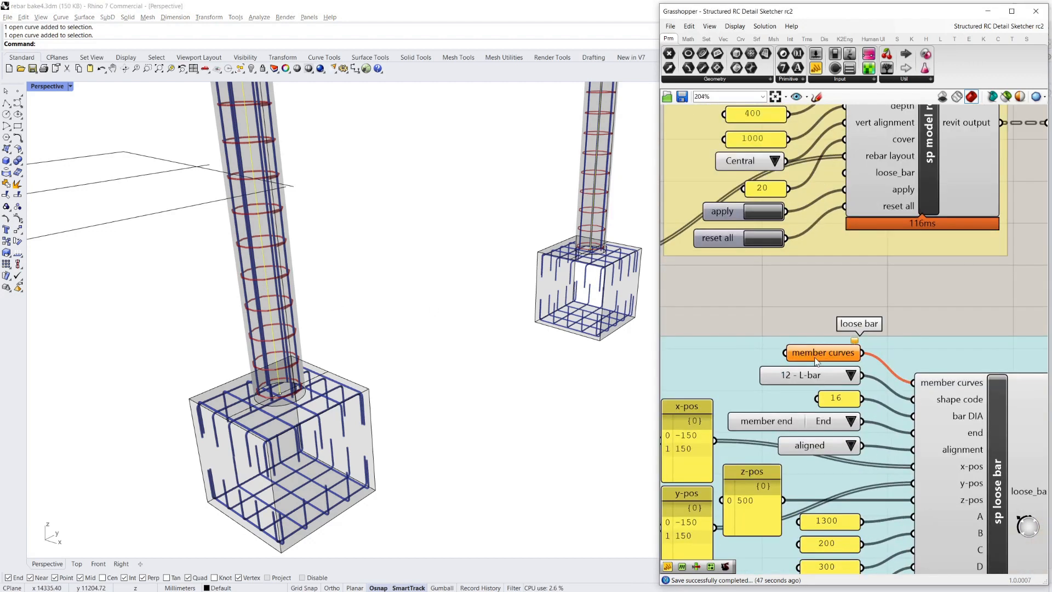
Step: Point the loose bars at the footing curves and offset them at -120 in x
{"action": "right_click", "coordinate": [823, 353]}
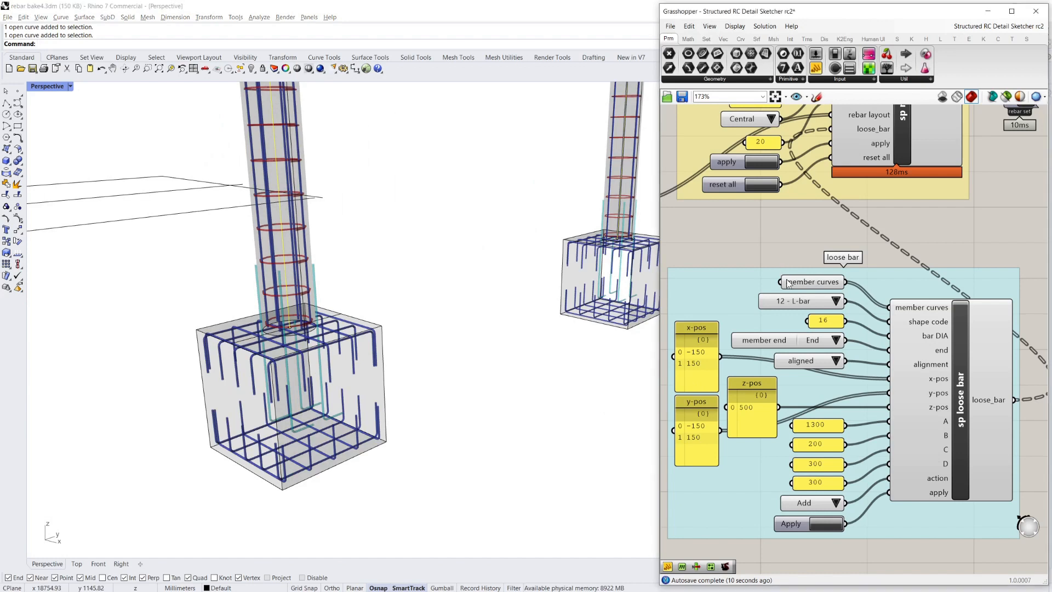
{"action": "double_click", "coordinate": [692, 352]}
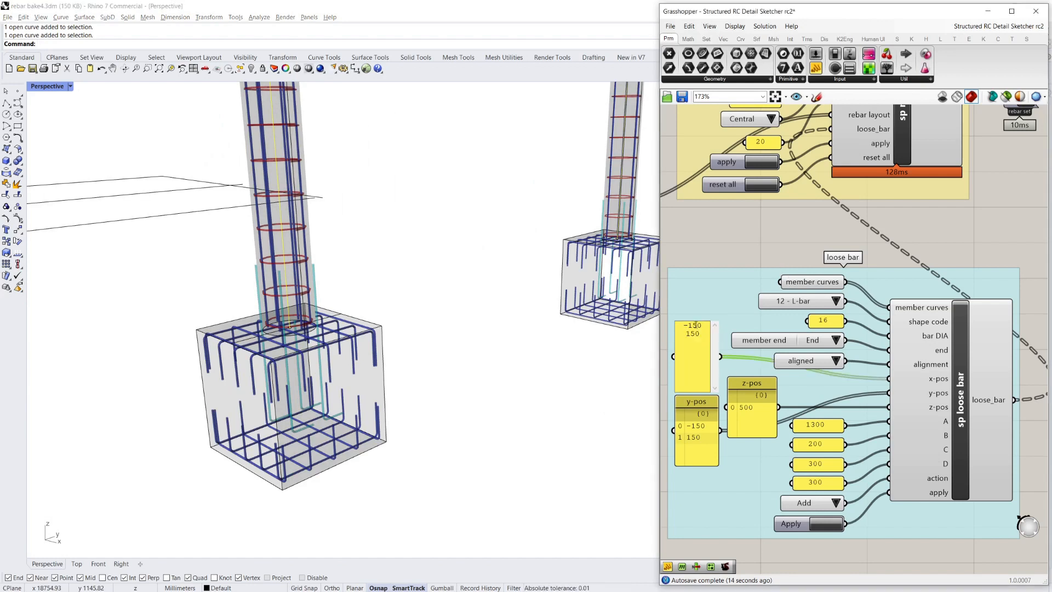
{"action": "left_click", "coordinate": [691, 324]}
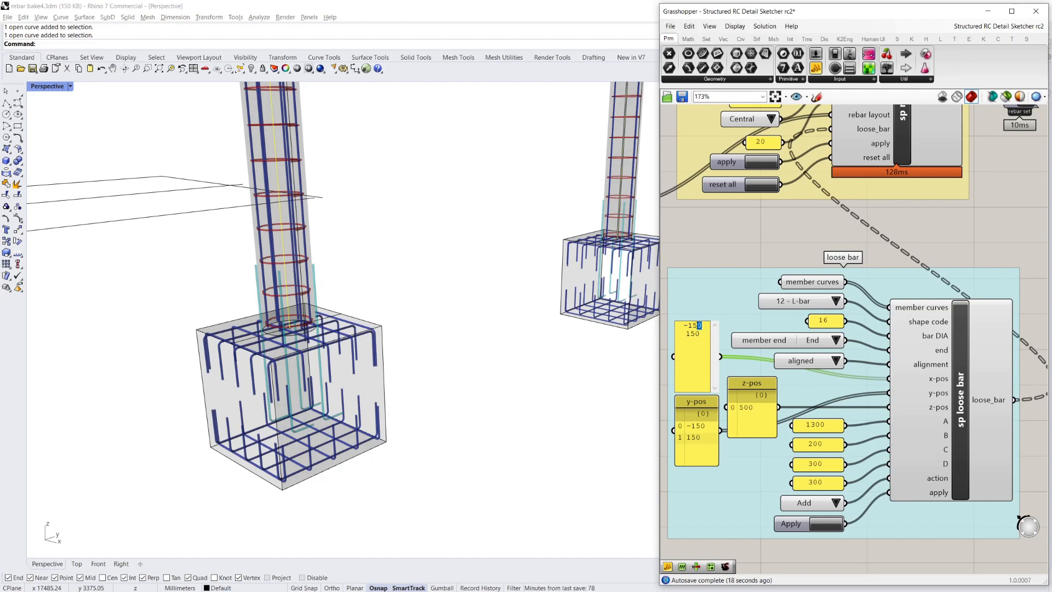
{"action": "type", "text": "-120"}
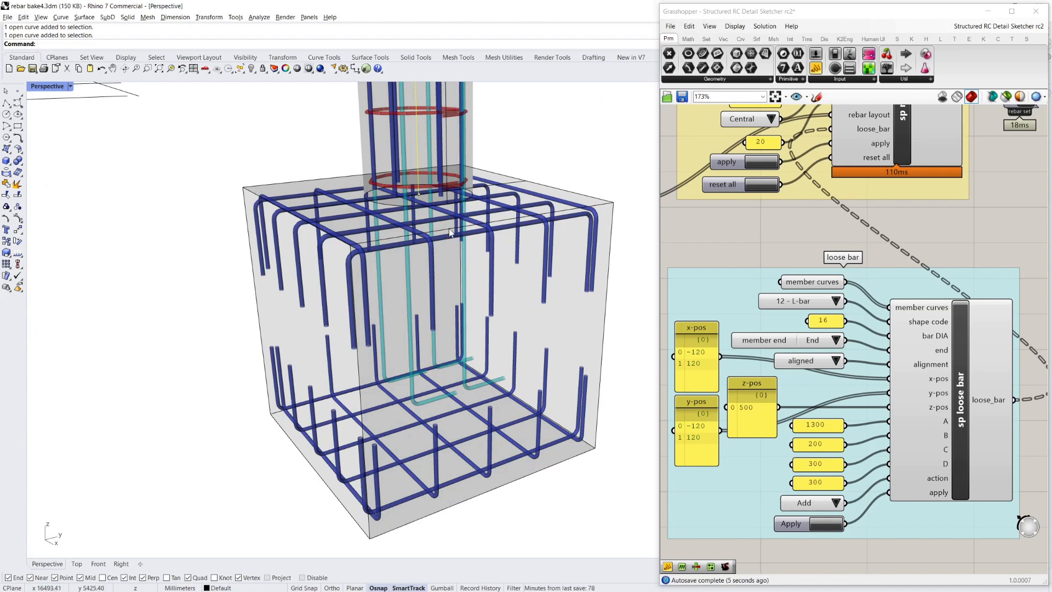
{"action": "left_click_drag", "start_coordinate": [449, 233], "coordinate": [541, 295]}
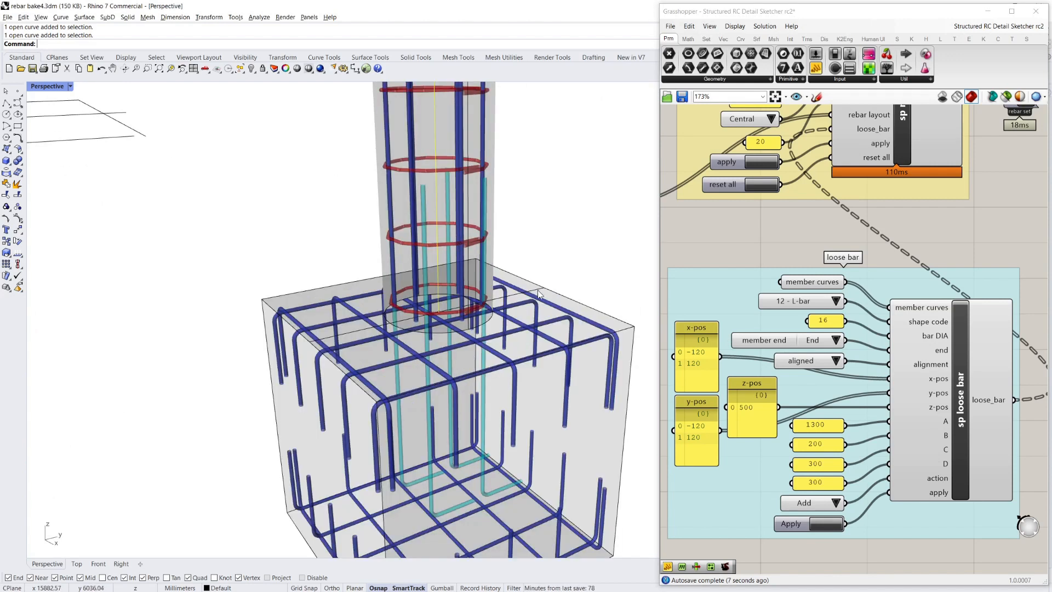
{"action": "mouse_move", "coordinate": [826, 427]}
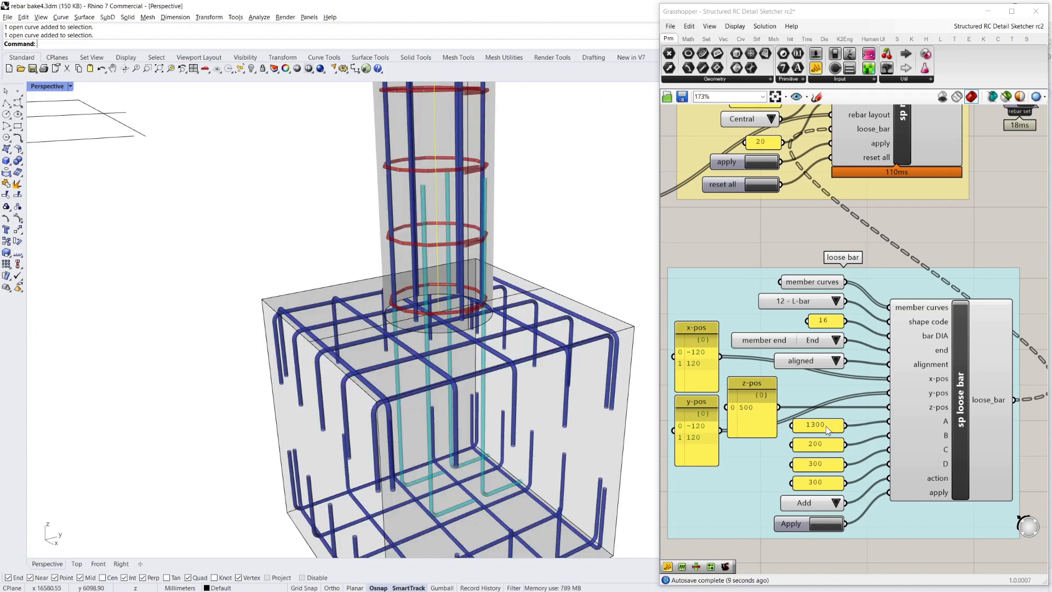
Step: Give the loose L-bars a 1500 leg length and a new z-position value
{"action": "double_click", "coordinate": [816, 426]}
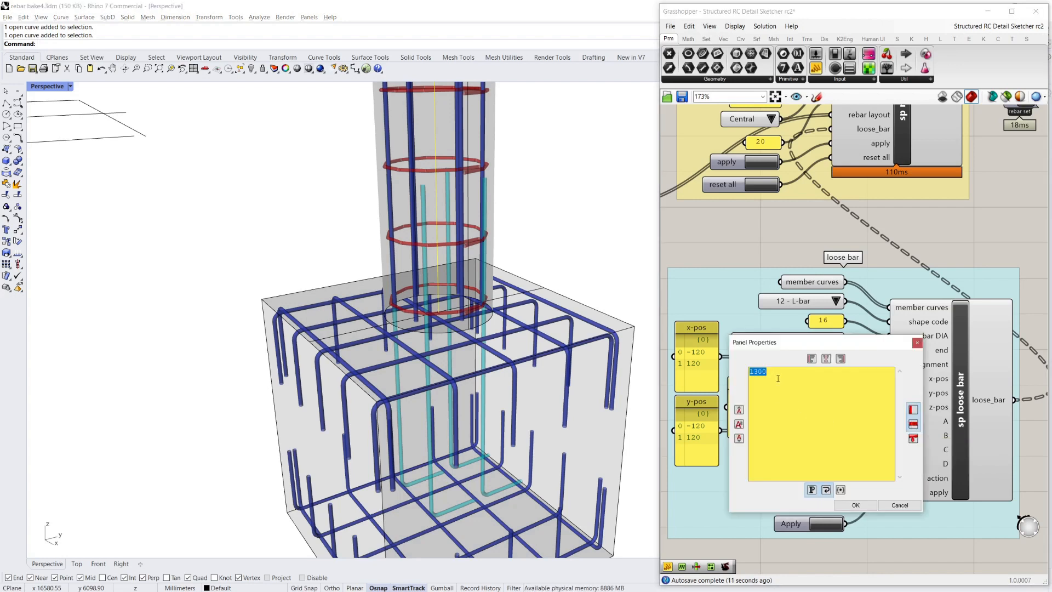
{"action": "type", "text": "1500"}
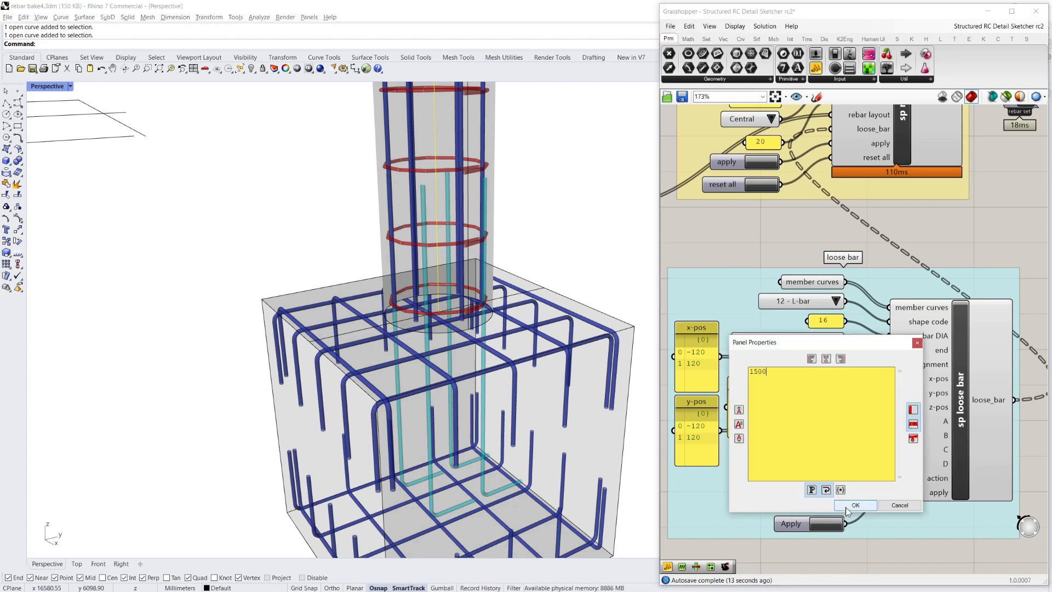
{"action": "left_click", "coordinate": [854, 505]}
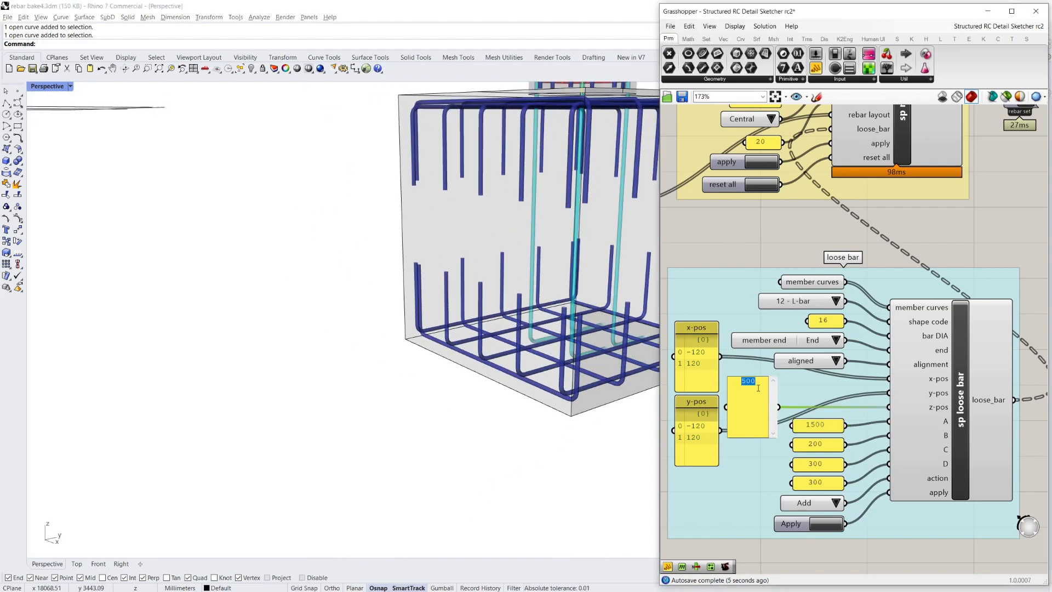
{"action": "type", "text": "300"}
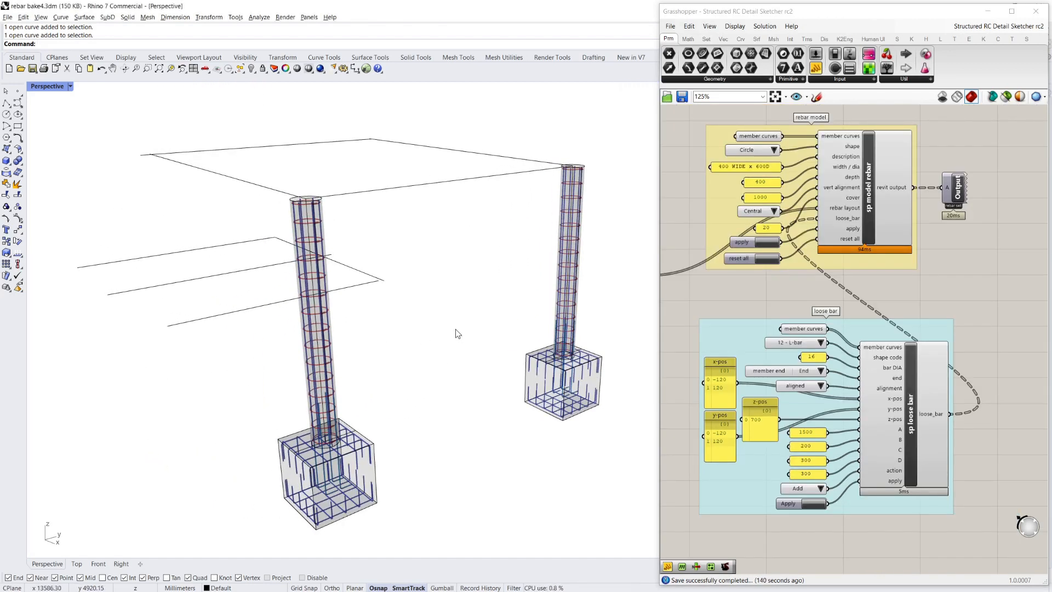
{"action": "mouse_move", "coordinate": [430, 362]}
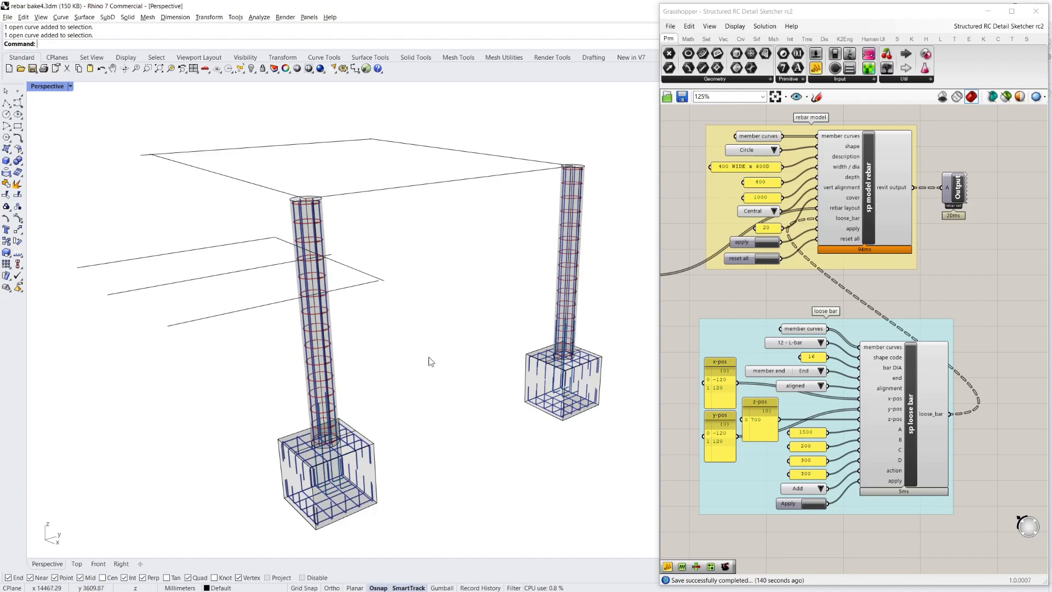
Step: Orbit the view around the tied columns and footings with their starter bars
{"action": "left_click_drag", "start_coordinate": [430, 363], "coordinate": [426, 347]}
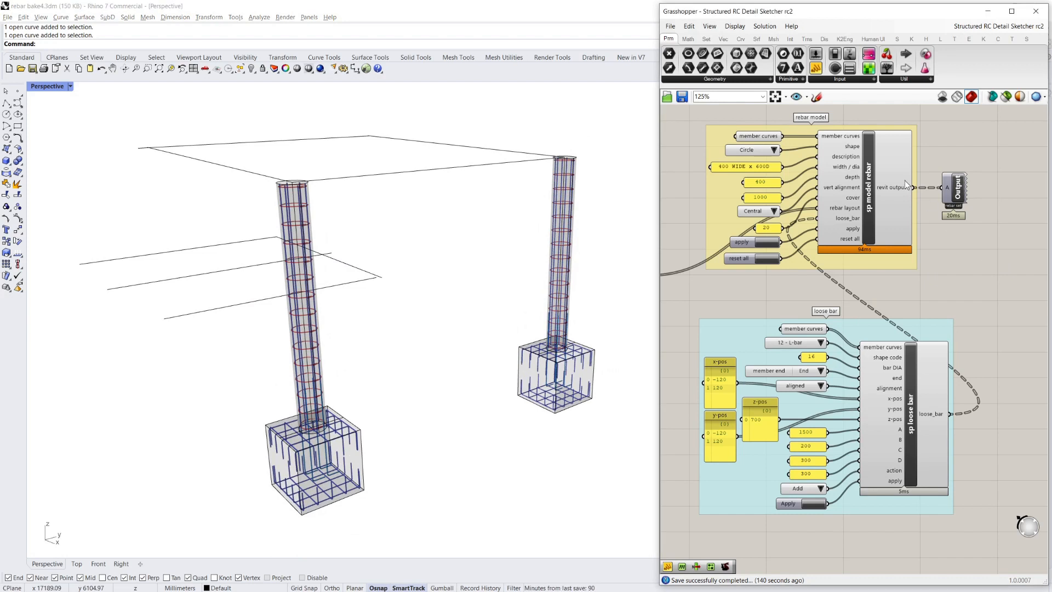
{"action": "mouse_move", "coordinate": [898, 191]}
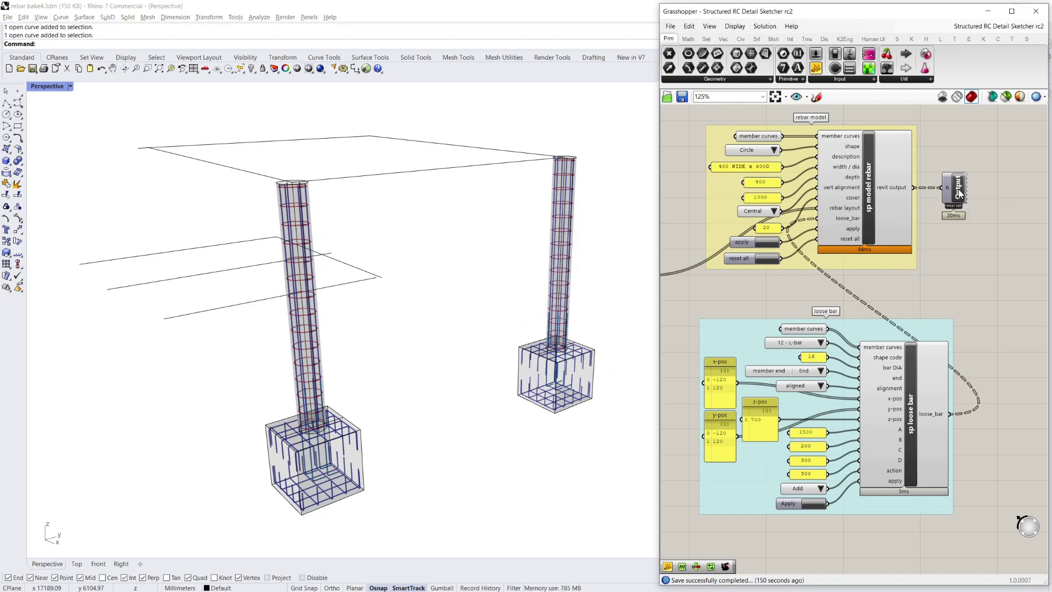
{"action": "mouse_move", "coordinate": [958, 196]}
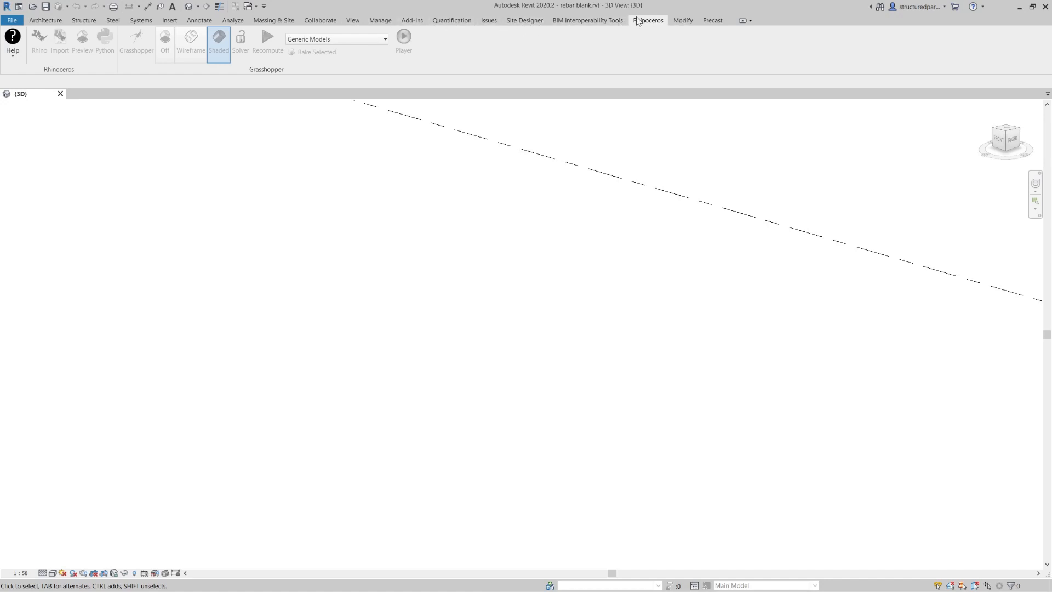
Step: Launch Rhino inside Revit and bring up the rebar-creation Grasshopper definition
{"action": "left_click", "coordinate": [412, 20]}
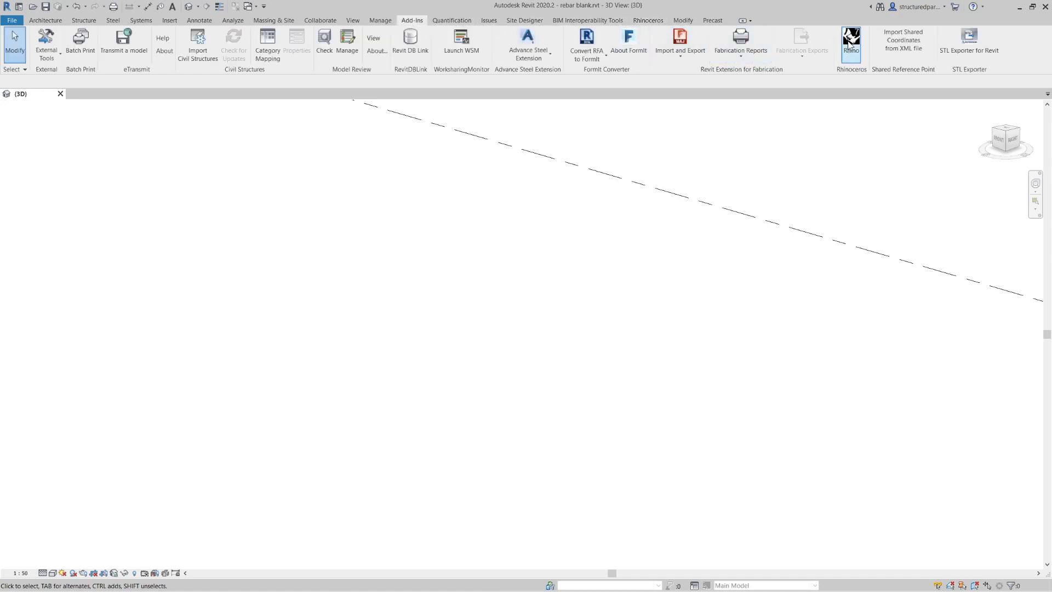
{"action": "left_click", "coordinate": [850, 39]}
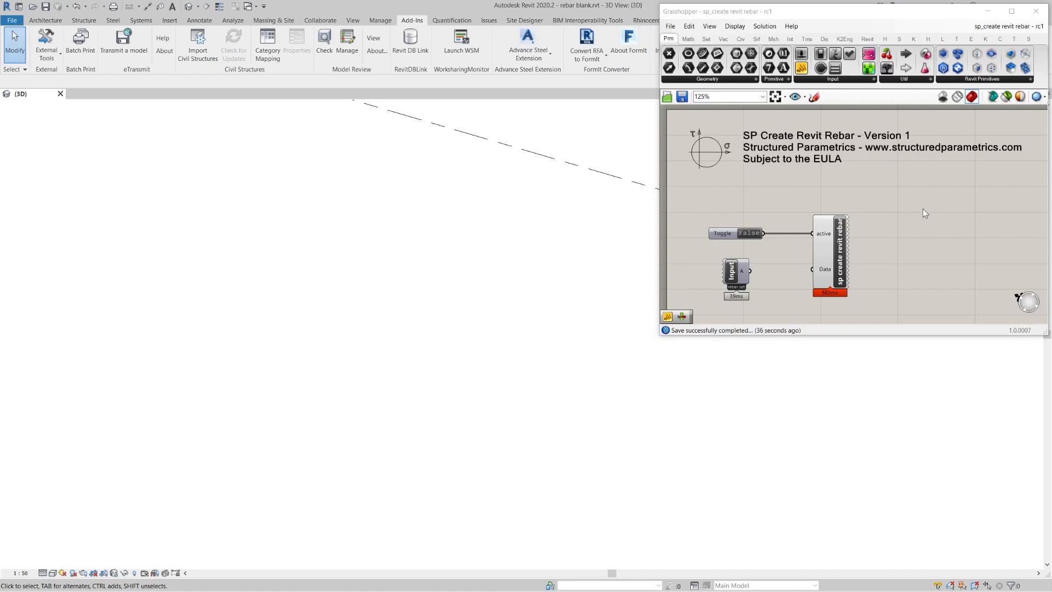
{"action": "left_click", "coordinate": [647, 20]}
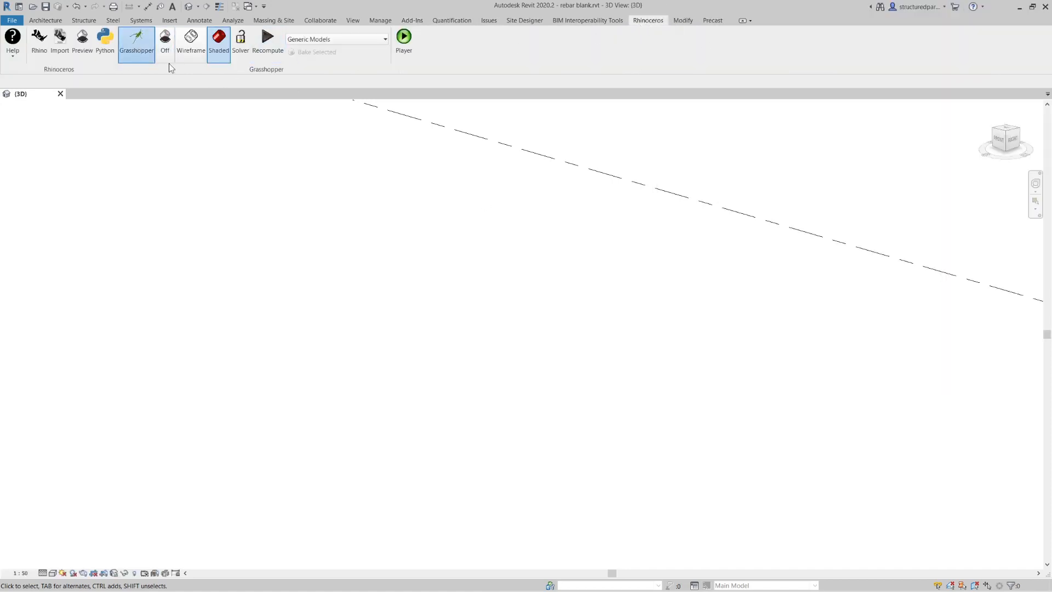
{"action": "left_click", "coordinate": [136, 35]}
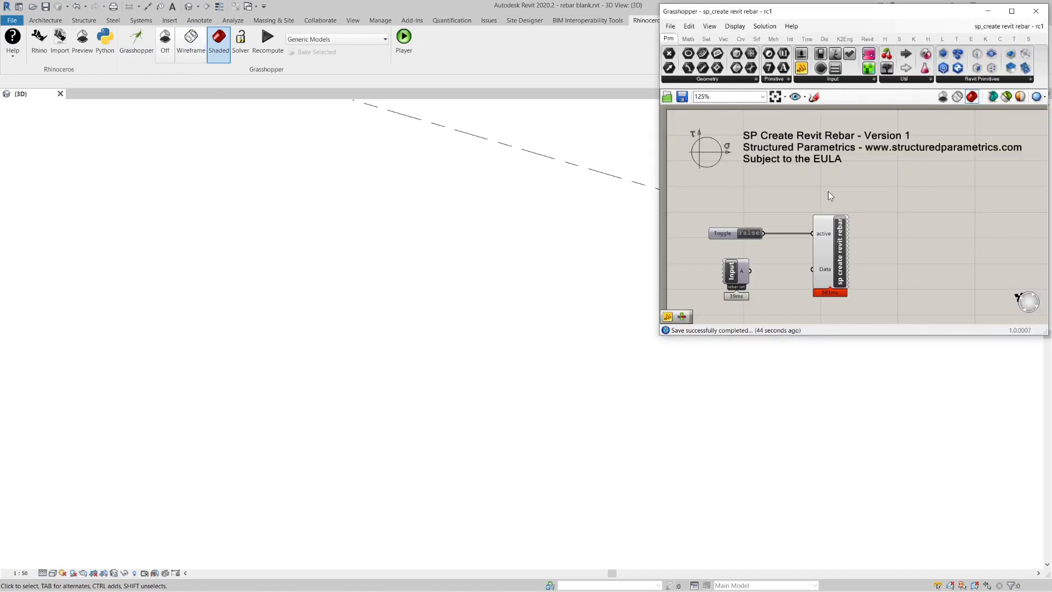
{"action": "mouse_move", "coordinate": [768, 252]}
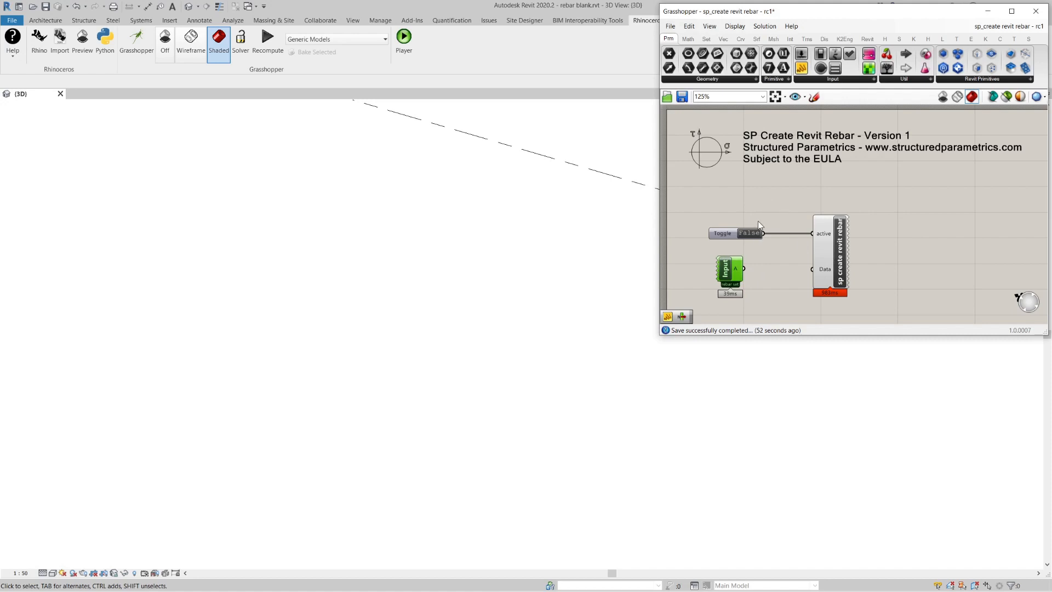
{"action": "mouse_move", "coordinate": [414, 235]}
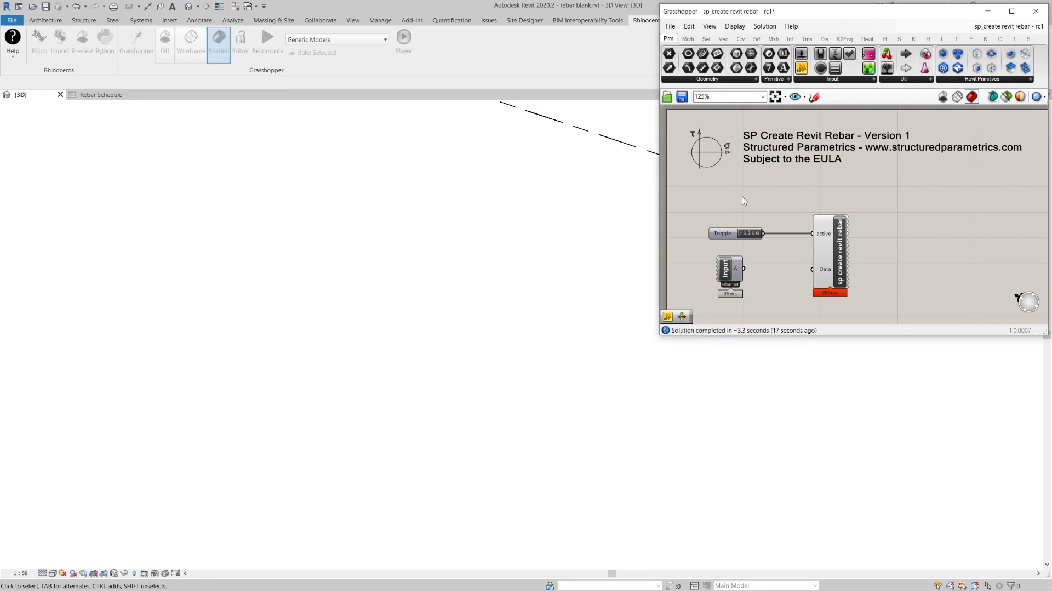
Step: Wire the rebar set data into the create-Revit-rebar component and dismiss the warnings
{"action": "left_click", "coordinate": [723, 271]}
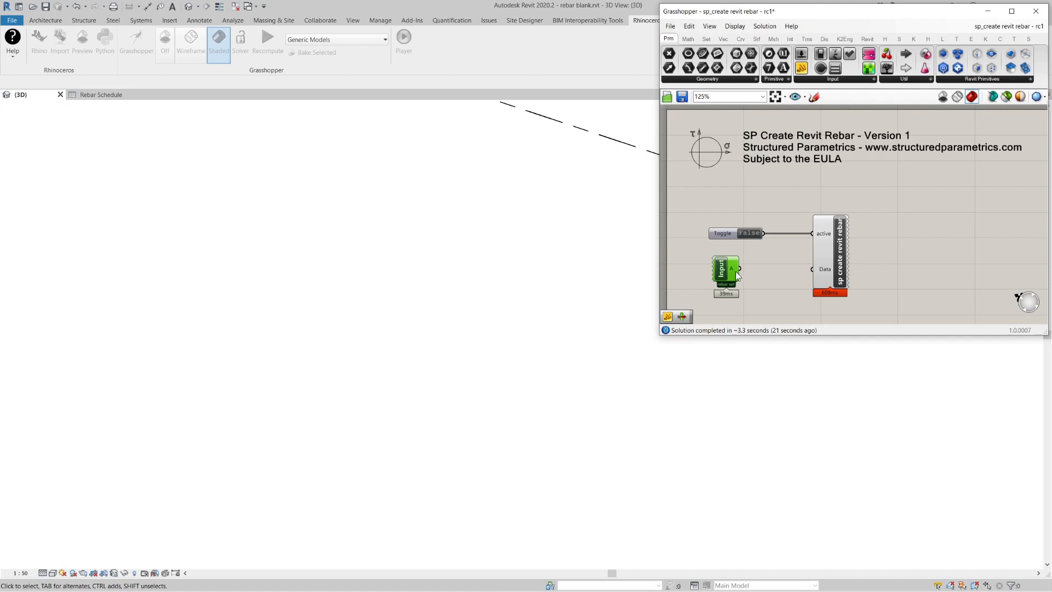
{"action": "left_click_drag", "start_coordinate": [738, 268], "coordinate": [788, 269]}
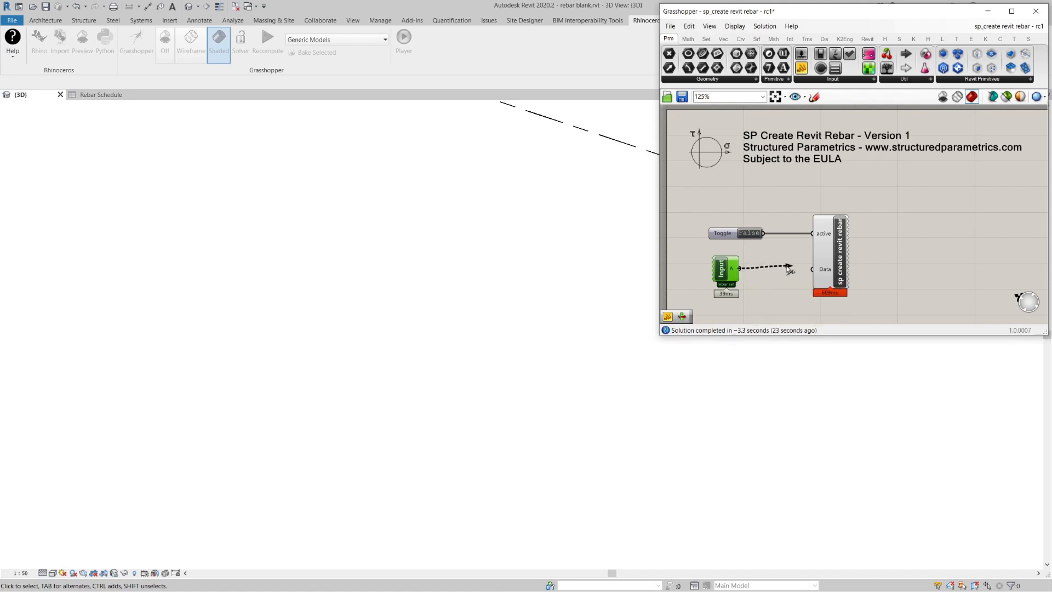
{"action": "left_click_drag", "start_coordinate": [736, 268], "coordinate": [812, 268]}
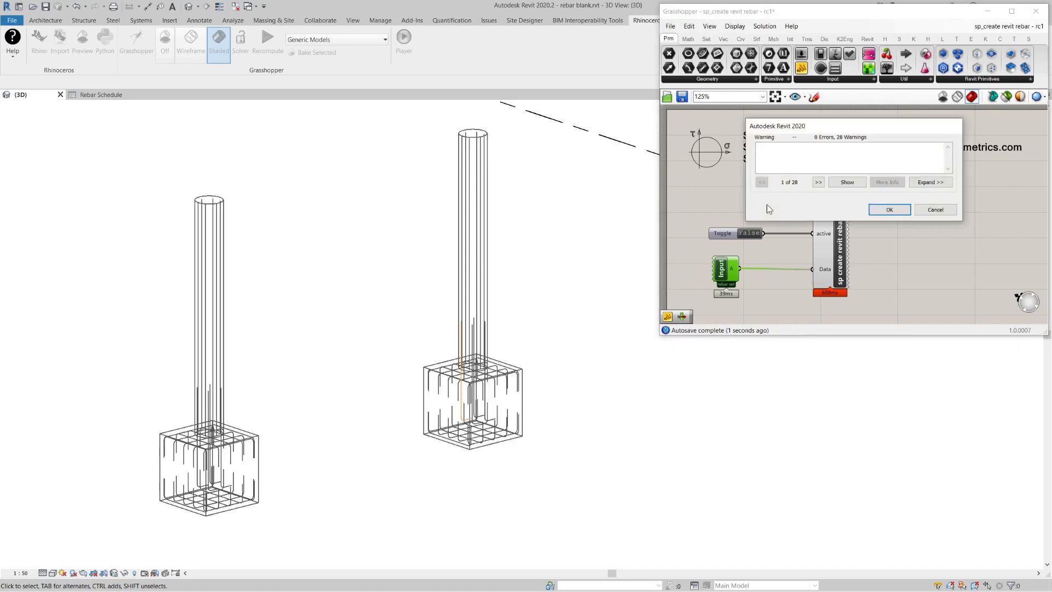
{"action": "left_click", "coordinate": [889, 209]}
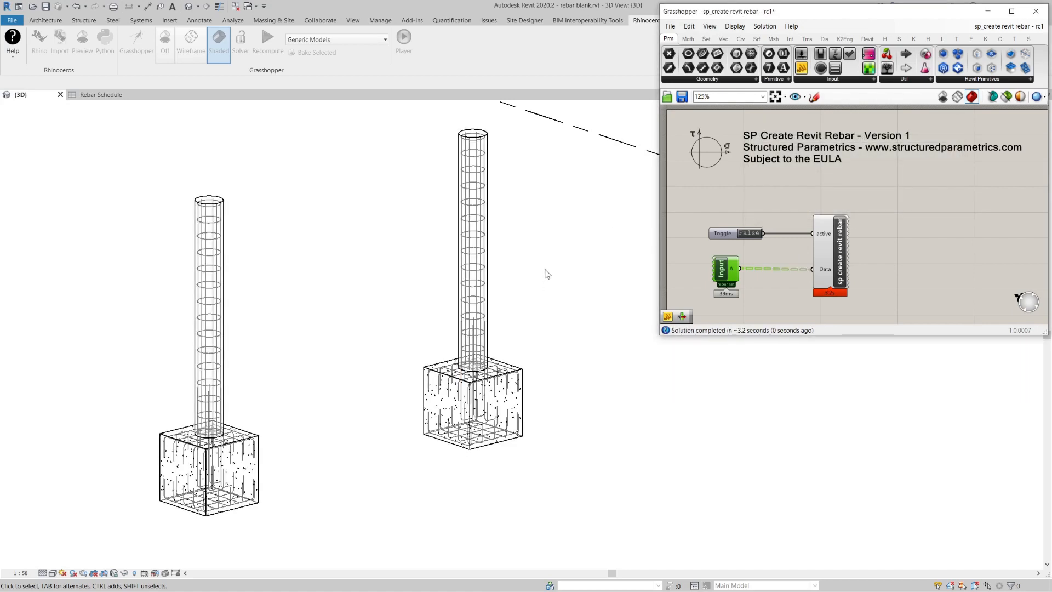
{"action": "left_click", "coordinate": [1035, 10]}
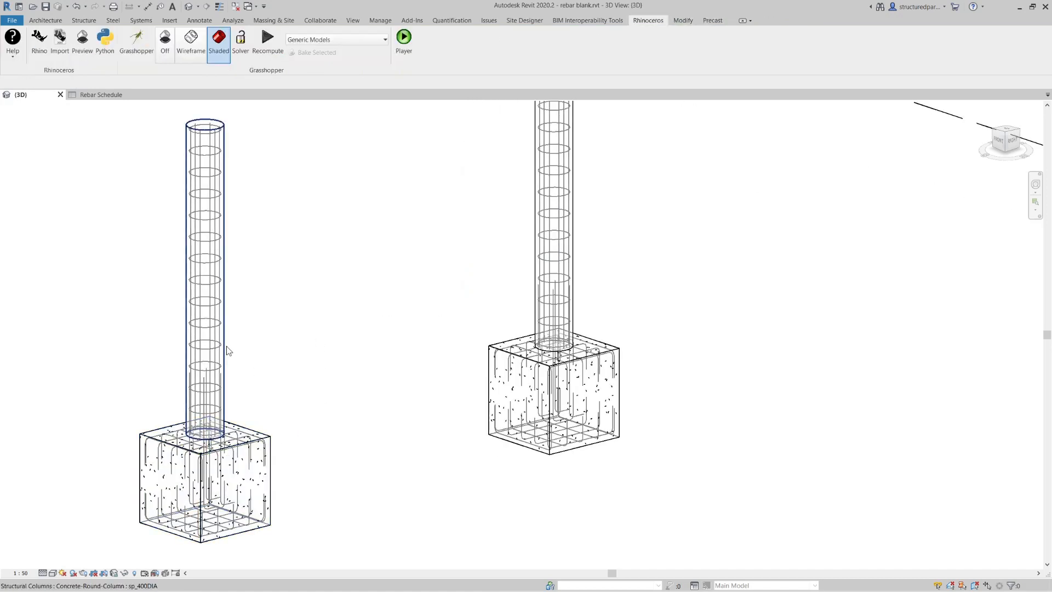
Step: Review the Rebar Schedule with its four bar shapes and return to the 3D view
{"action": "left_click", "coordinate": [206, 193]}
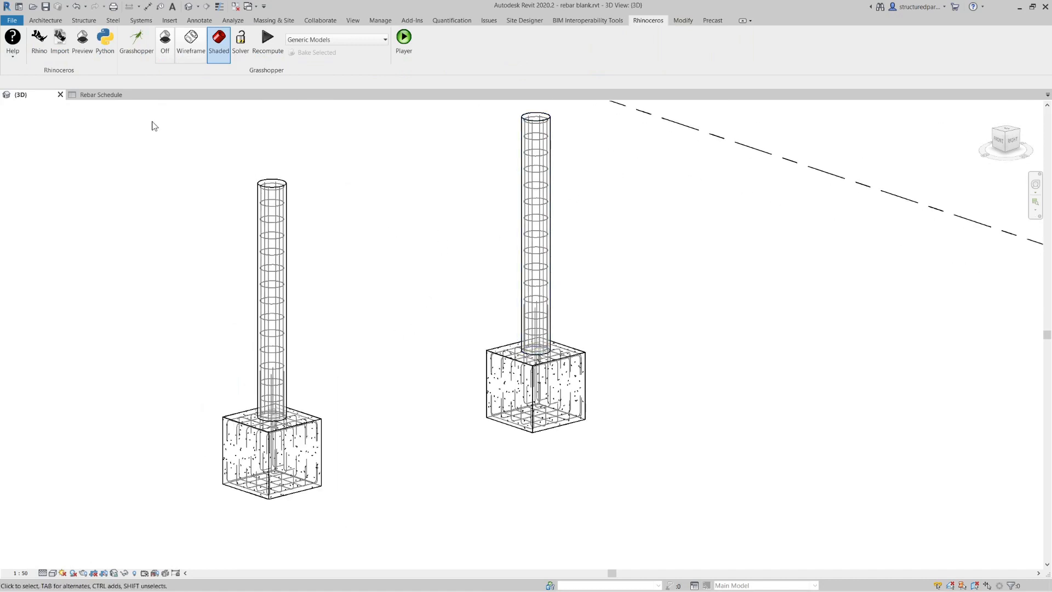
{"action": "left_click", "coordinate": [101, 94]}
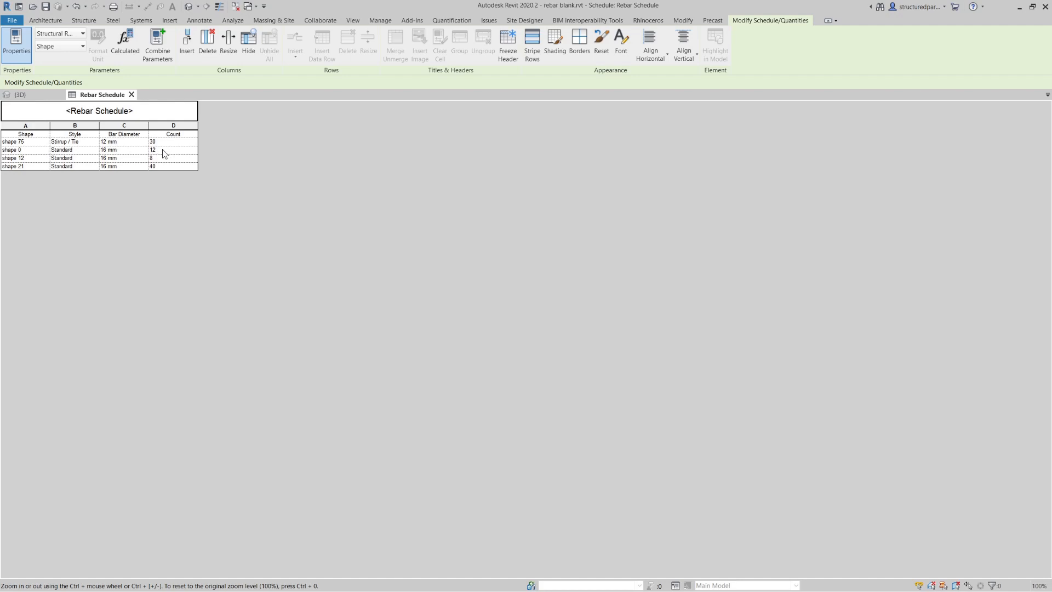
{"action": "left_click", "coordinate": [22, 94]}
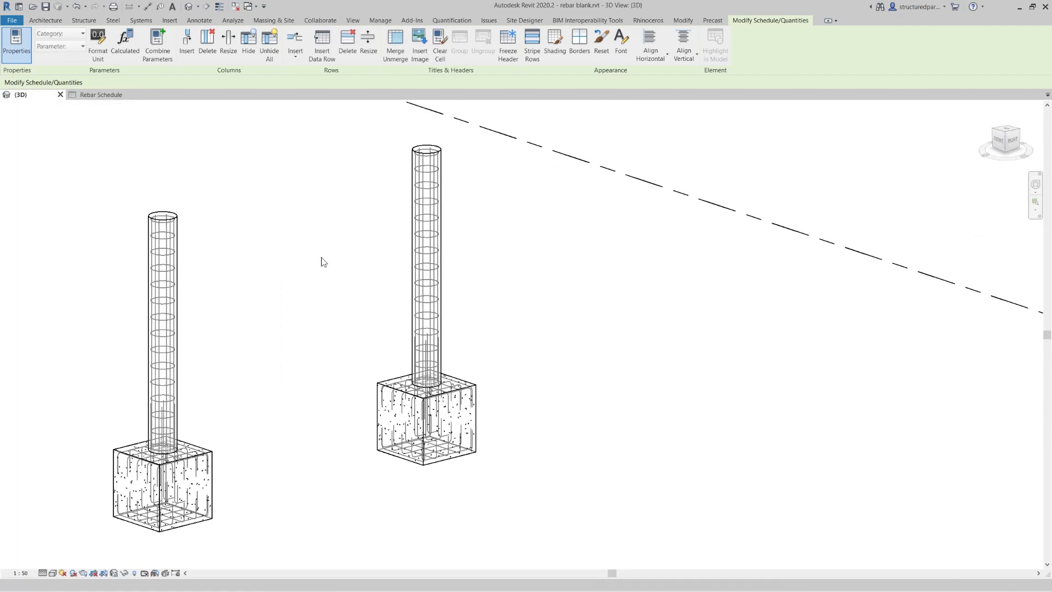
{"action": "left_click", "coordinate": [646, 20]}
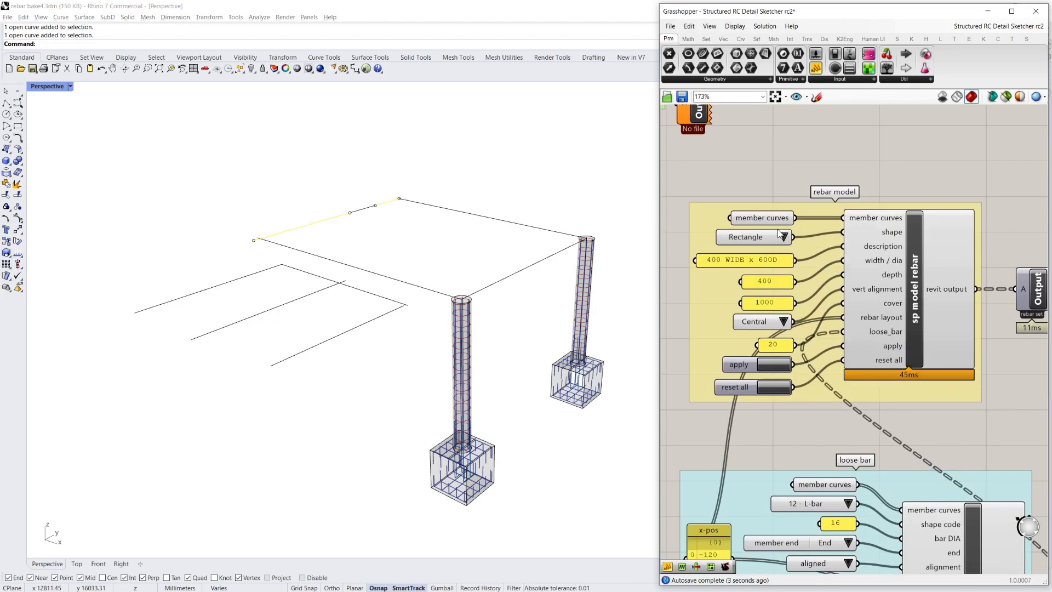
{"action": "double_click", "coordinate": [773, 280]}
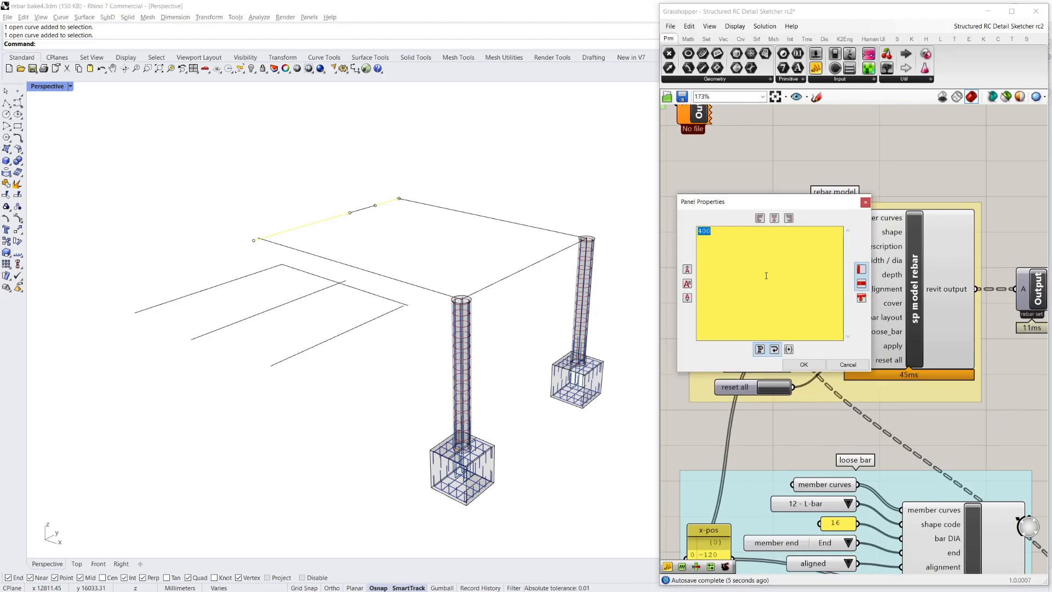
{"action": "left_click", "coordinate": [804, 364]}
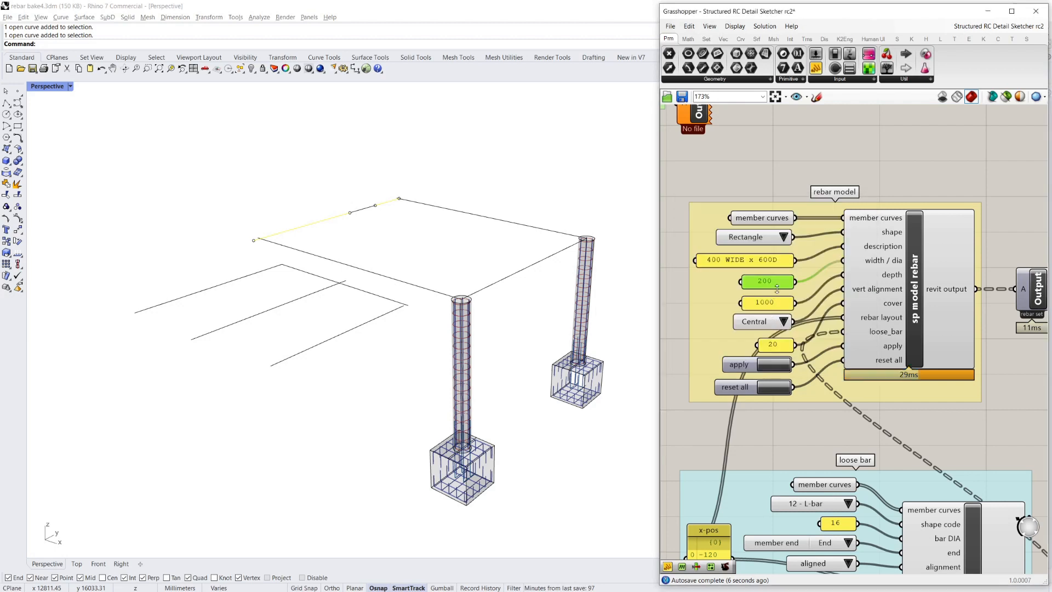
{"action": "double_click", "coordinate": [765, 281]}
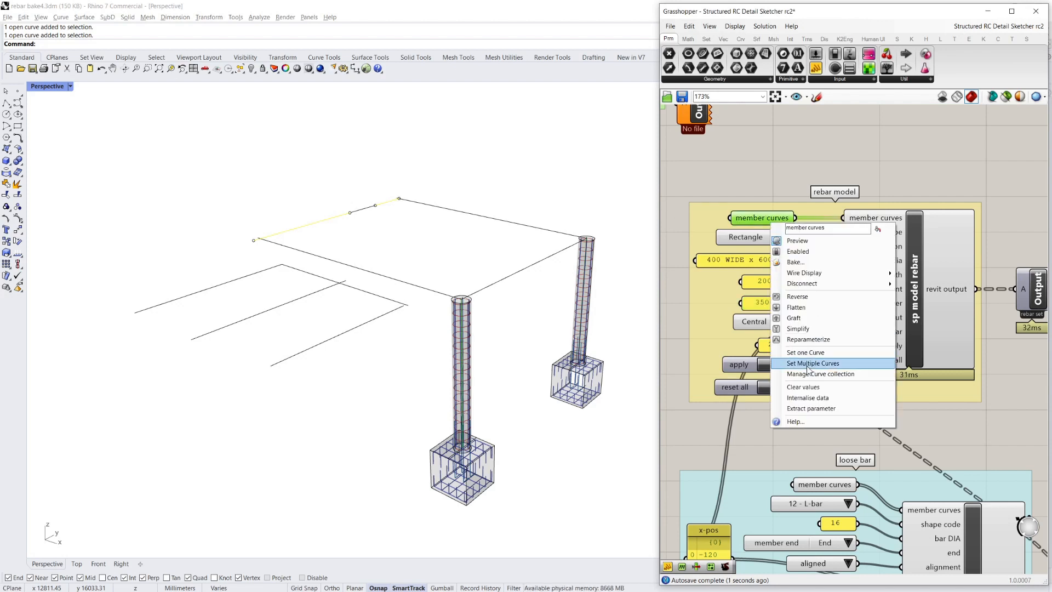
{"action": "left_click", "coordinate": [813, 362]}
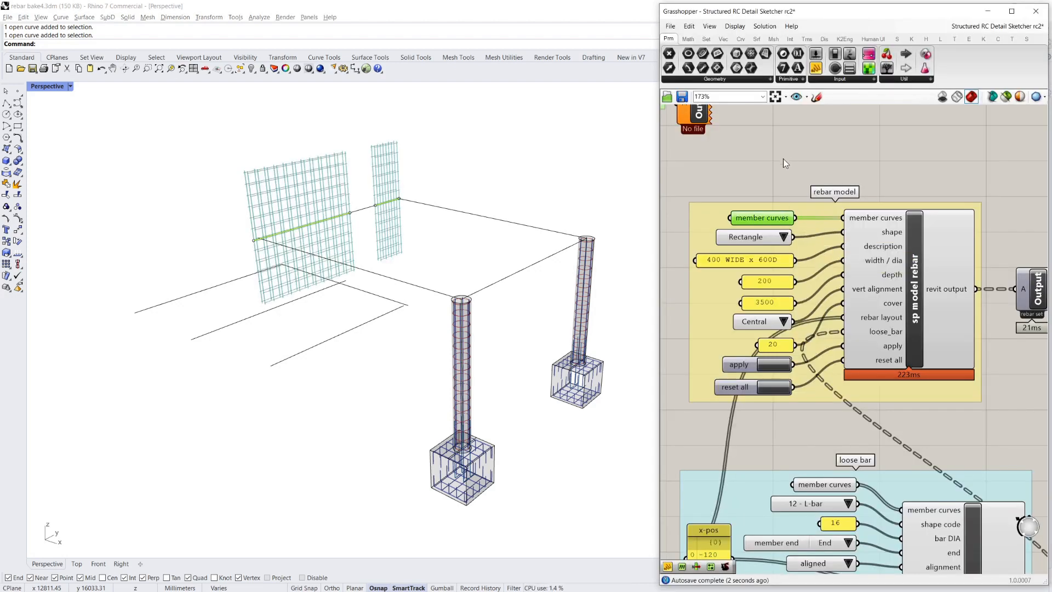
{"action": "mouse_move", "coordinate": [760, 342]}
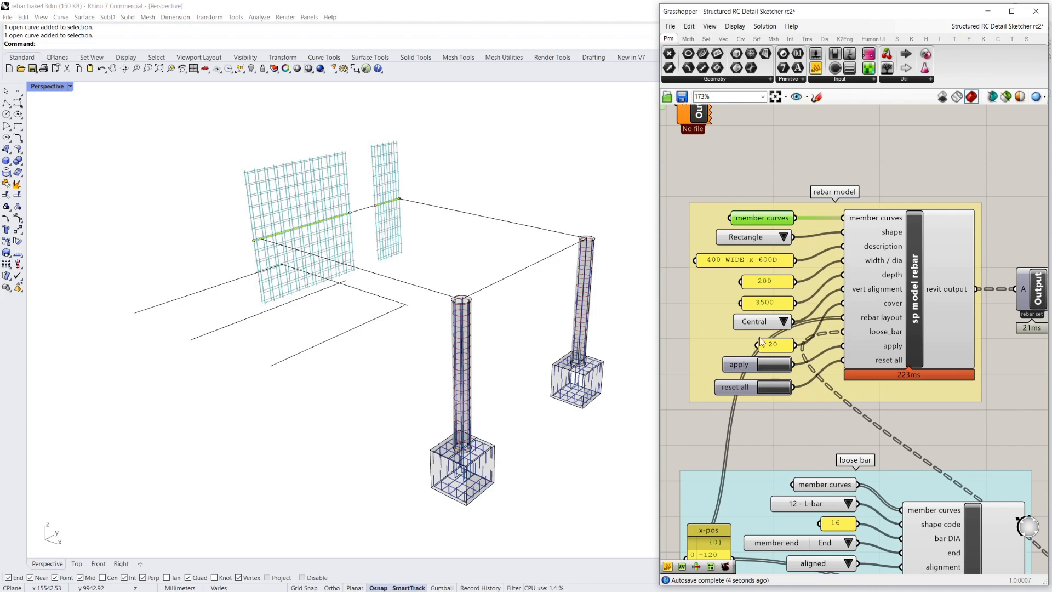
{"action": "left_click", "coordinate": [762, 321]}
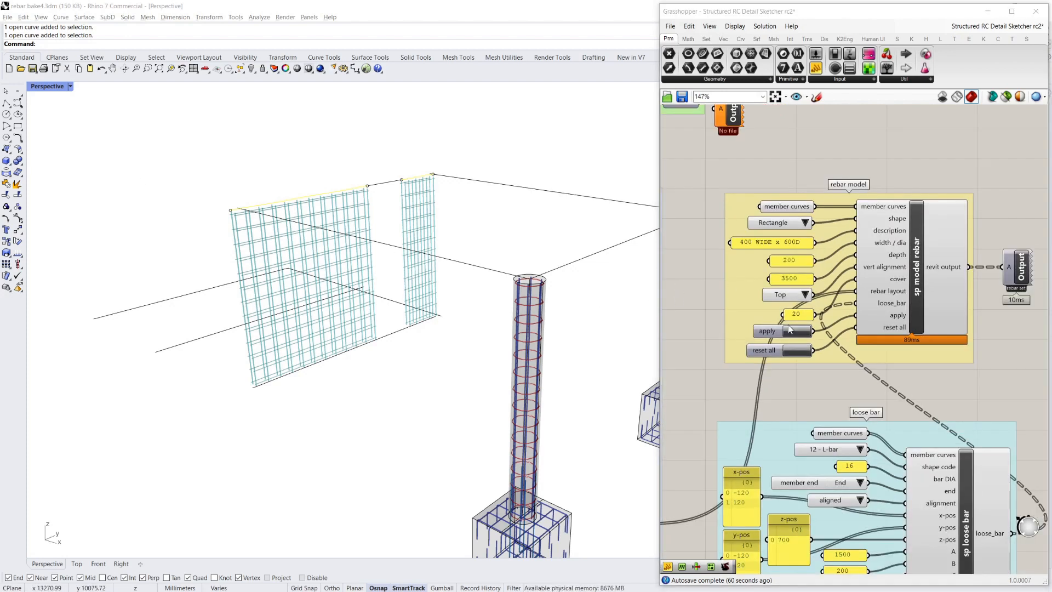
{"action": "mouse_move", "coordinate": [794, 330]}
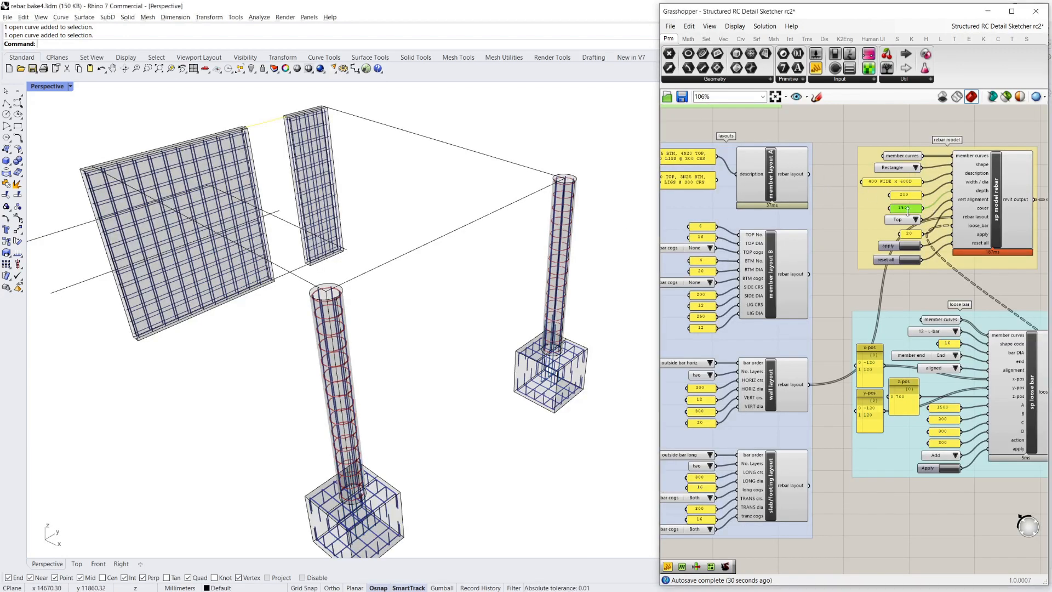
Step: Set the member depth to 1500 and pick a single member curve from the model
{"action": "double_click", "coordinate": [902, 209]}
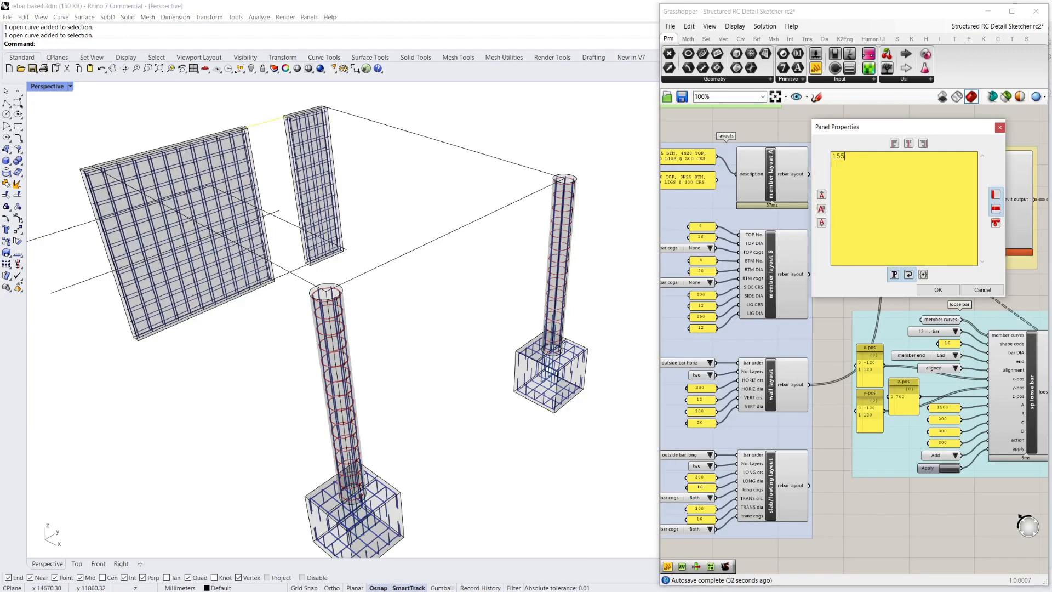
{"action": "type", "text": "1500"}
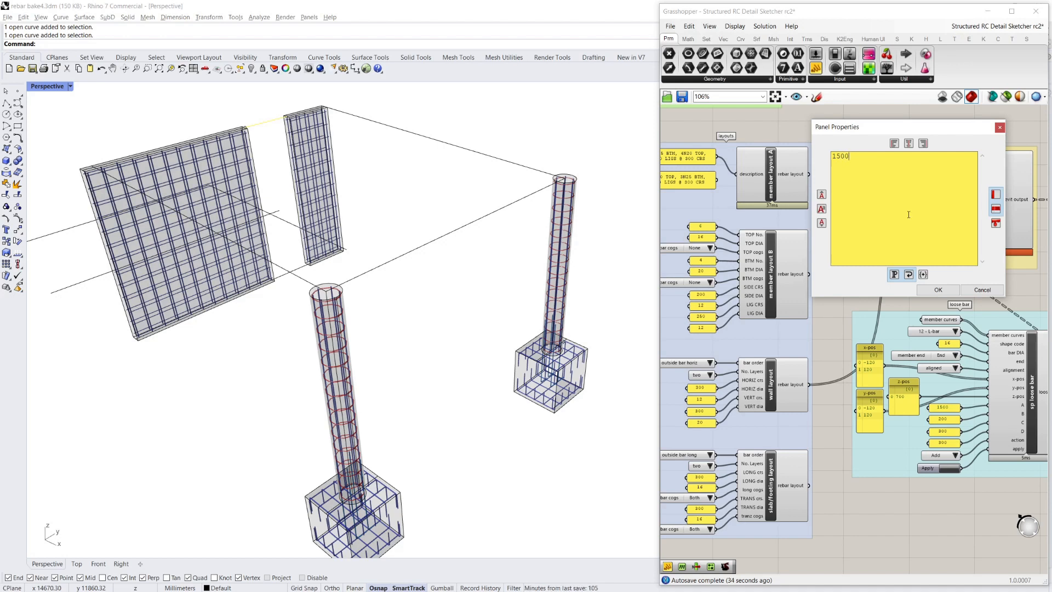
{"action": "left_click", "coordinate": [938, 289]}
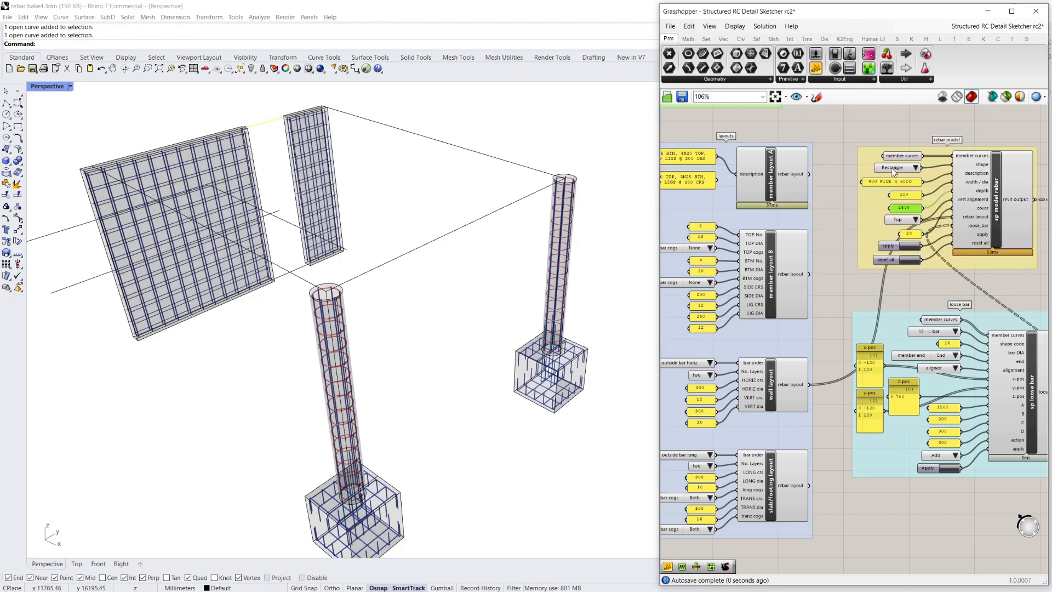
{"action": "right_click", "coordinate": [903, 156]}
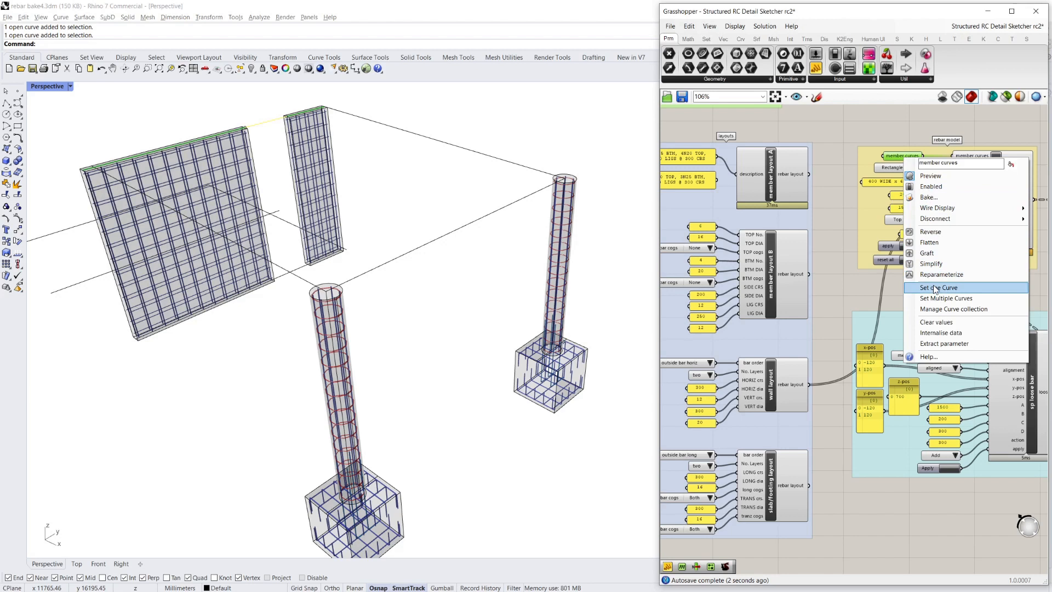
{"action": "left_click", "coordinate": [937, 287]}
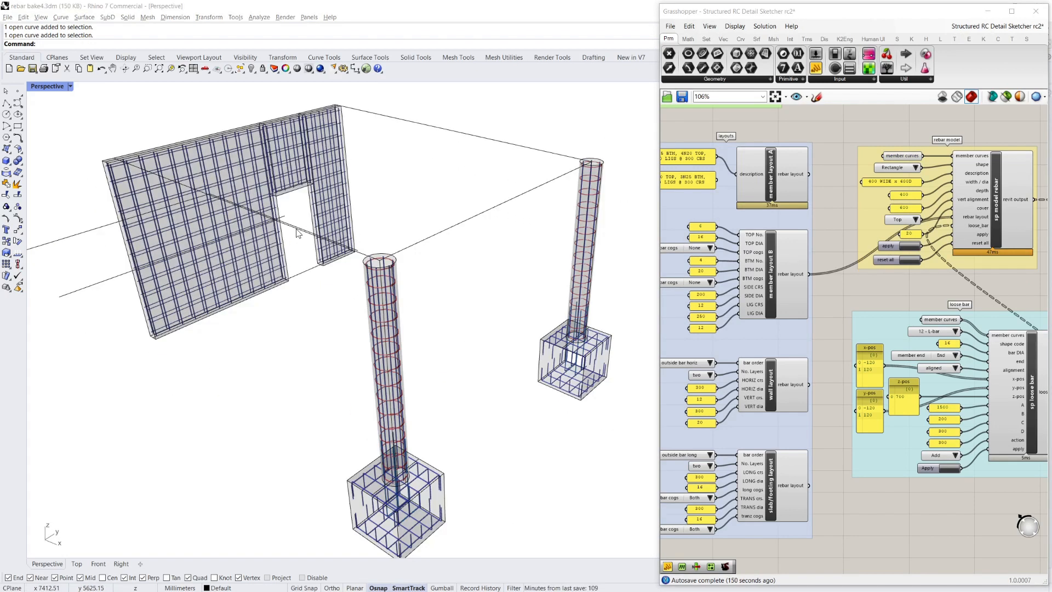
Step: Confirm the beam's rebar model dimension with the cages in close view
{"action": "left_click_drag", "start_coordinate": [298, 232], "coordinate": [500, 253]}
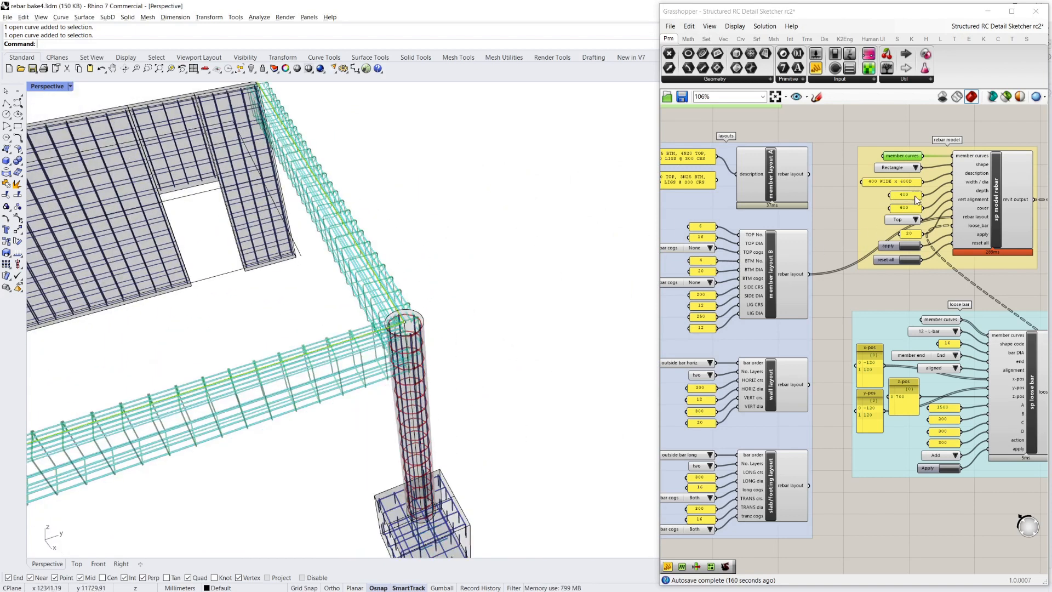
{"action": "double_click", "coordinate": [899, 195]}
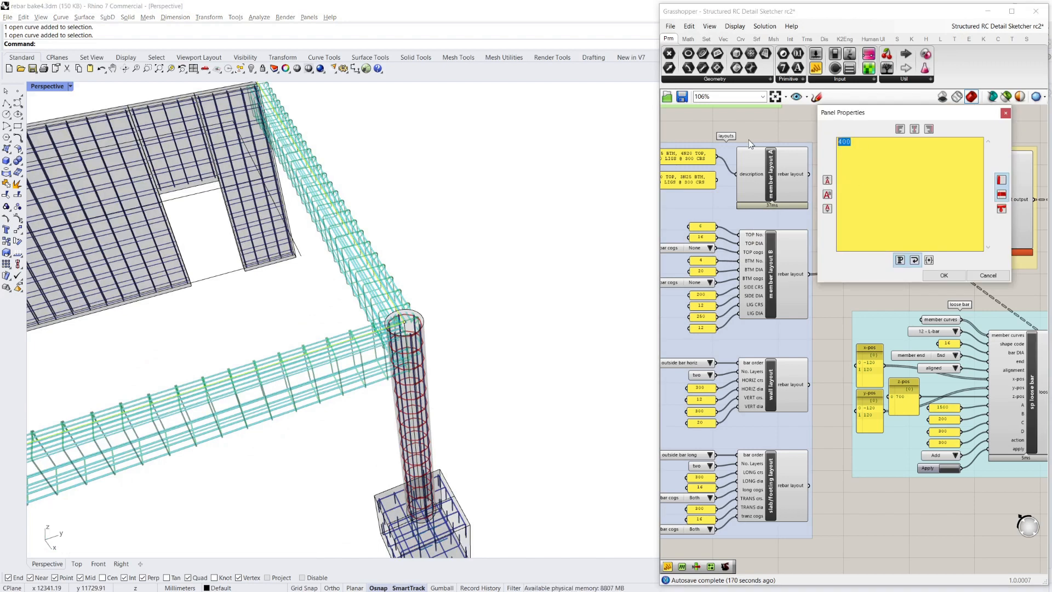
{"action": "left_click", "coordinate": [944, 275]}
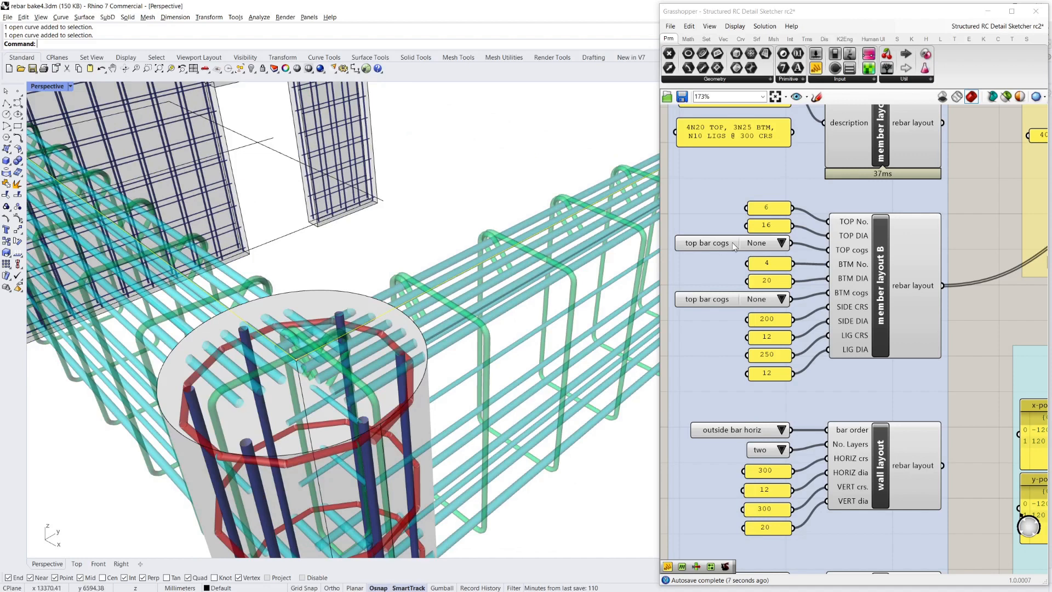
Step: Cog the top bars at both ends and reduce the top bar count to 4
{"action": "left_click", "coordinate": [781, 242]}
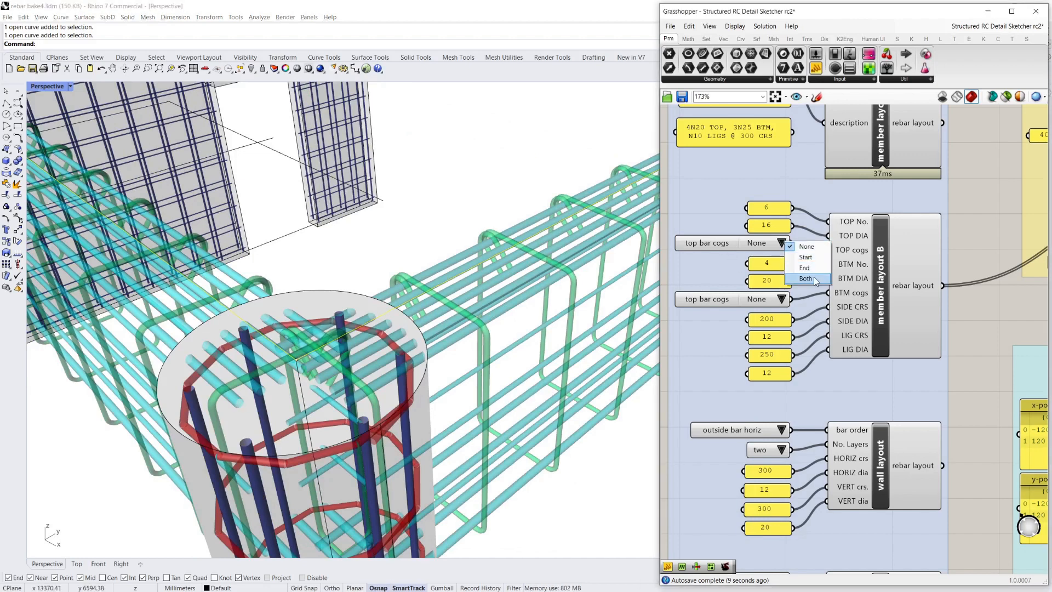
{"action": "left_click", "coordinate": [805, 279]}
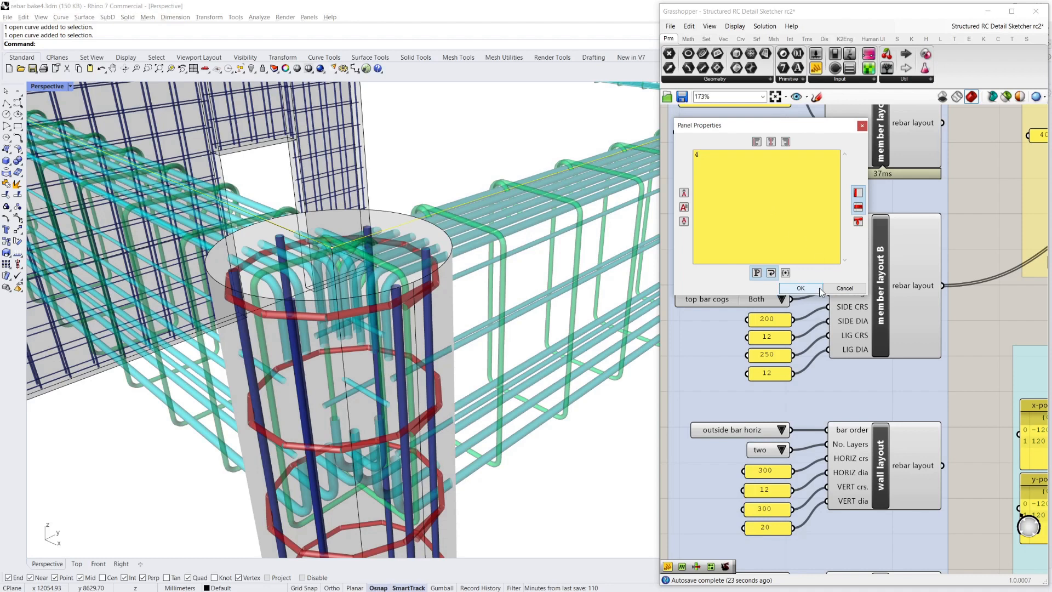
{"action": "left_click", "coordinate": [800, 288]}
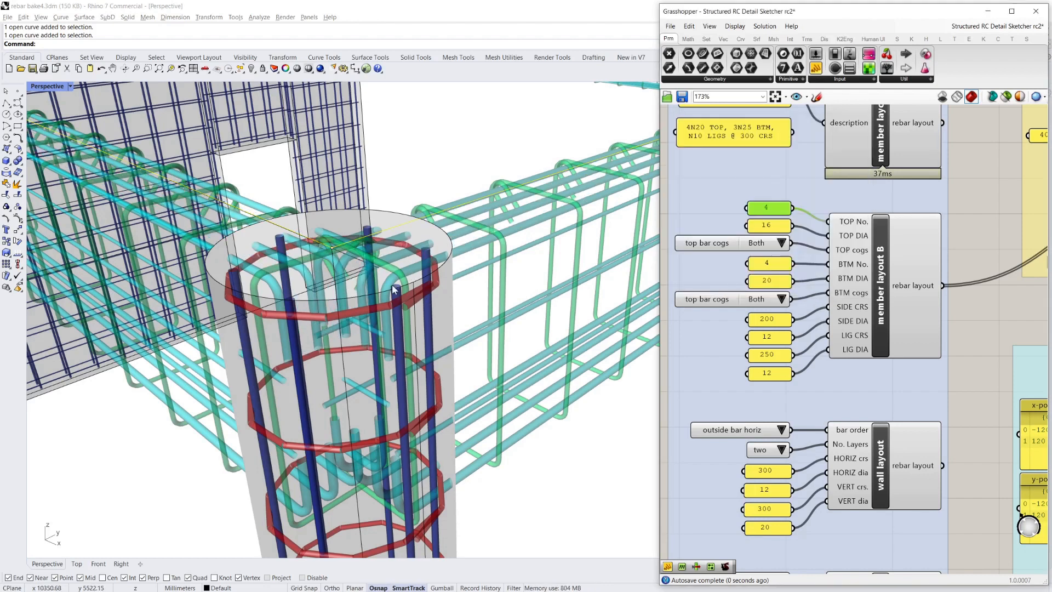
{"action": "left_click_drag", "start_coordinate": [392, 288], "coordinate": [408, 391]}
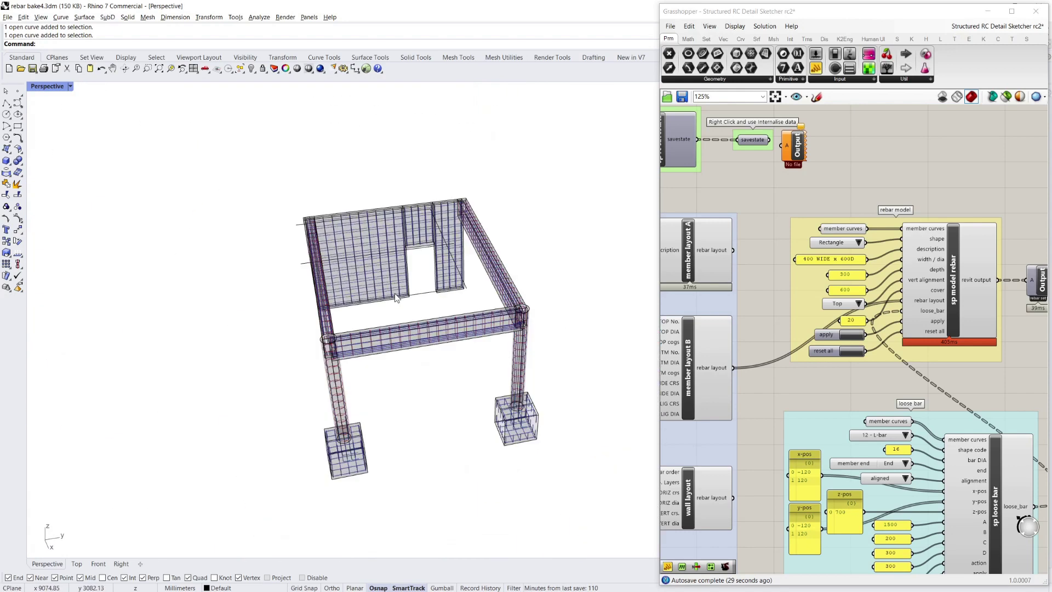
{"action": "left_click_drag", "start_coordinate": [396, 298], "coordinate": [547, 345]}
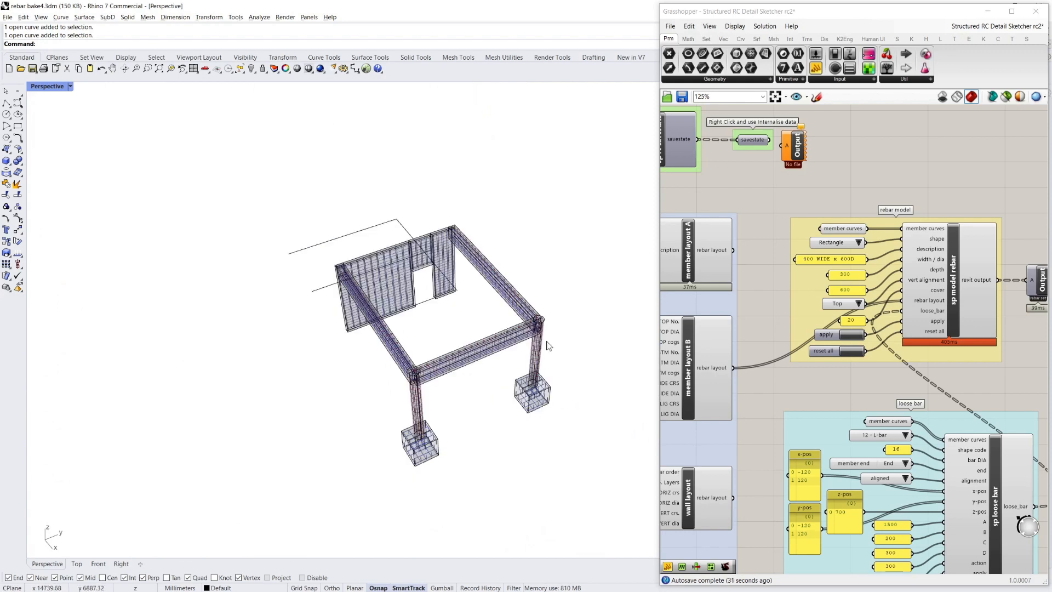
{"action": "left_click_drag", "start_coordinate": [547, 345], "coordinate": [616, 362]}
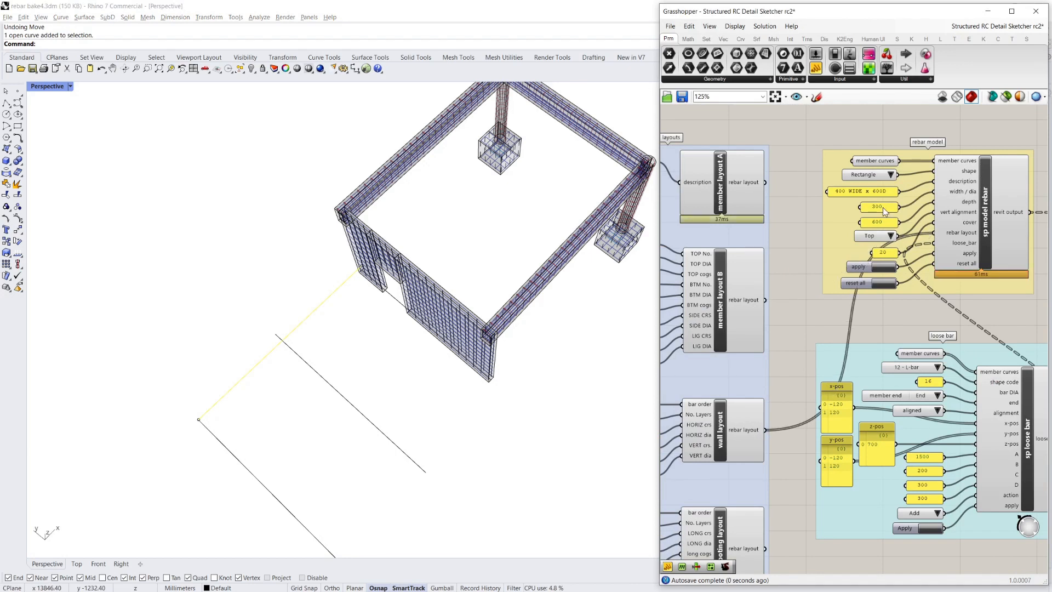
Step: Set the wall member depth to 3500
{"action": "double_click", "coordinate": [876, 206]}
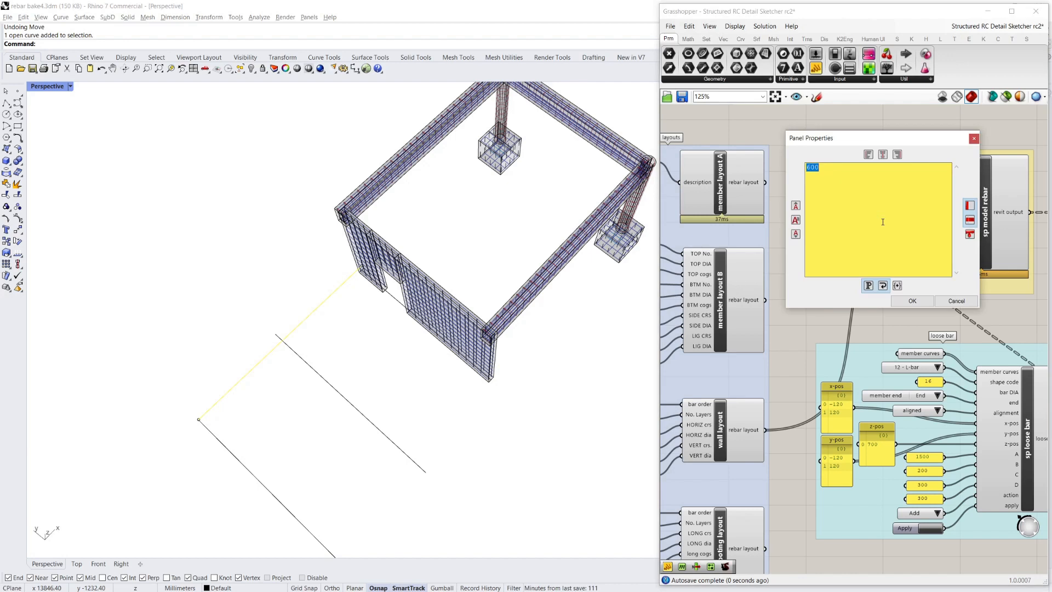
{"action": "type", "text": "3500"}
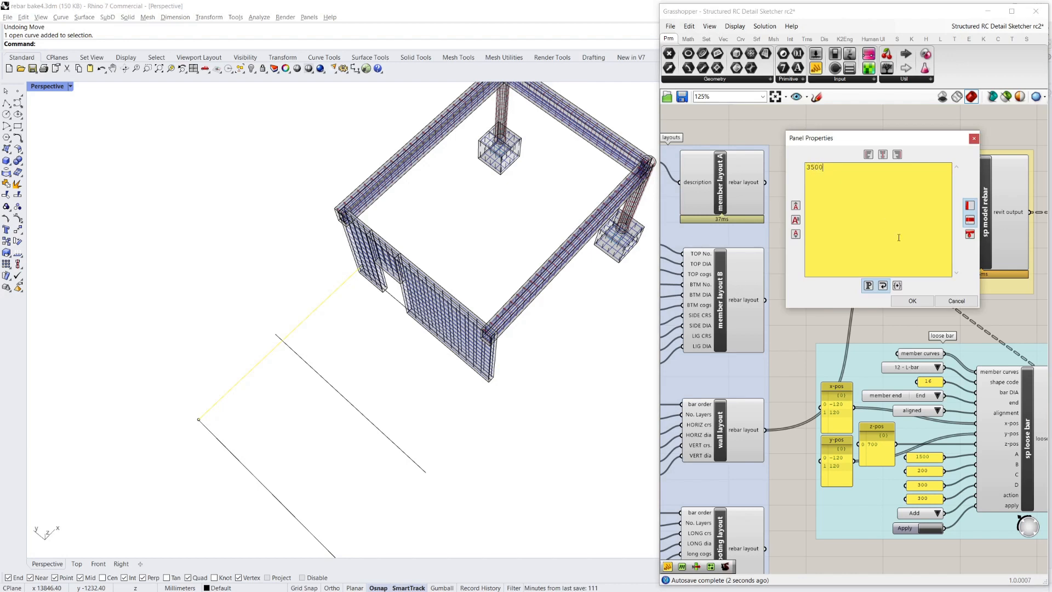
{"action": "left_click", "coordinate": [912, 300]}
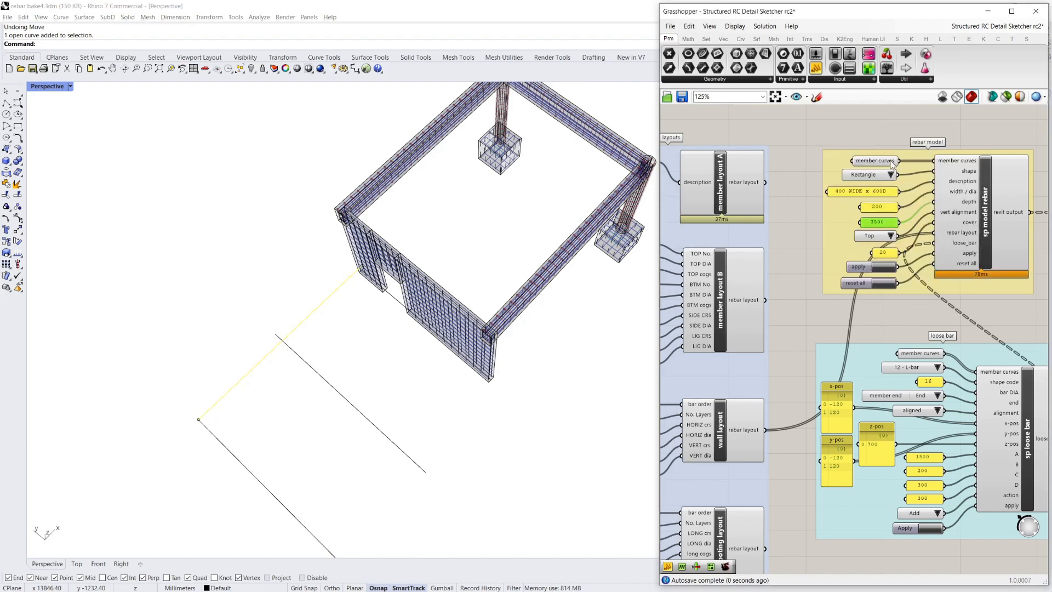
Step: Pick the separate front line as the single member curve and set its vertical alignment
{"action": "right_click", "coordinate": [874, 160]}
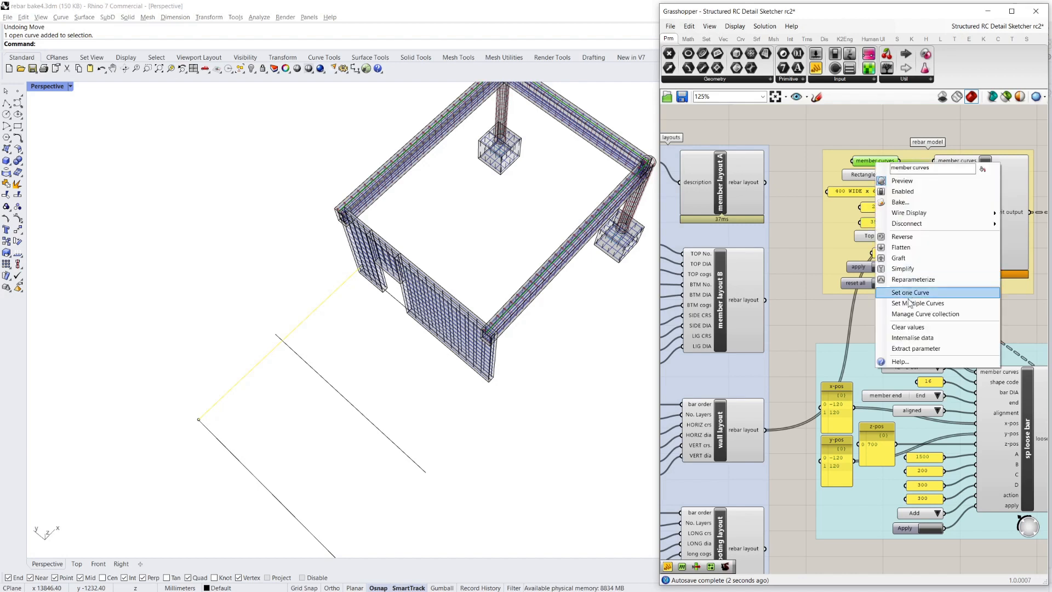
{"action": "left_click", "coordinate": [909, 292]}
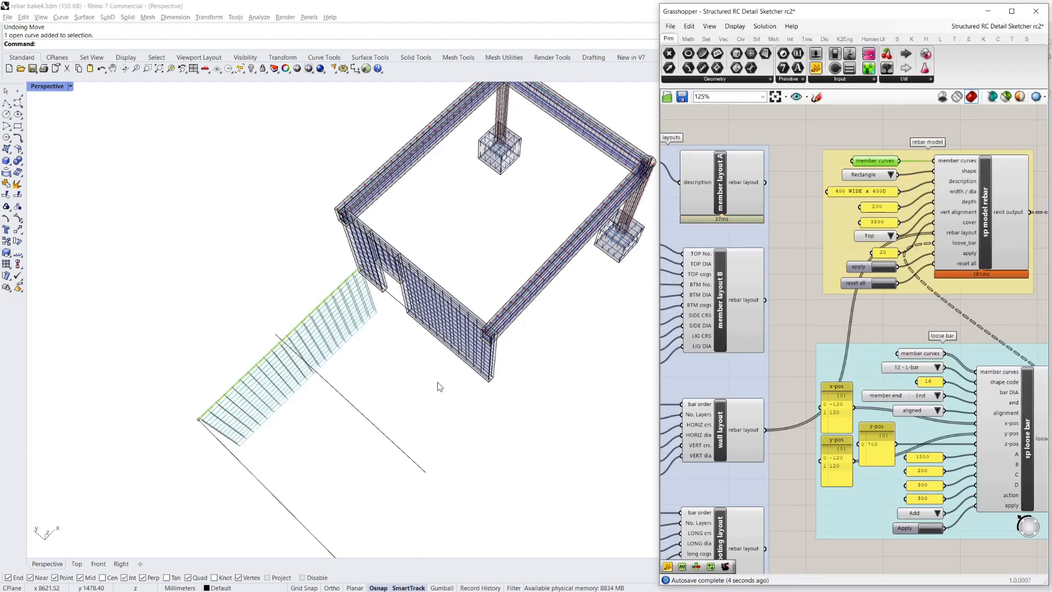
{"action": "left_click", "coordinate": [869, 236]}
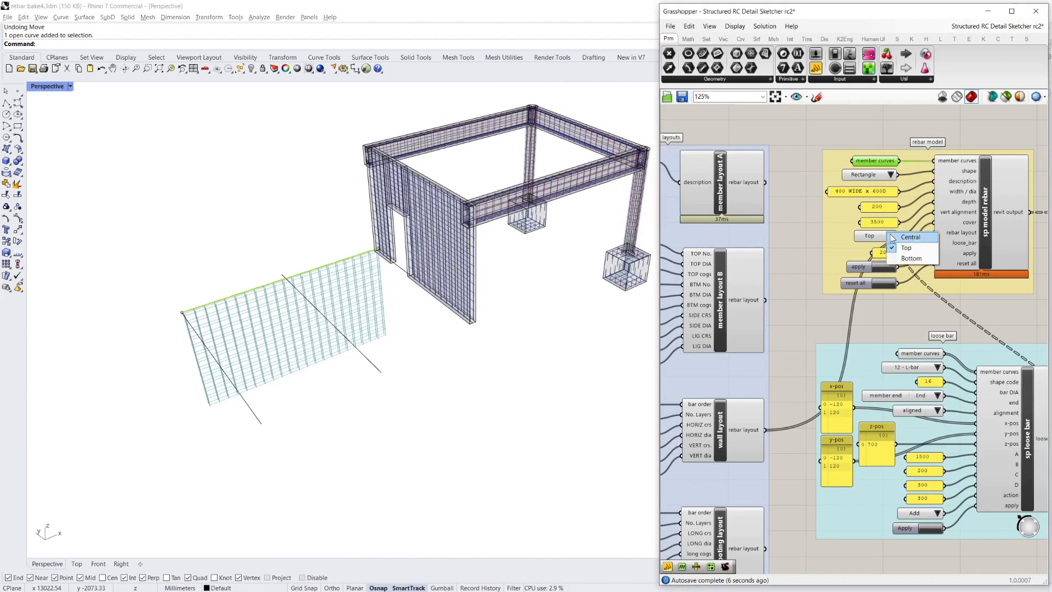
{"action": "left_click", "coordinate": [912, 257]}
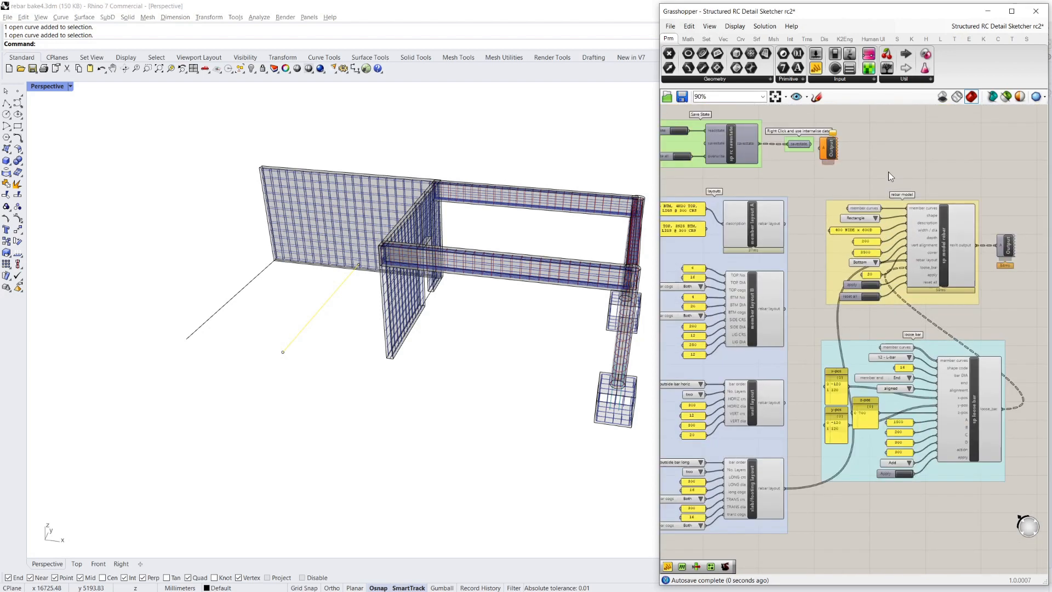
Step: Assign several member curves, keep depth 1000 and enlarge the 200 width
{"action": "right_click", "coordinate": [854, 222]}
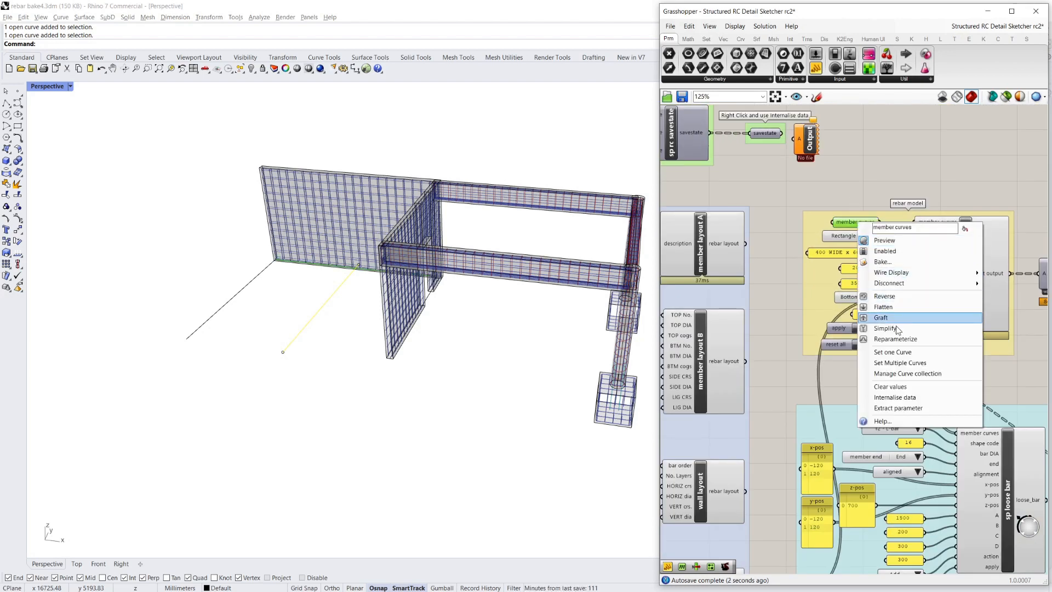
{"action": "left_click", "coordinate": [881, 317]}
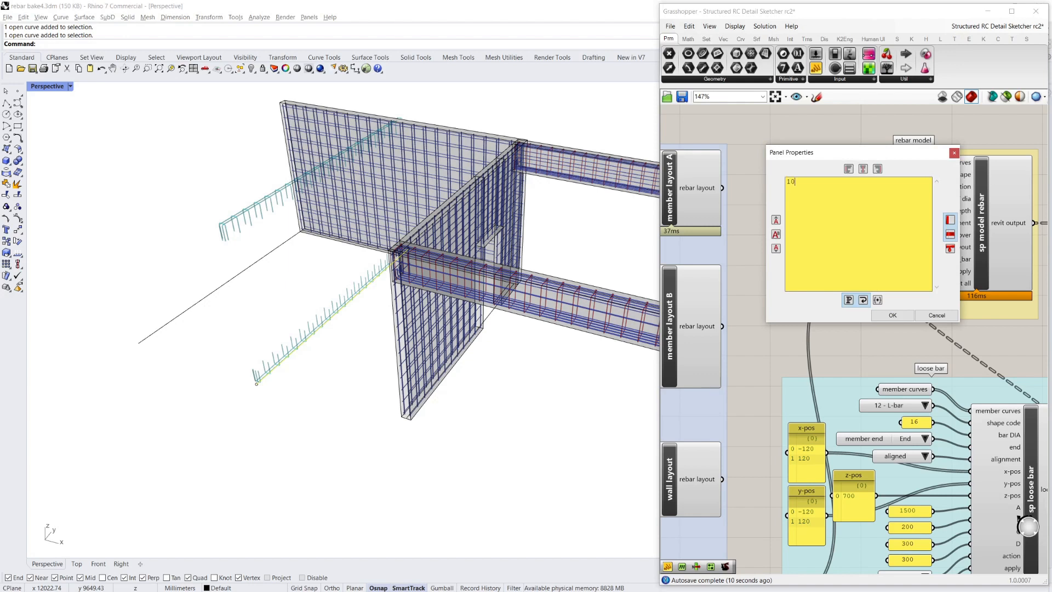
{"action": "left_click", "coordinate": [892, 316]}
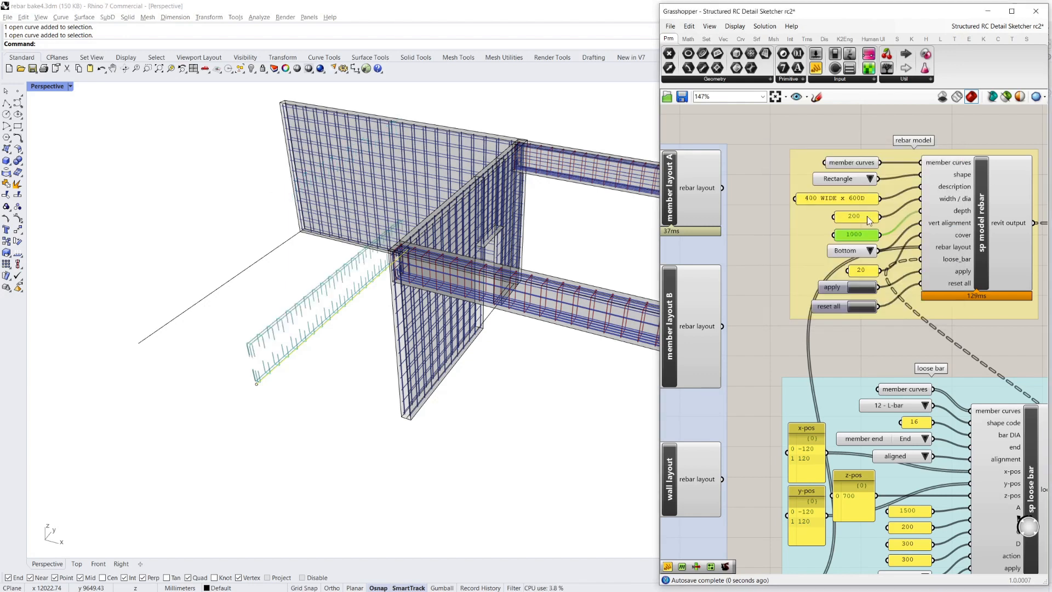
{"action": "double_click", "coordinate": [854, 216]}
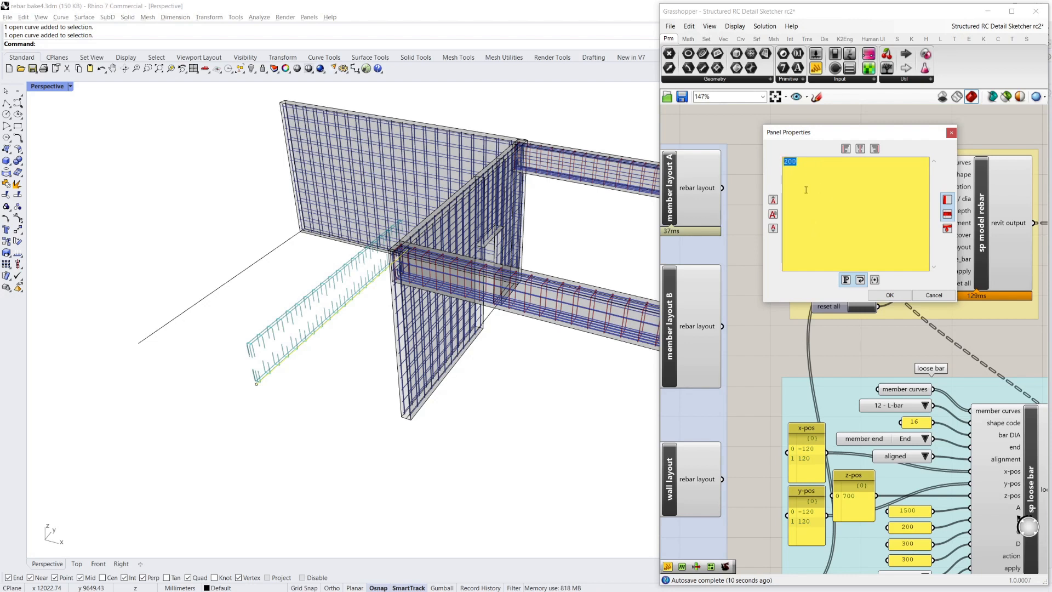
{"action": "left_click", "coordinate": [890, 295]}
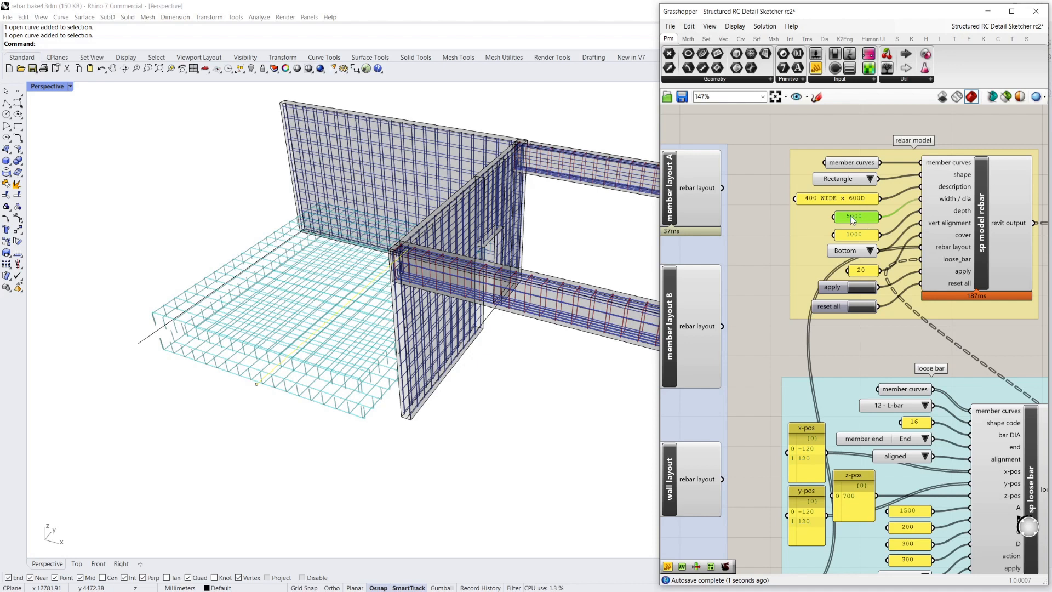
Step: Widen the slab member further from 6000 to 8000 so its cage spreads out
{"action": "double_click", "coordinate": [854, 216]}
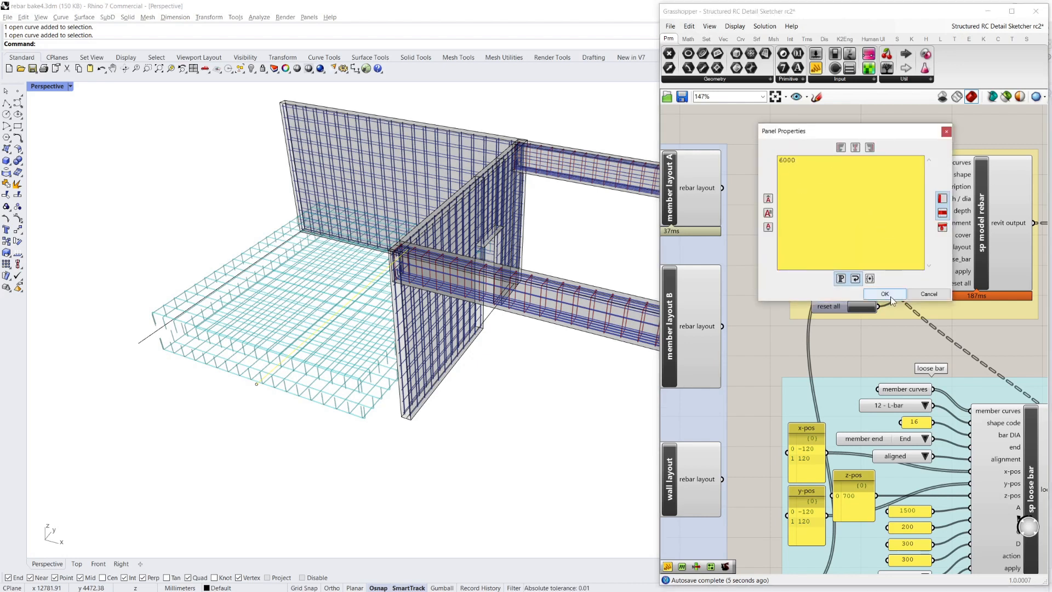
{"action": "left_click", "coordinate": [884, 294]}
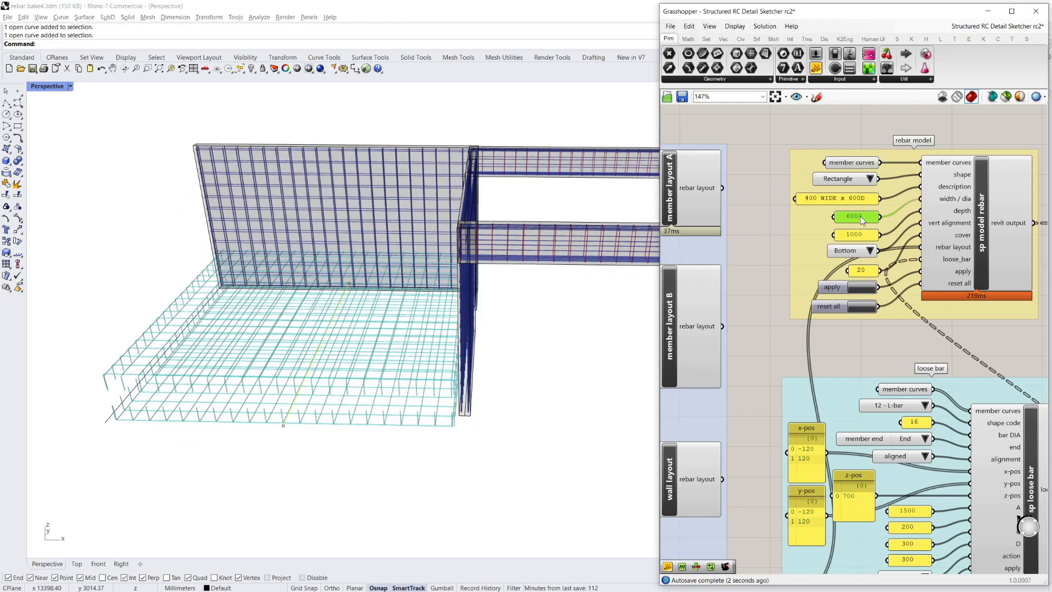
{"action": "double_click", "coordinate": [855, 216]}
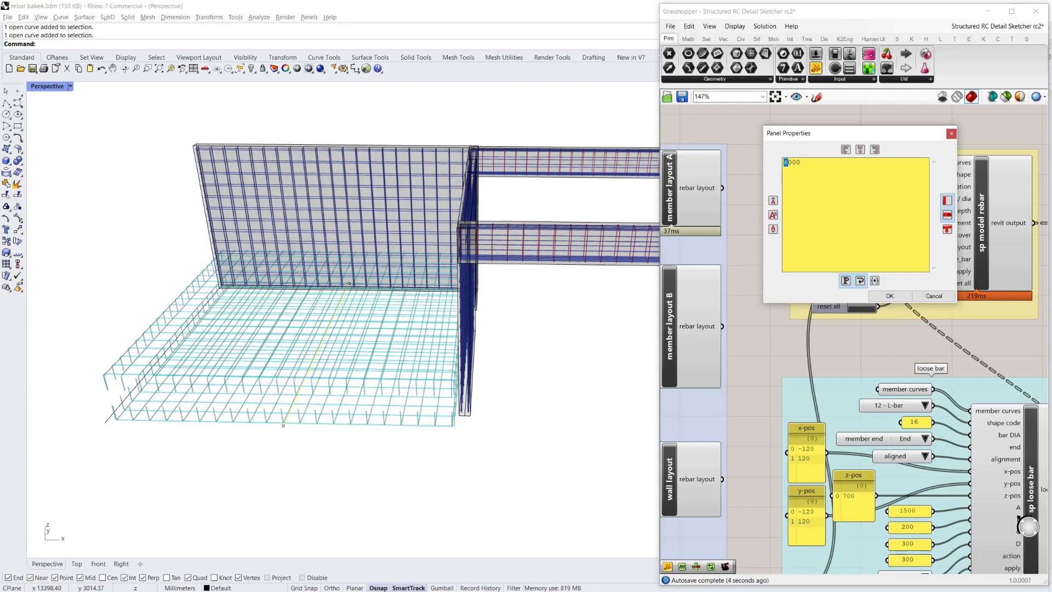
{"action": "left_click", "coordinate": [890, 296]}
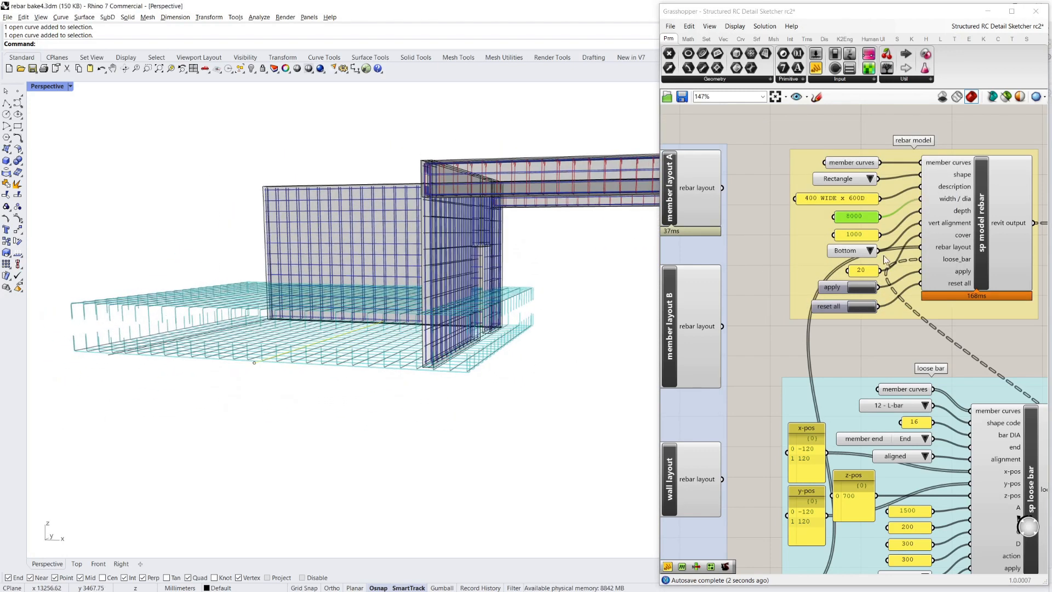
{"action": "left_click", "coordinate": [853, 249]}
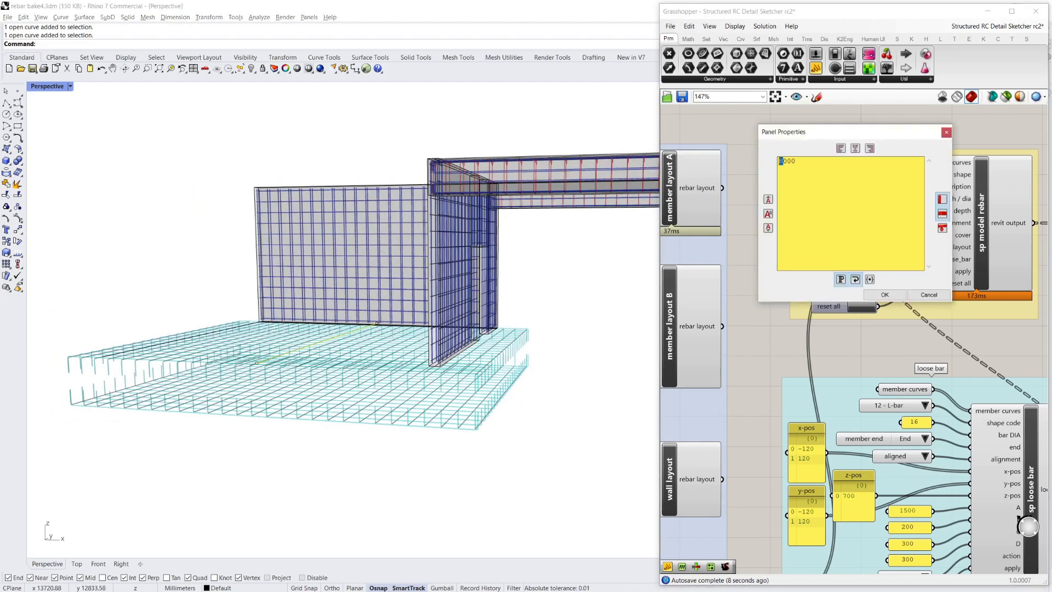
{"action": "left_click", "coordinate": [884, 294]}
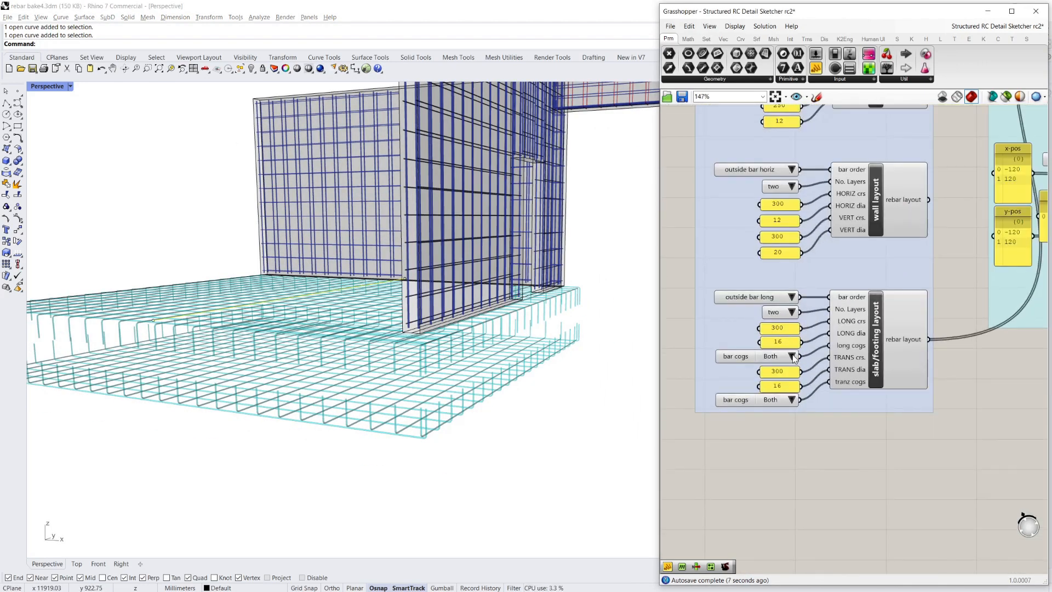
Step: Set both slab bar cog dropdowns to None so the mesh lies flat, and adjust a slab number value
{"action": "left_click", "coordinate": [792, 356]}
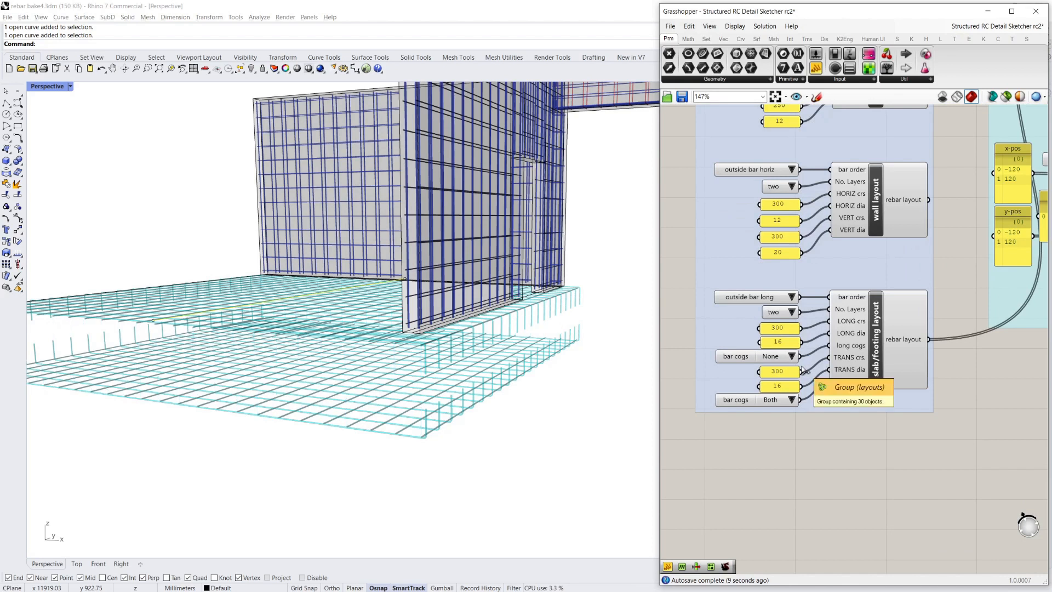
{"action": "left_click", "coordinate": [792, 399]}
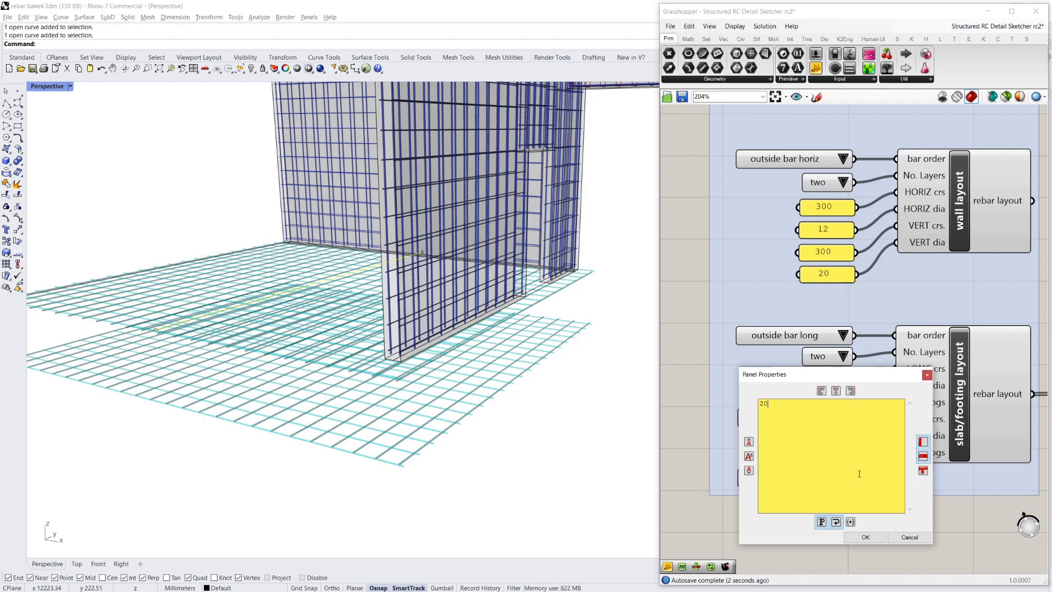
{"action": "left_click", "coordinate": [866, 537]}
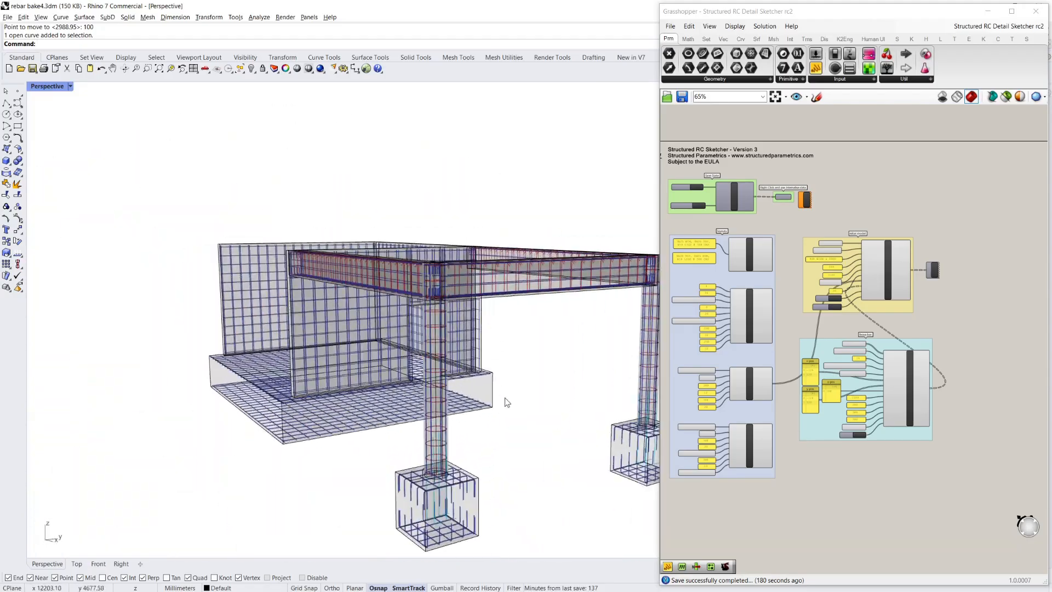
{"action": "left_click_drag", "start_coordinate": [506, 402], "coordinate": [479, 352]}
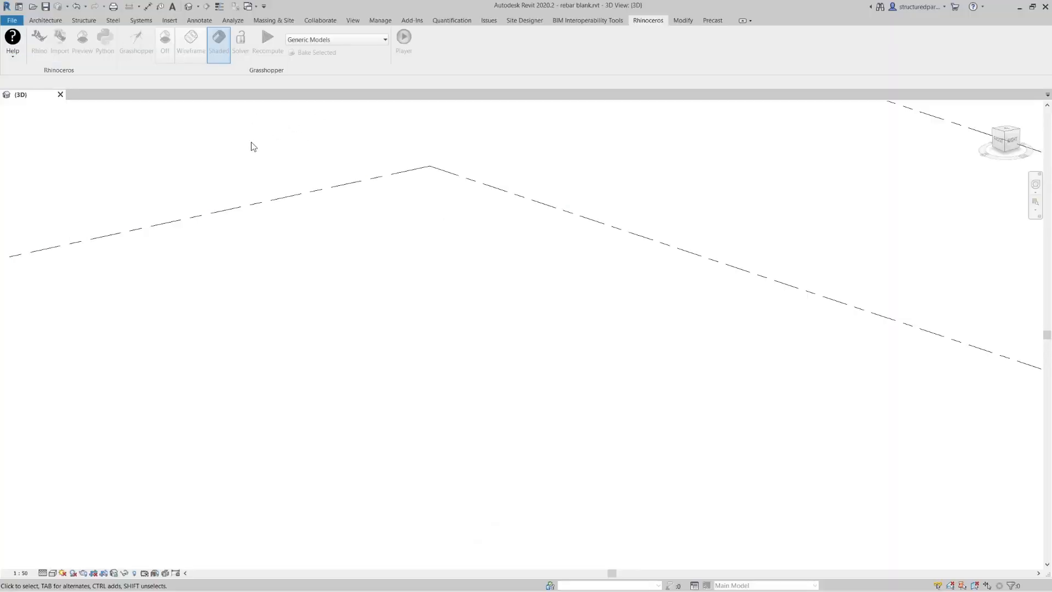
Step: Feed the rebar data into sp create revit rebar and accept the 416 rebar-outside-host warnings
{"action": "left_click", "coordinate": [144, 38]}
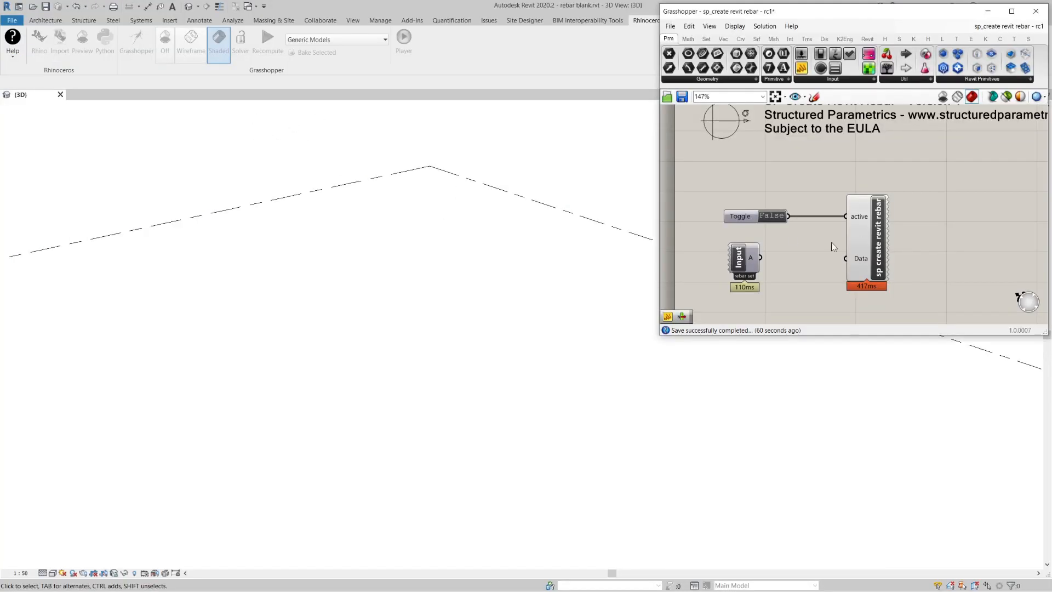
{"action": "left_click_drag", "start_coordinate": [758, 258], "coordinate": [844, 262]}
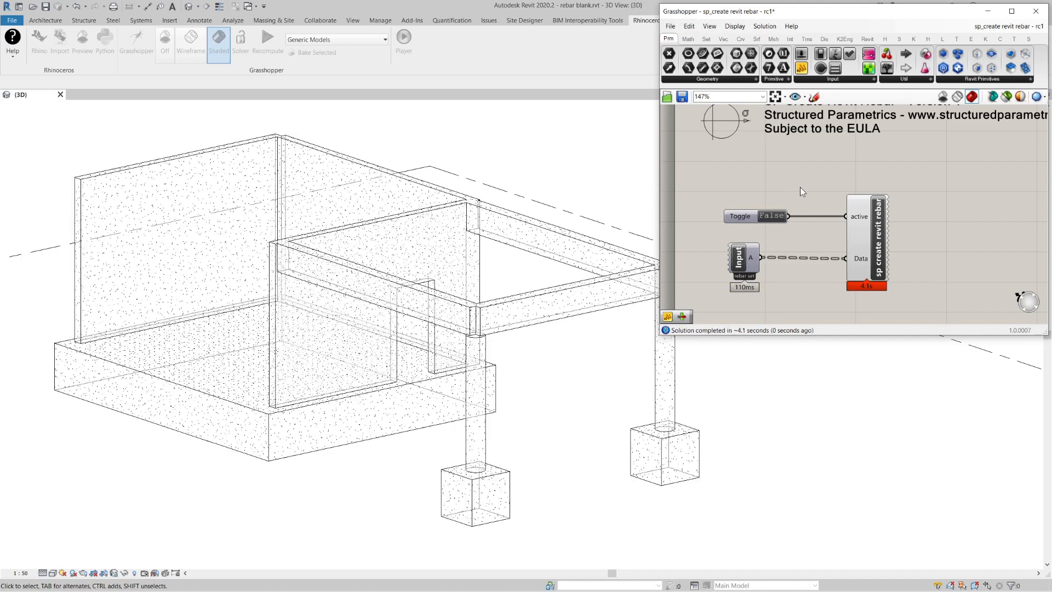
{"action": "mouse_move", "coordinate": [771, 219]}
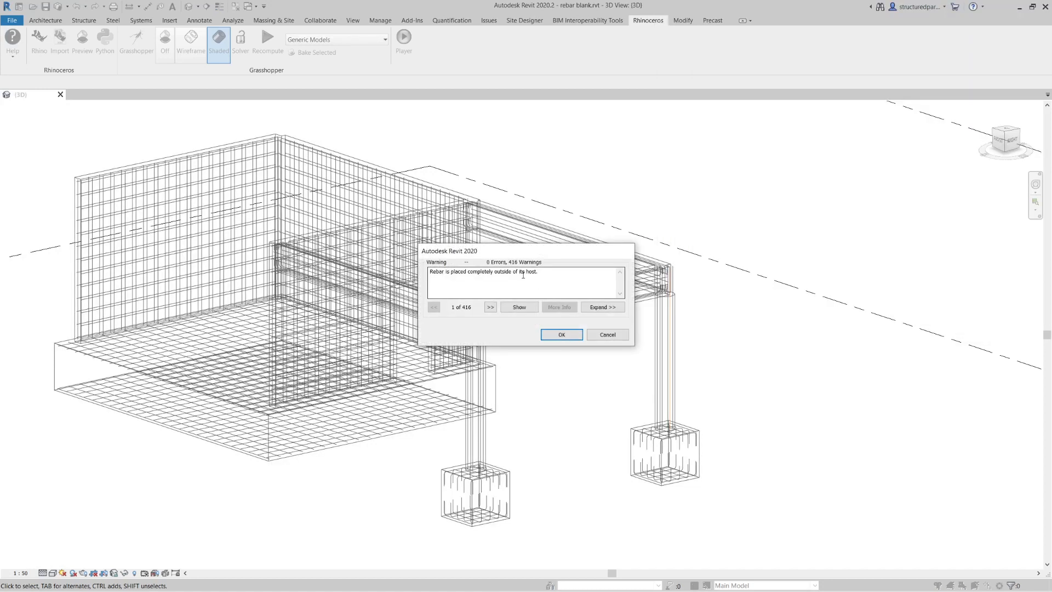
{"action": "left_click", "coordinate": [563, 334]}
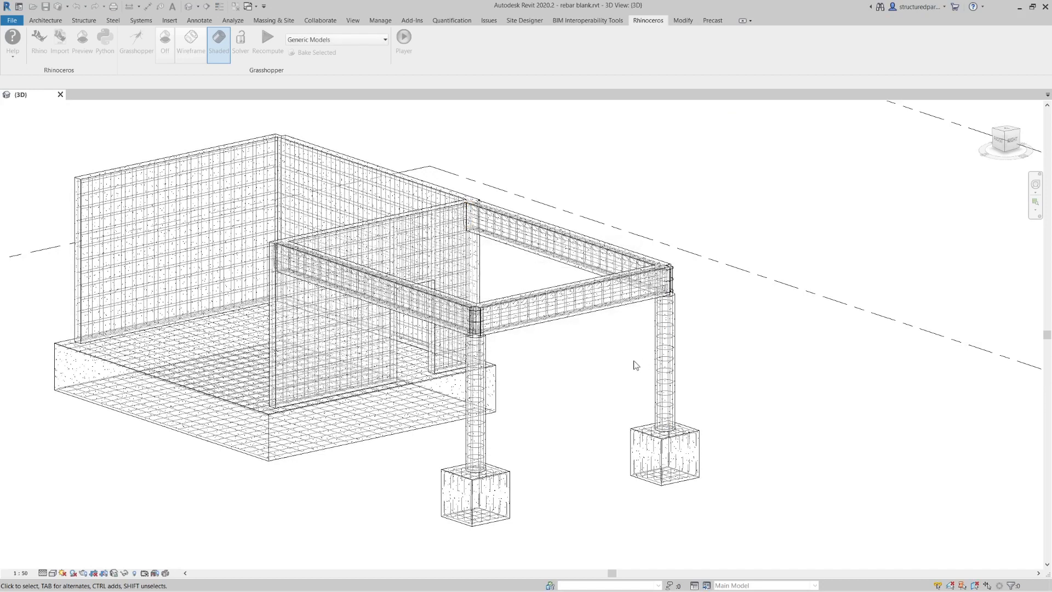
{"action": "mouse_move", "coordinate": [597, 390]}
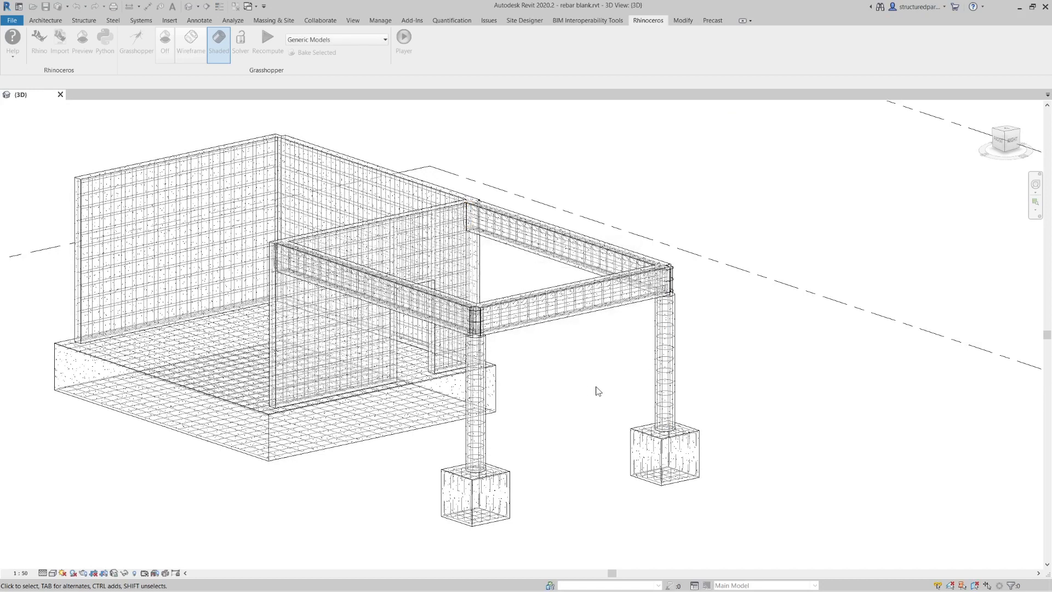
Step: Orbit the imported frame in Revit to inspect the walls, beams, slab and footing rebar
{"action": "left_click_drag", "start_coordinate": [599, 391], "coordinate": [641, 413]}
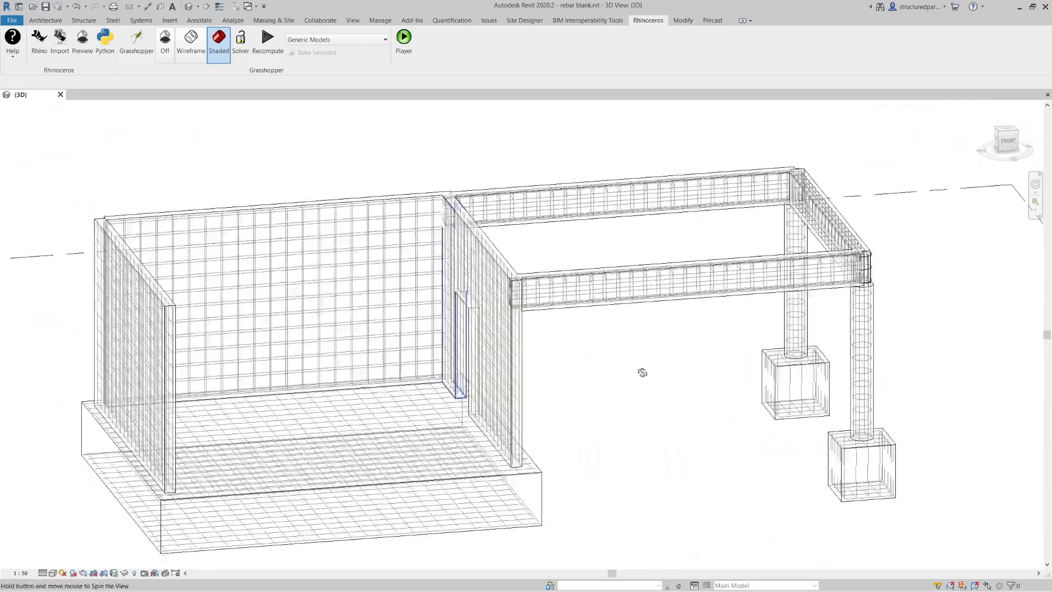
{"action": "left_click_drag", "start_coordinate": [642, 373], "coordinate": [759, 309]}
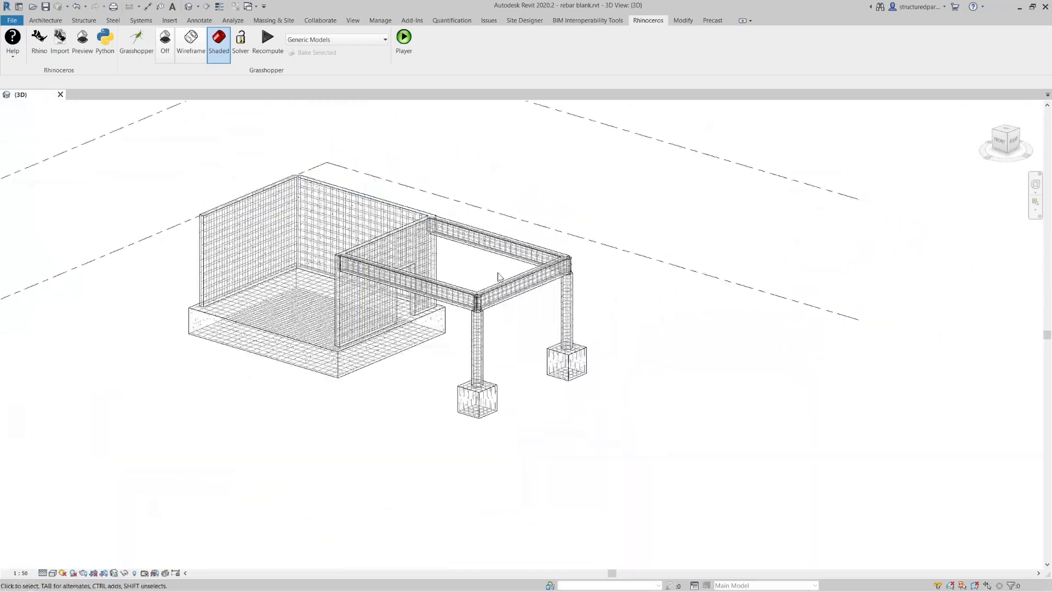
{"action": "left_click_drag", "start_coordinate": [497, 275], "coordinate": [525, 292]}
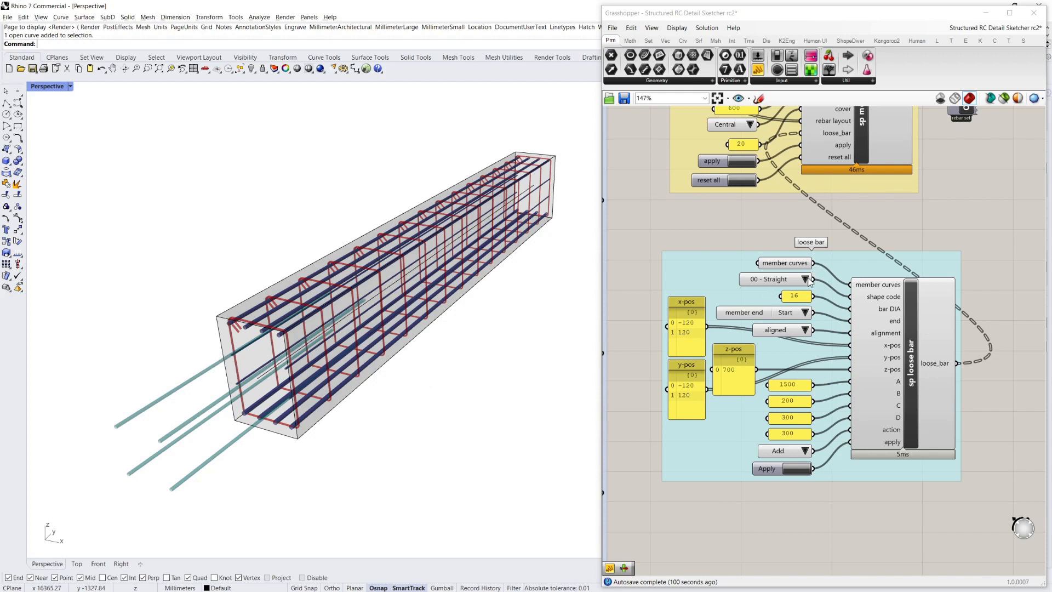
Step: Try the beam's loose bars as 12 - L-bar, 13 - Hook and 21 - Double L shape codes
{"action": "left_click", "coordinate": [807, 279]}
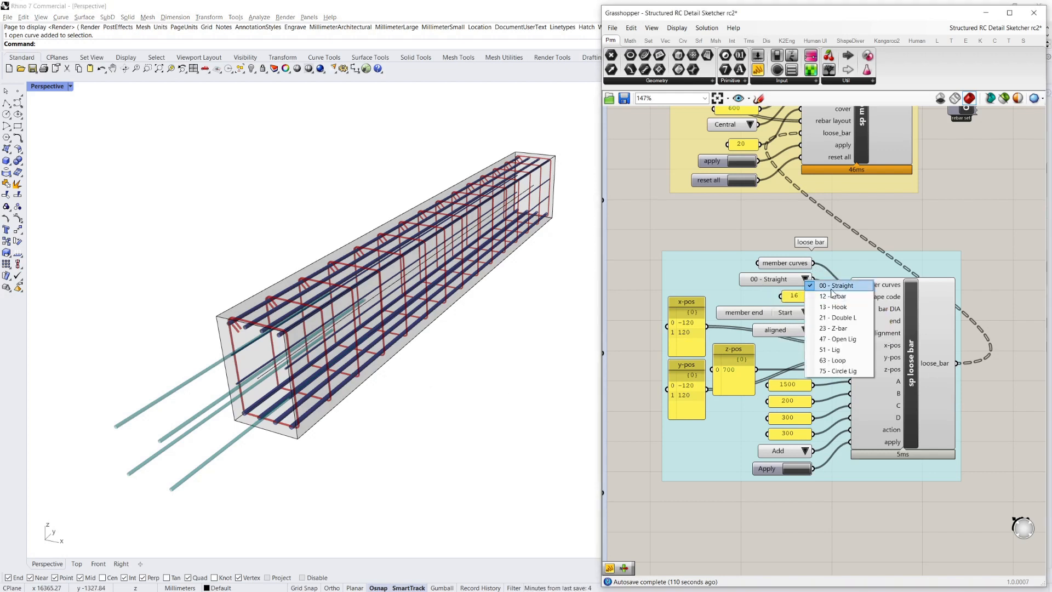
{"action": "mouse_move", "coordinate": [841, 296]}
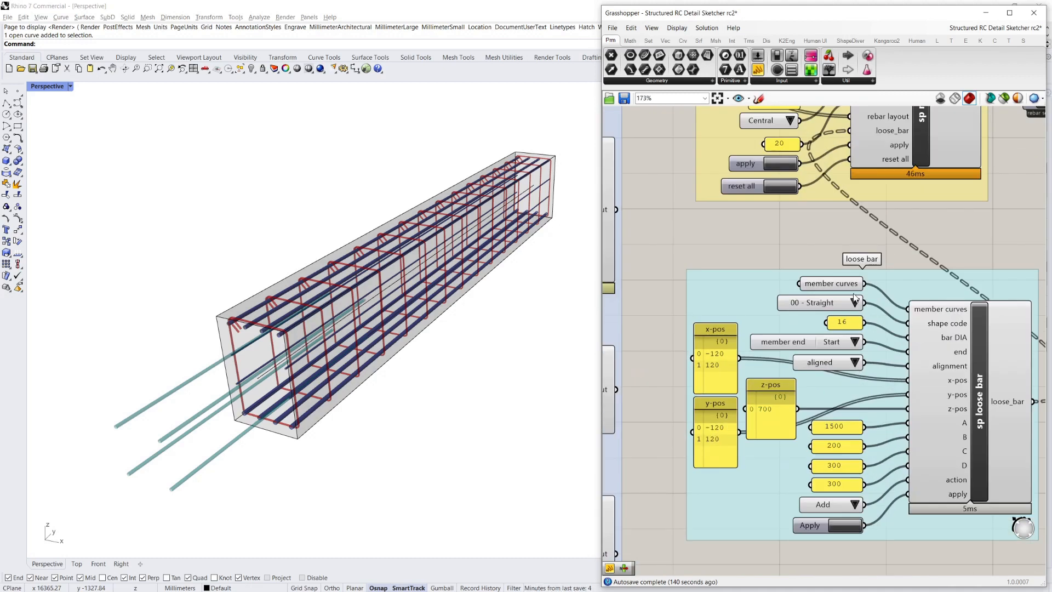
{"action": "left_click", "coordinate": [819, 302]}
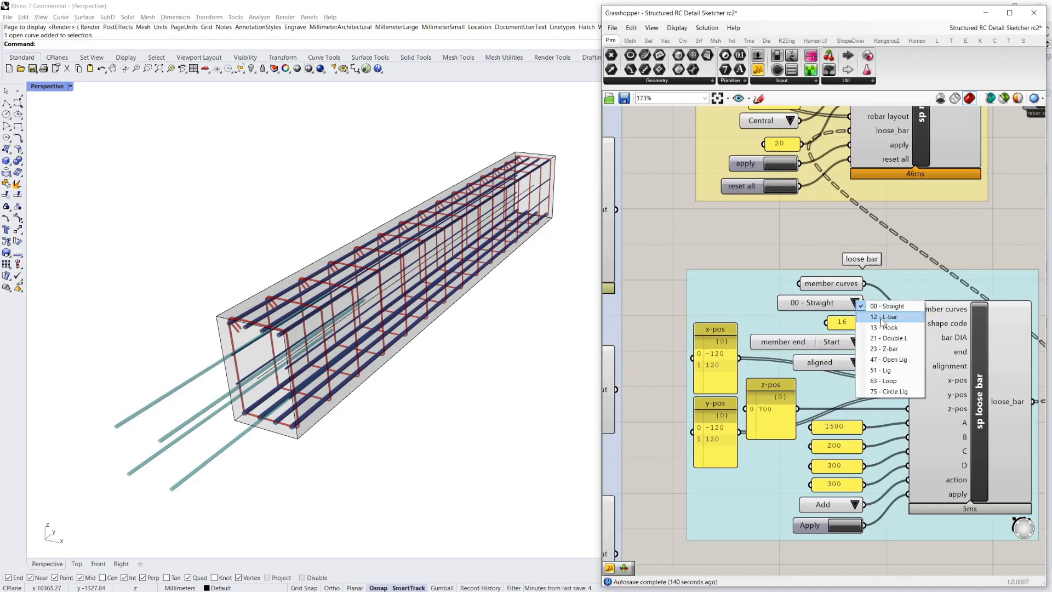
{"action": "left_click", "coordinate": [882, 317]}
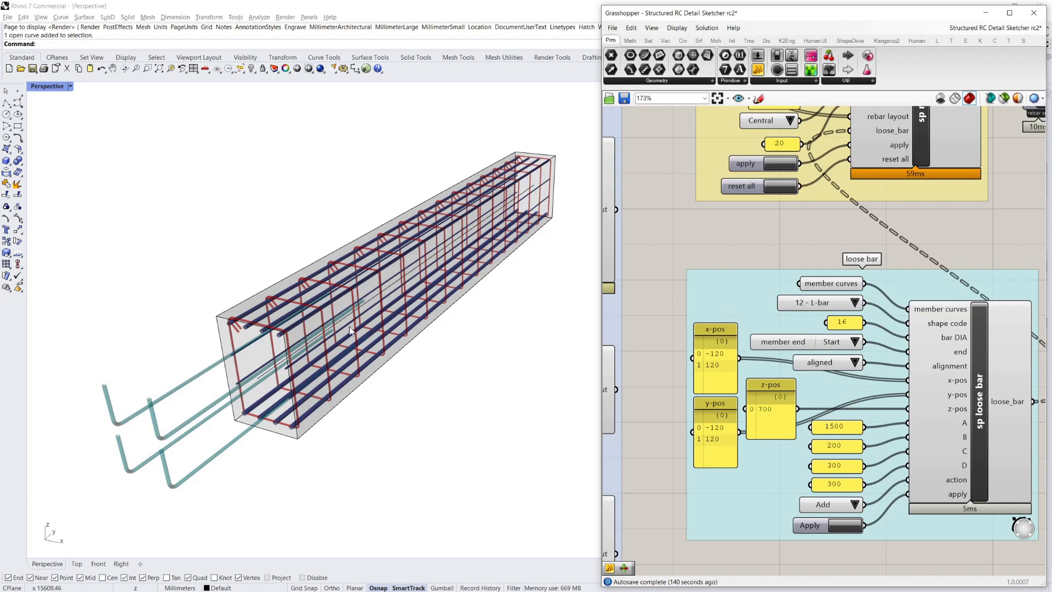
{"action": "left_click", "coordinate": [849, 302]}
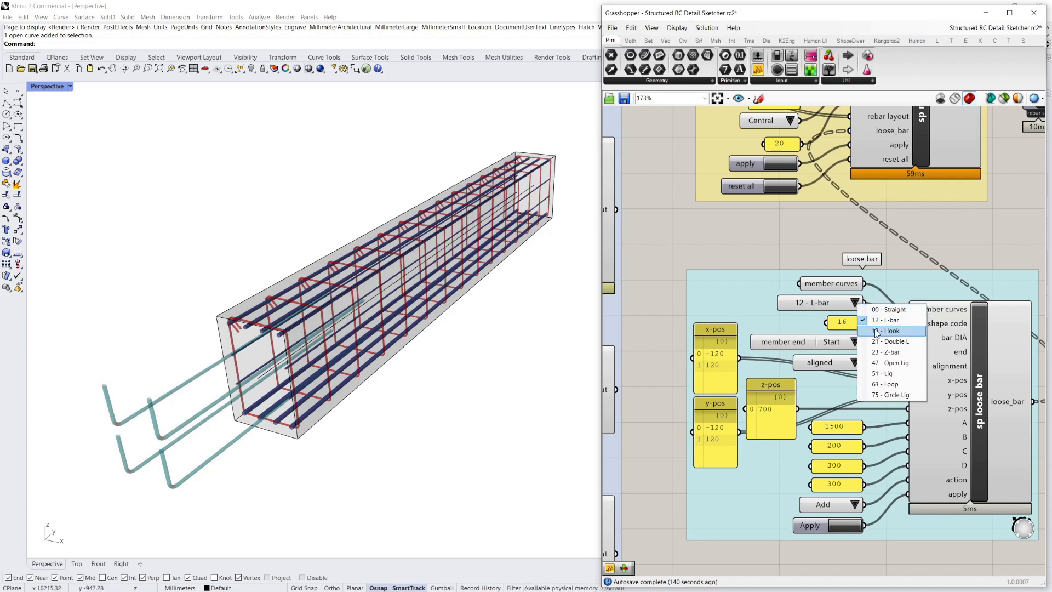
{"action": "left_click", "coordinate": [887, 331]}
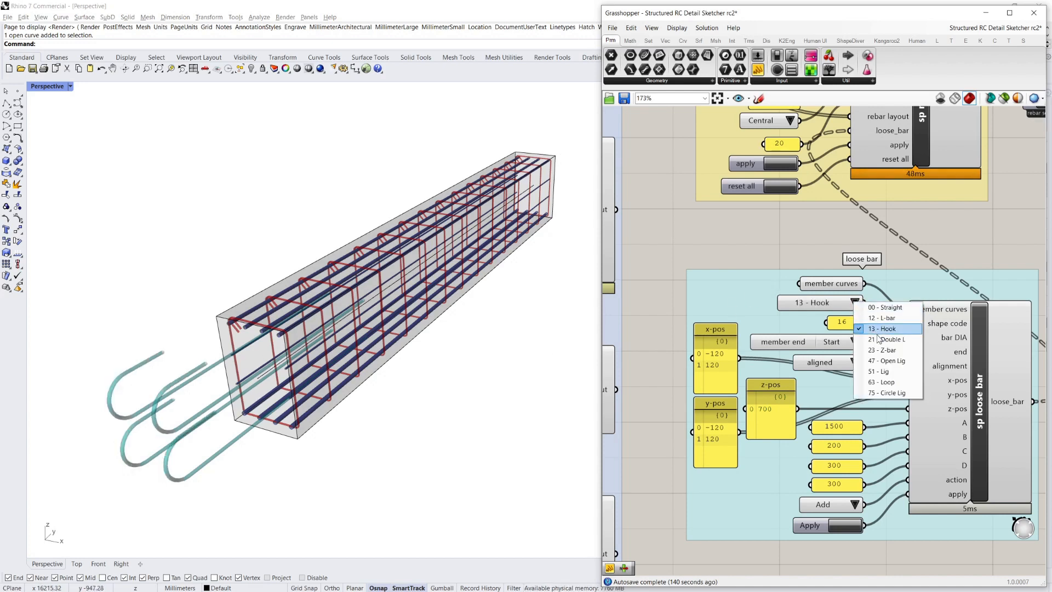
{"action": "left_click", "coordinate": [889, 340]}
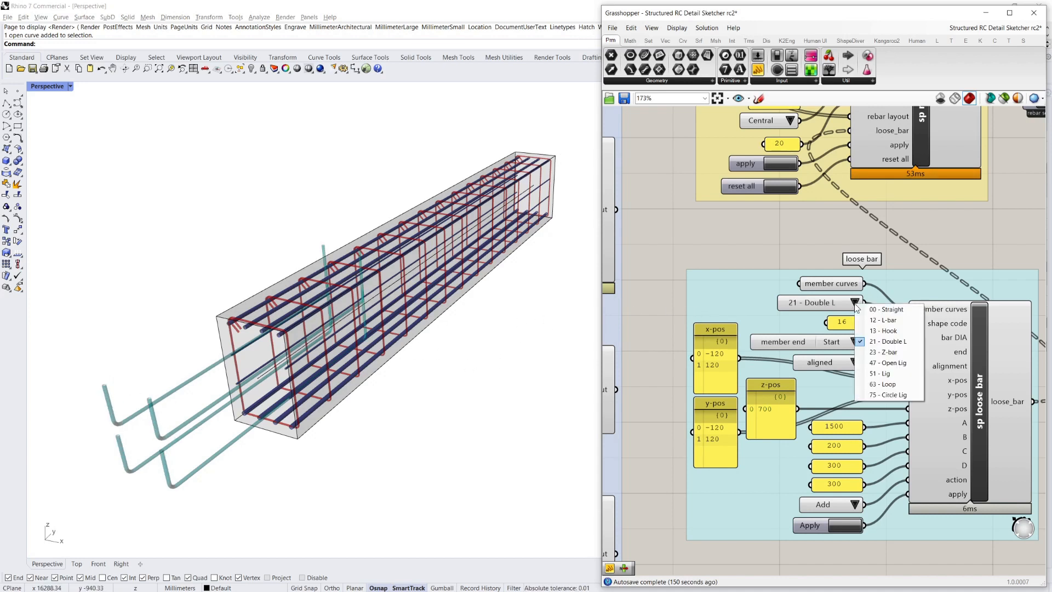
Step: Bring the shape code chart image into view on the canvas
{"action": "left_click", "coordinate": [883, 352]}
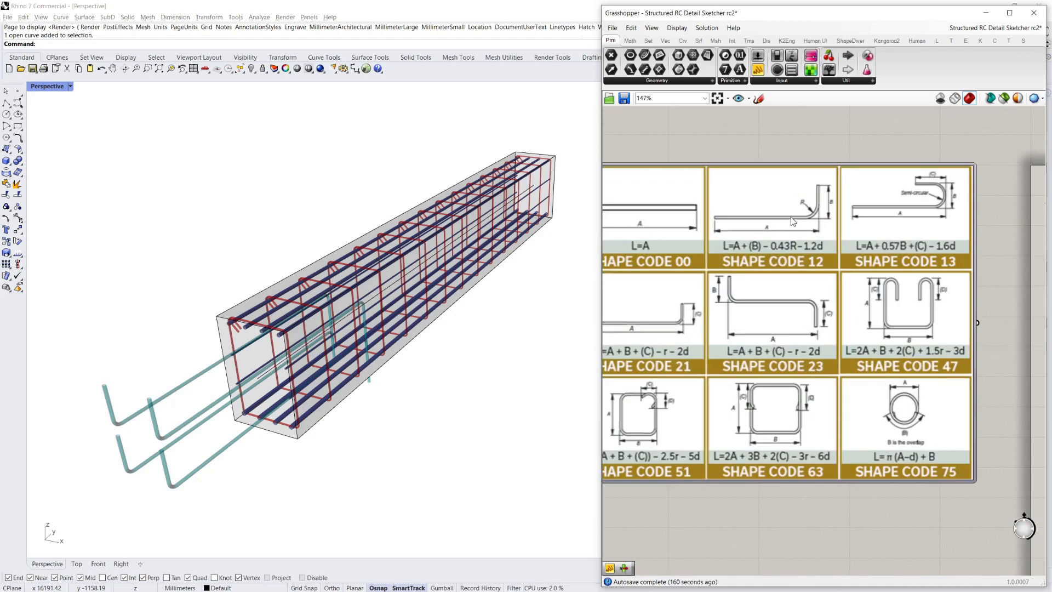
{"action": "scroll", "scroll_direction": "down", "scroll_amount": 3}
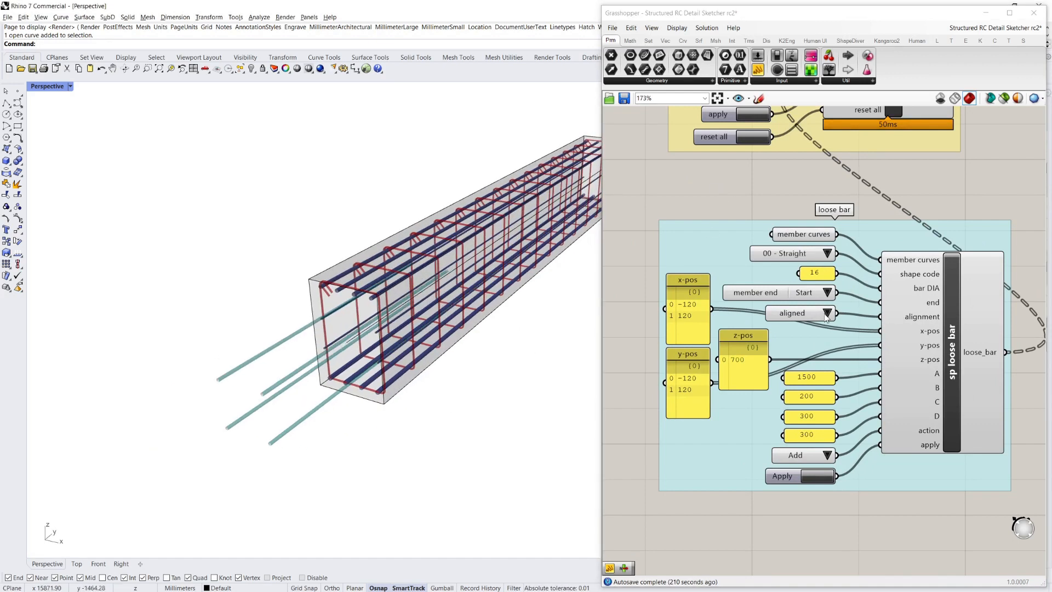
Step: Run the loose bars transverse with A length 300 and shape them as 21 - Double L
{"action": "left_click", "coordinate": [825, 313]}
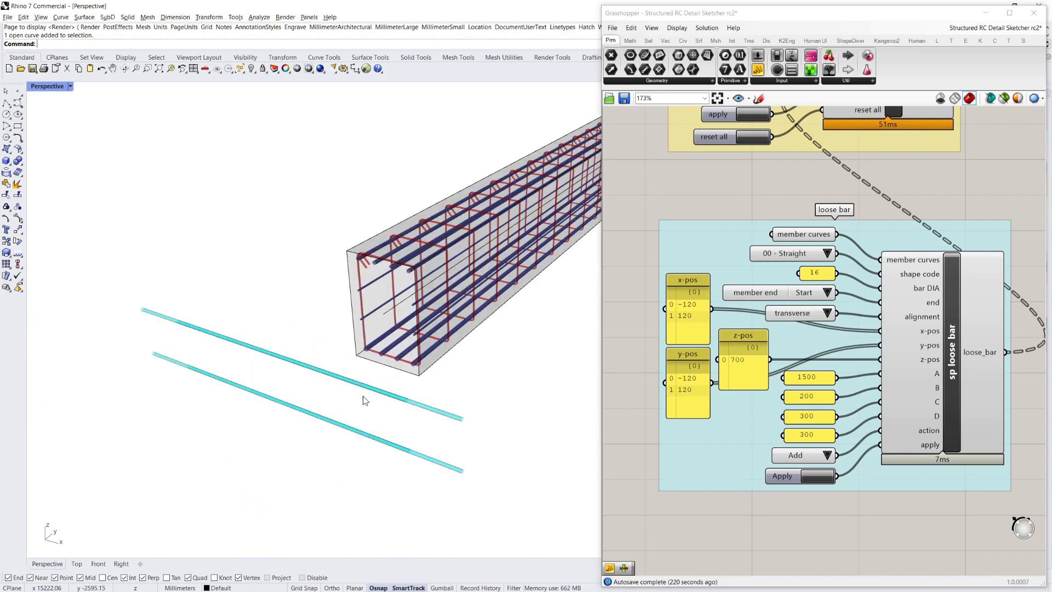
{"action": "mouse_move", "coordinate": [630, 337]}
{"action": "type", "text": "0"}
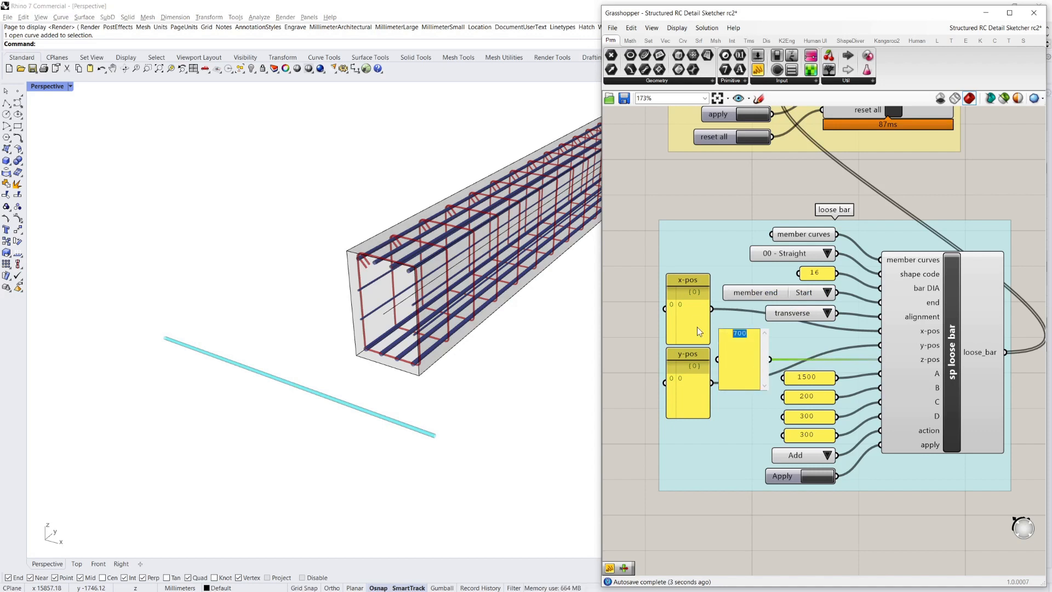
{"action": "mouse_move", "coordinate": [751, 365]}
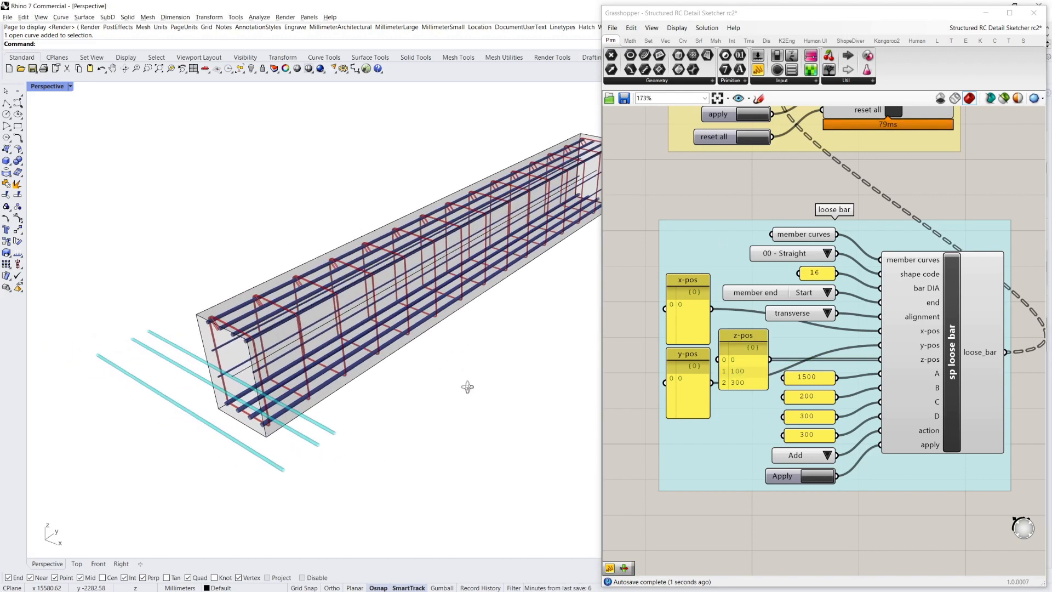
{"action": "double_click", "coordinate": [809, 377]}
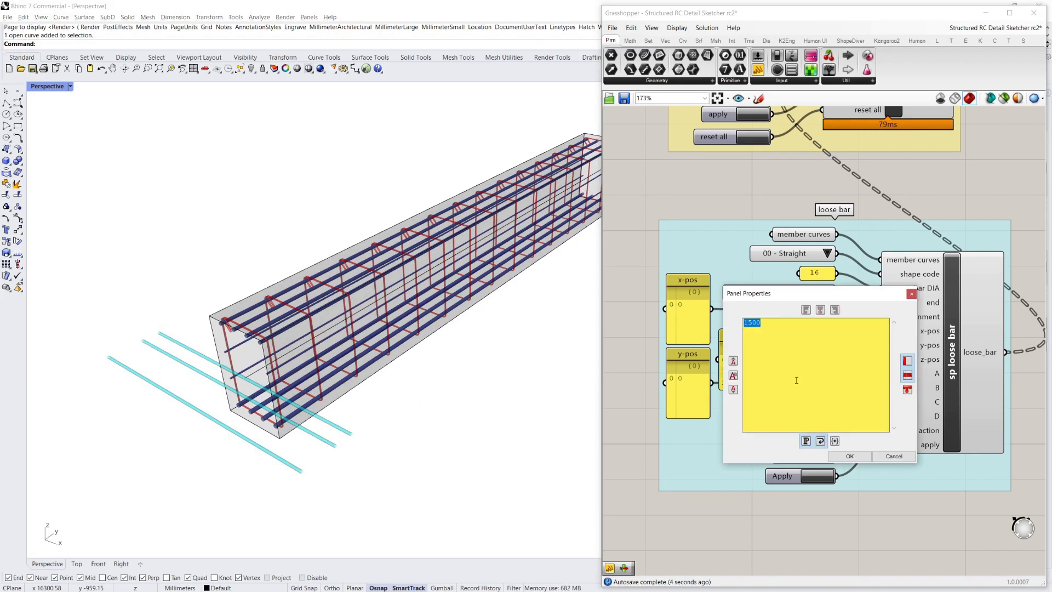
{"action": "mouse_move", "coordinate": [743, 339]}
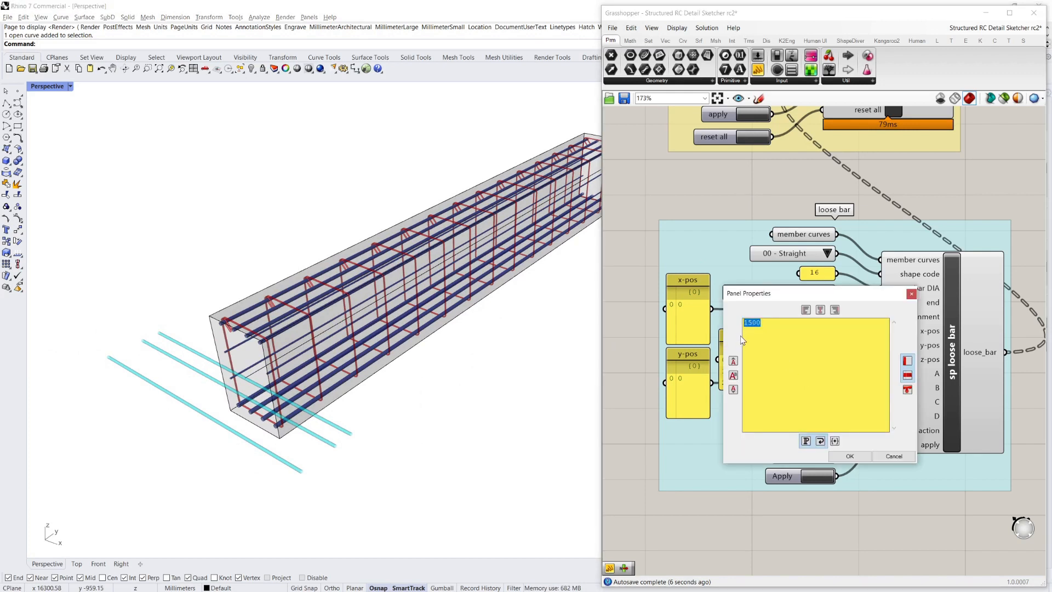
{"action": "left_click", "coordinate": [849, 456]}
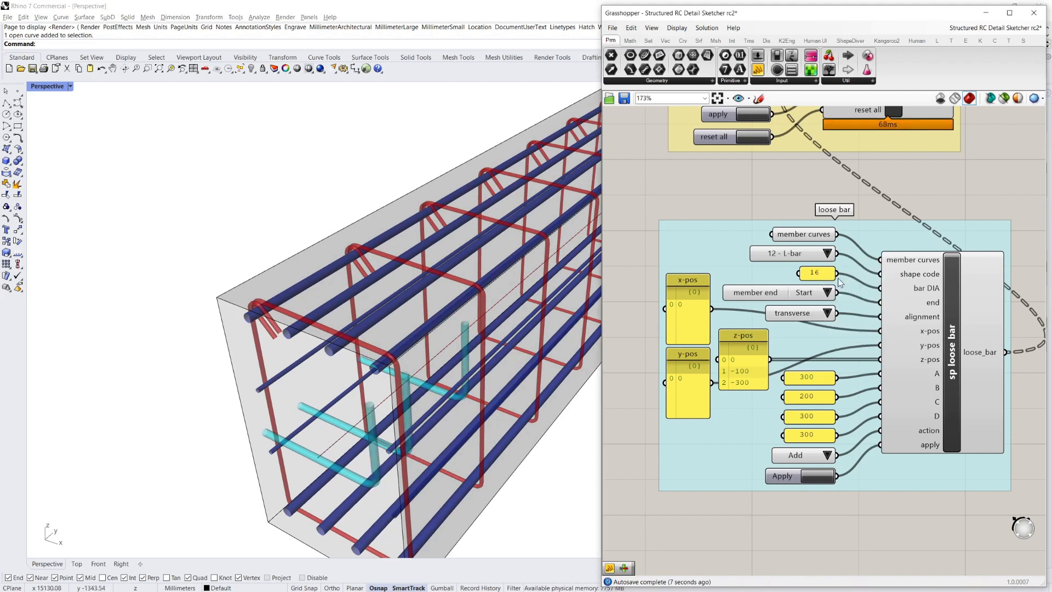
{"action": "left_click", "coordinate": [826, 254]}
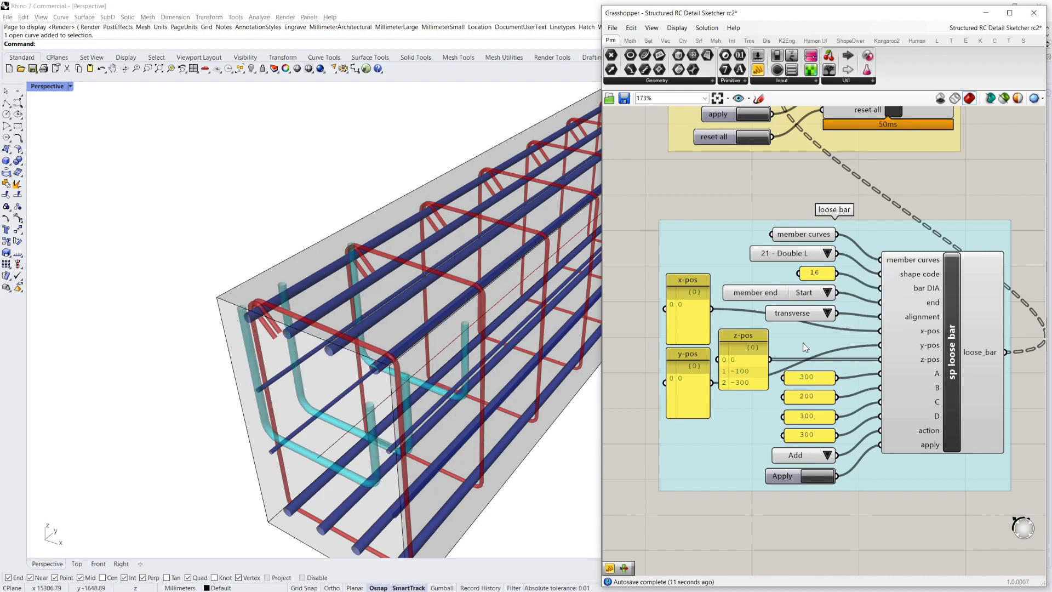
{"action": "left_click", "coordinate": [833, 253]}
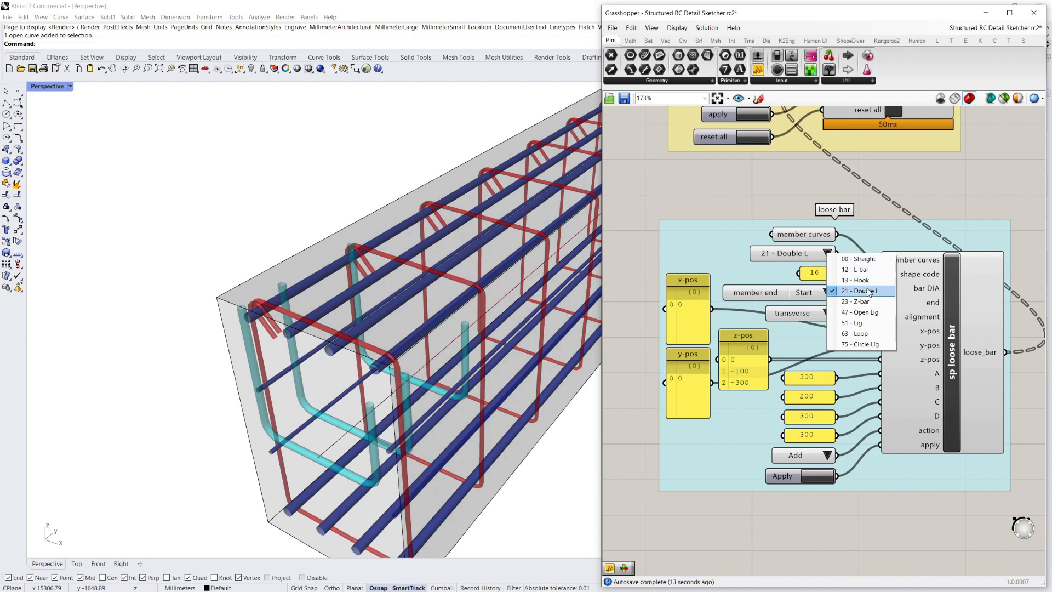
Step: Set the loose bar diameter to 12 and the shape code to 51 - Lig
{"action": "left_click", "coordinate": [859, 311]}
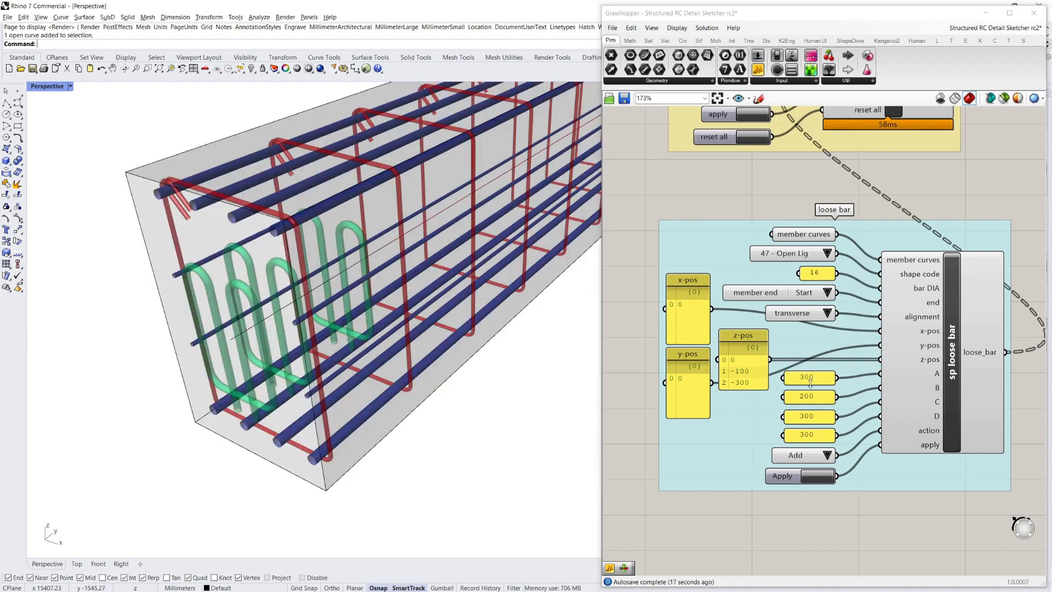
{"action": "double_click", "coordinate": [816, 273]}
{"action": "type", "text": "12"}
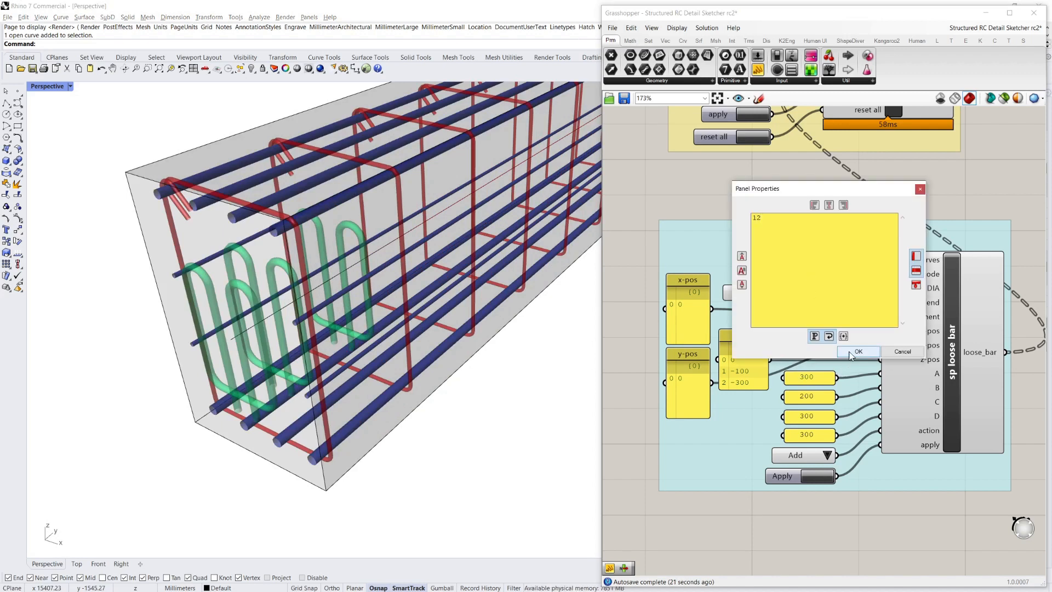
{"action": "left_click", "coordinate": [859, 351]}
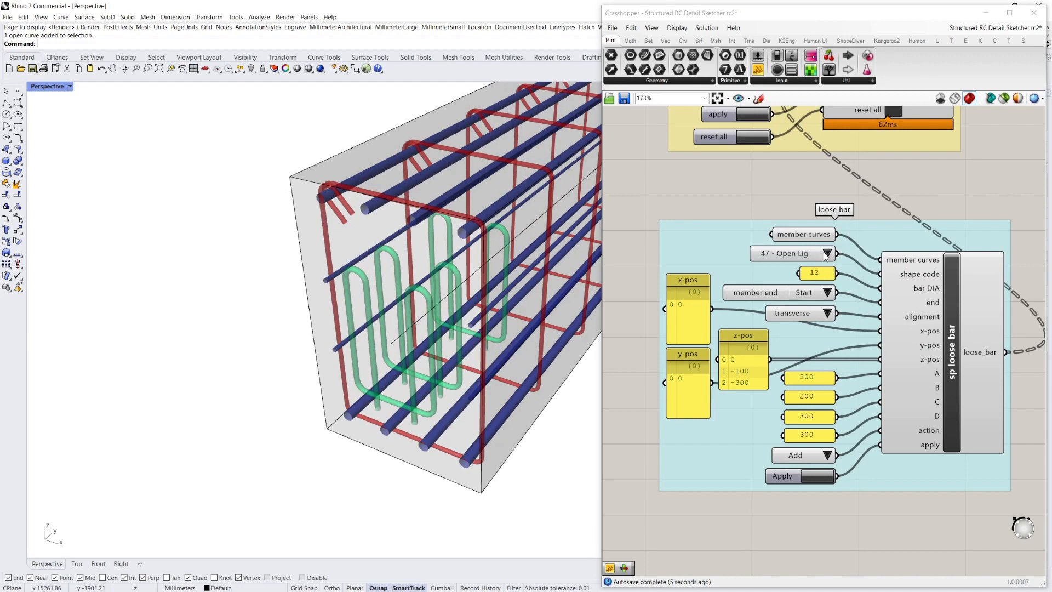
{"action": "left_click", "coordinate": [826, 254]}
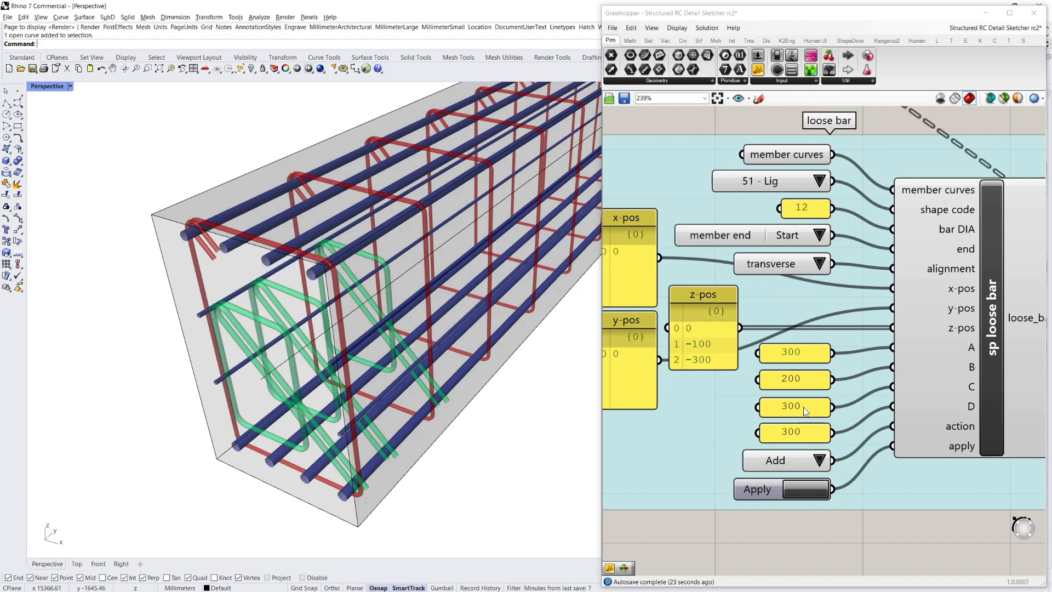
Step: Set the lig's C and D dimensions to 100 each
{"action": "double_click", "coordinate": [793, 406]}
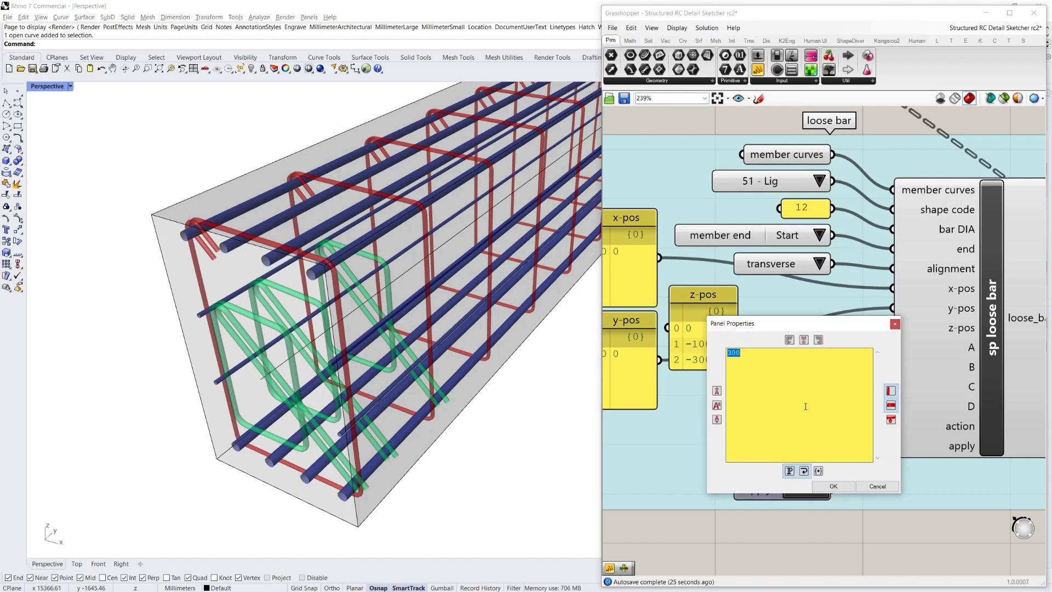
{"action": "type", "text": "100"}
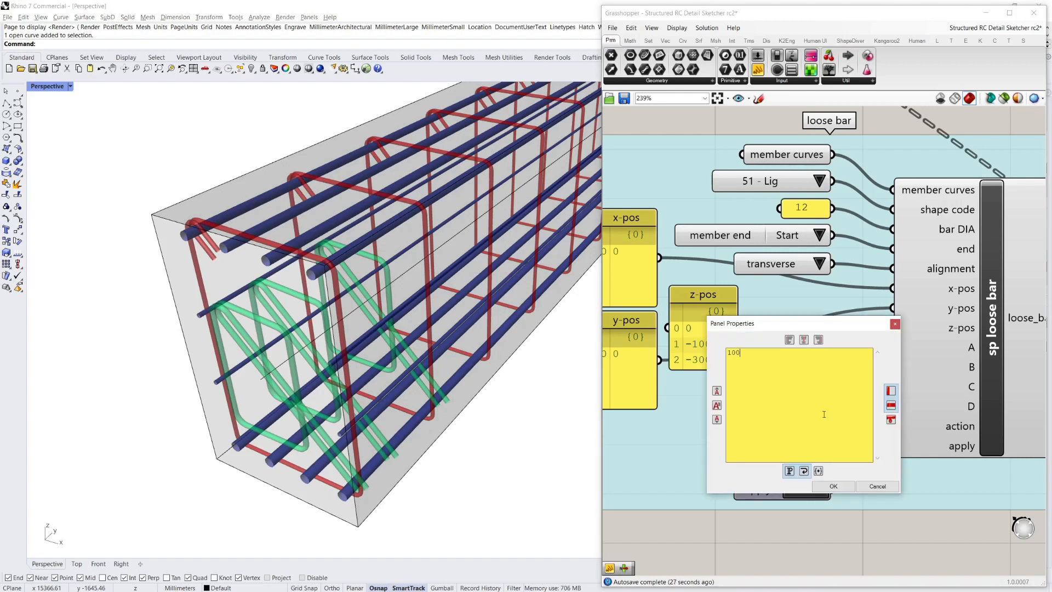
{"action": "left_click", "coordinate": [832, 487]}
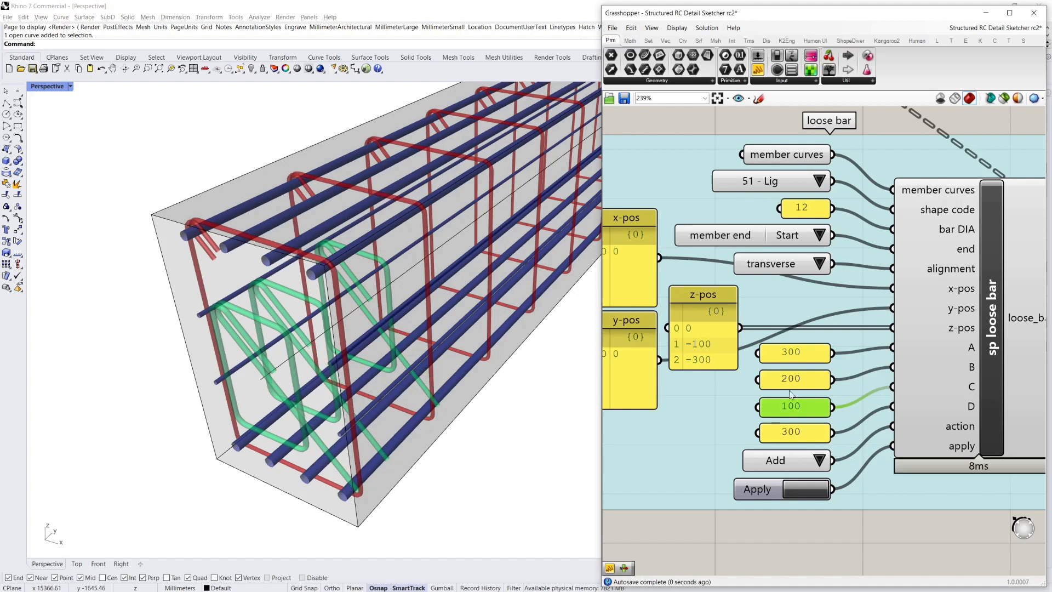
{"action": "double_click", "coordinate": [795, 405]}
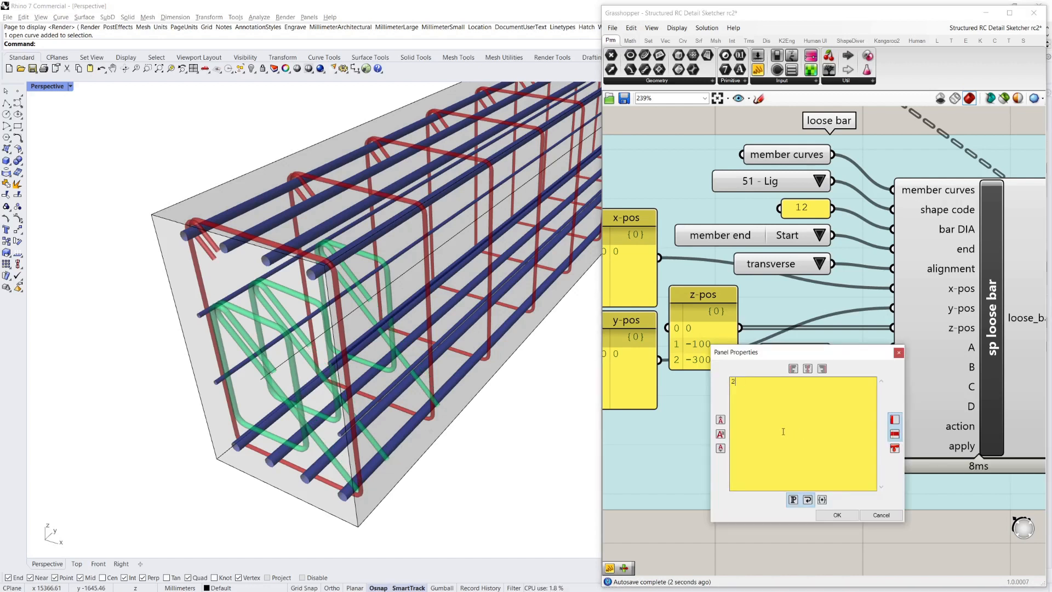
{"action": "type", "text": "100"}
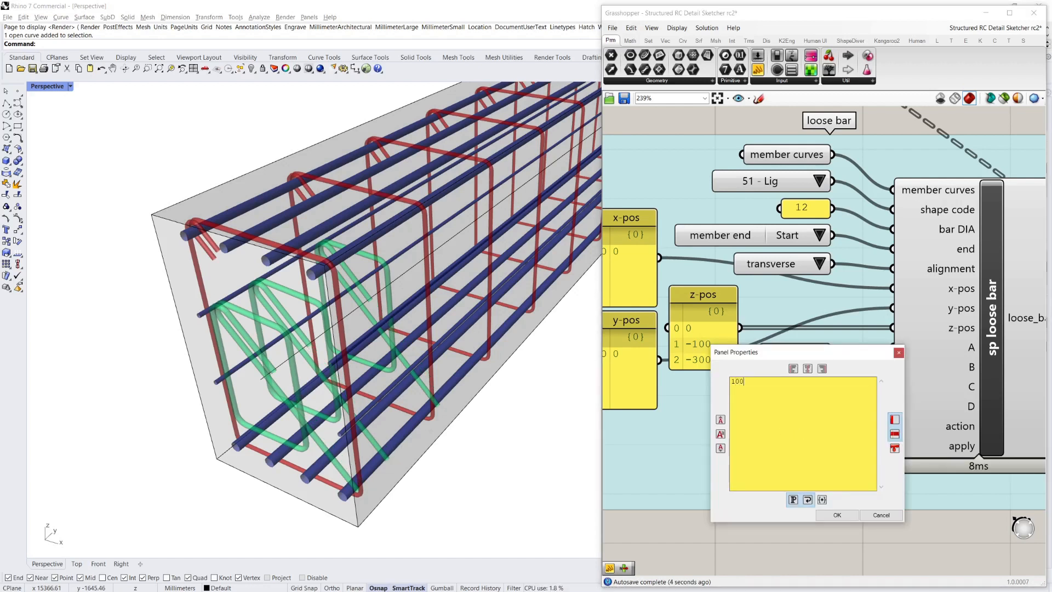
{"action": "left_click", "coordinate": [837, 515]}
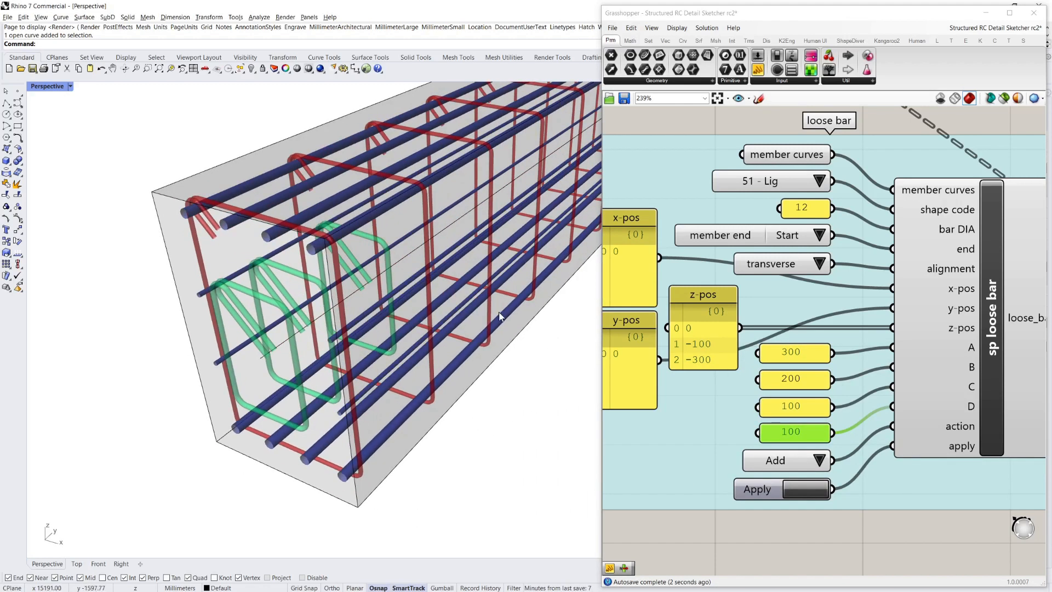
Step: Set the lig's A length to 500 and B dimension to 300
{"action": "double_click", "coordinate": [794, 353]}
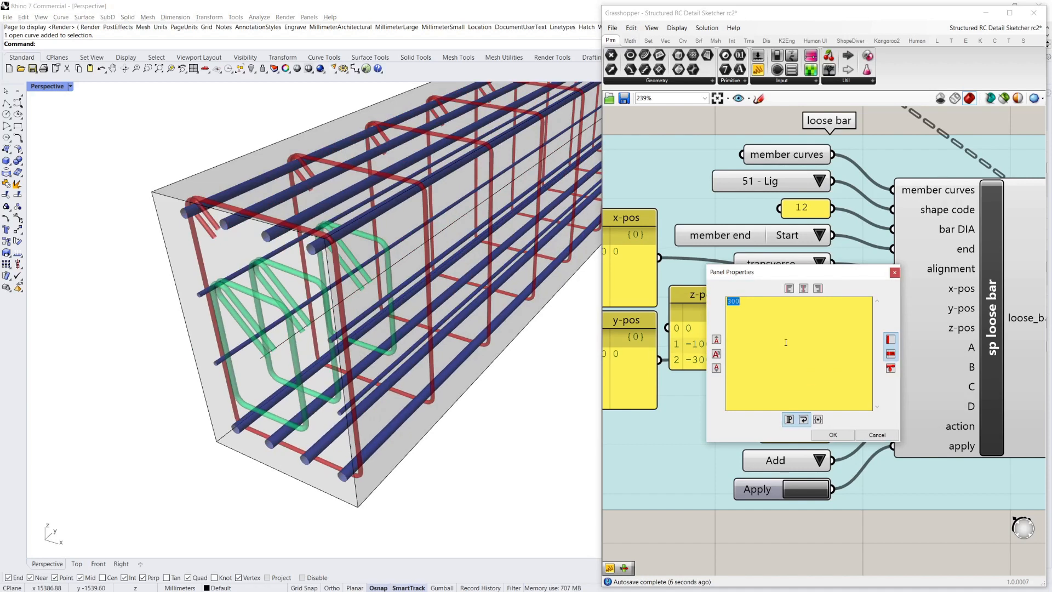
{"action": "left_click", "coordinate": [833, 435]}
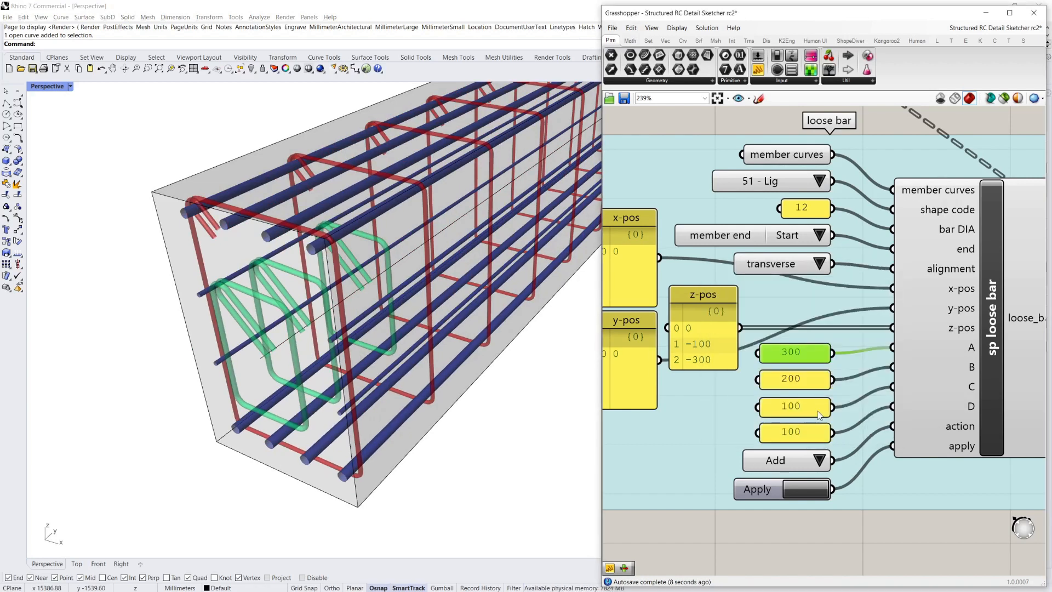
{"action": "double_click", "coordinate": [794, 378]}
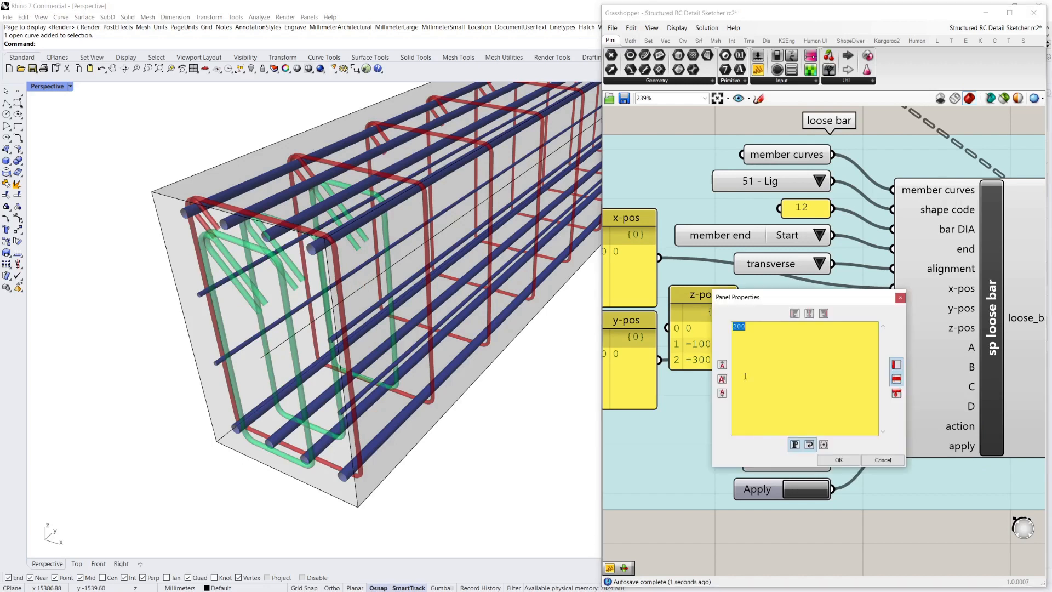
{"action": "type", "text": "3"}
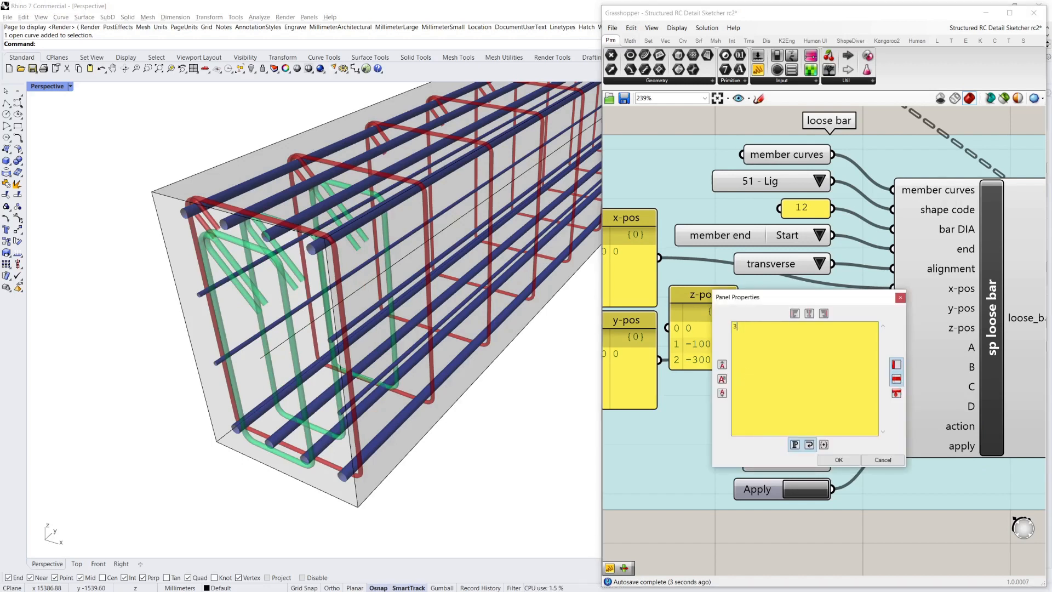
{"action": "left_click", "coordinate": [839, 459]}
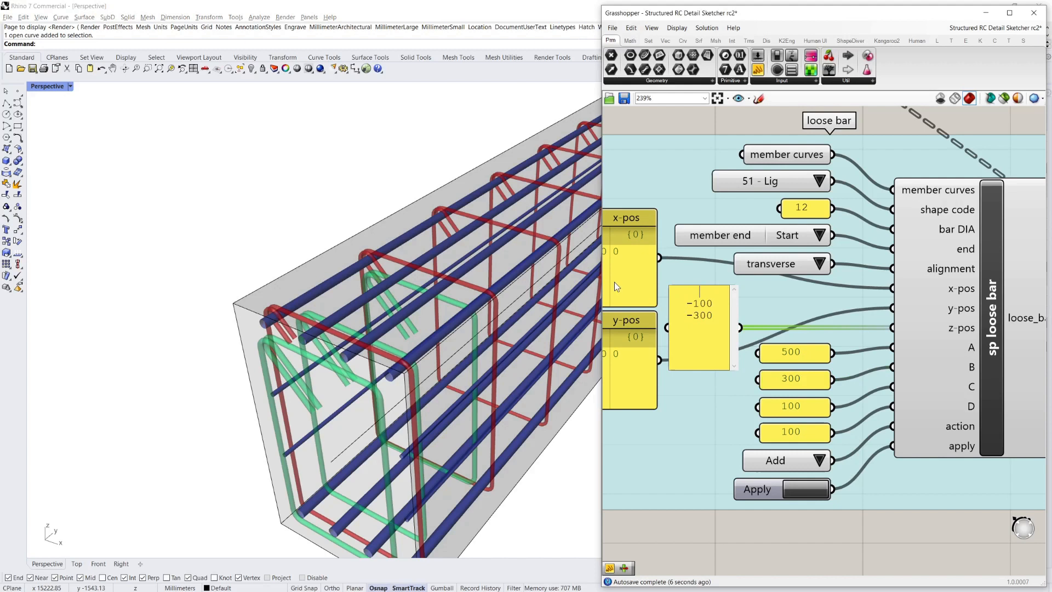
{"action": "mouse_move", "coordinate": [321, 188]}
{"action": "type", "text": "-500"}
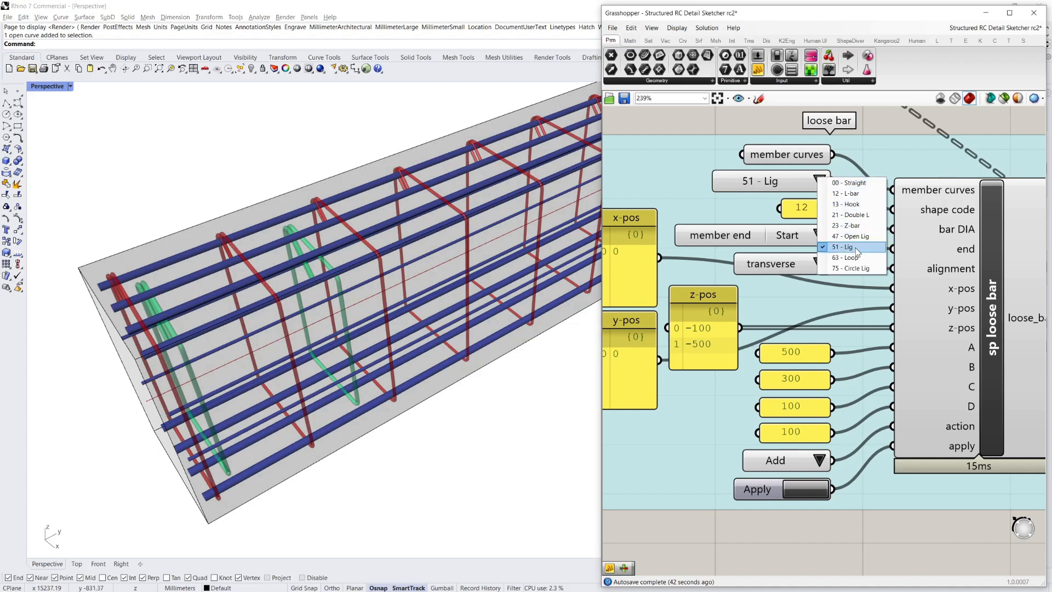
Step: Switch the loose links to 63 - Loop and then 75 - Circle Lig
{"action": "left_click", "coordinate": [844, 257]}
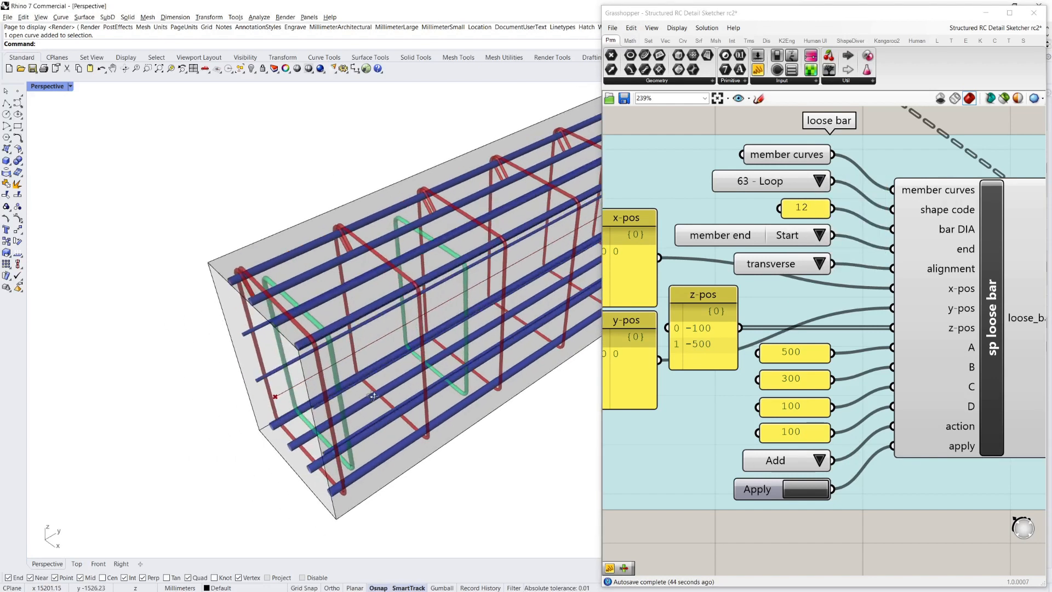
{"action": "left_click", "coordinate": [820, 180]}
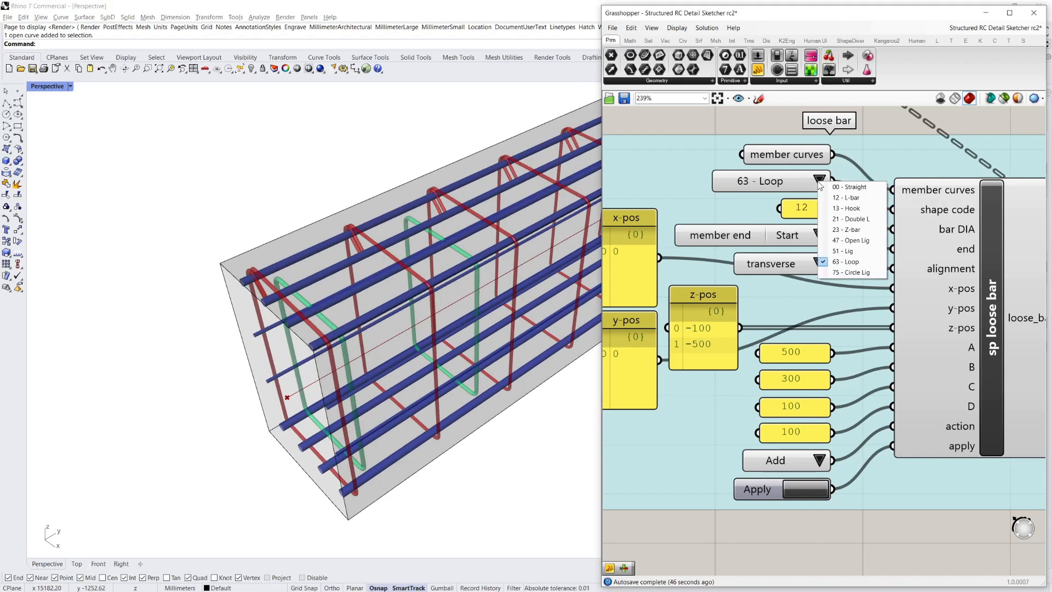
{"action": "left_click", "coordinate": [854, 271]}
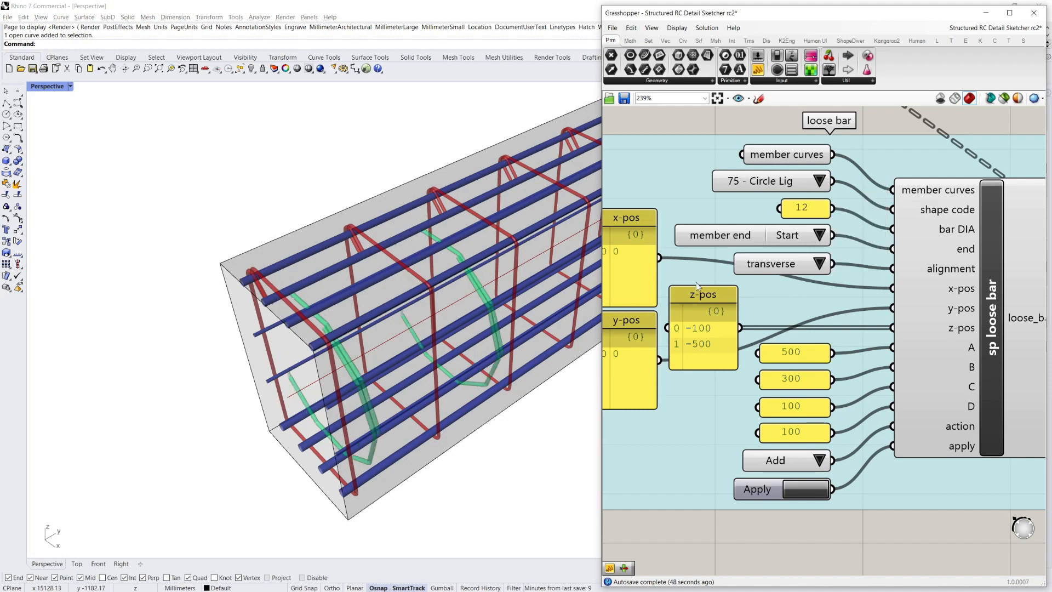
{"action": "left_click", "coordinate": [819, 181]}
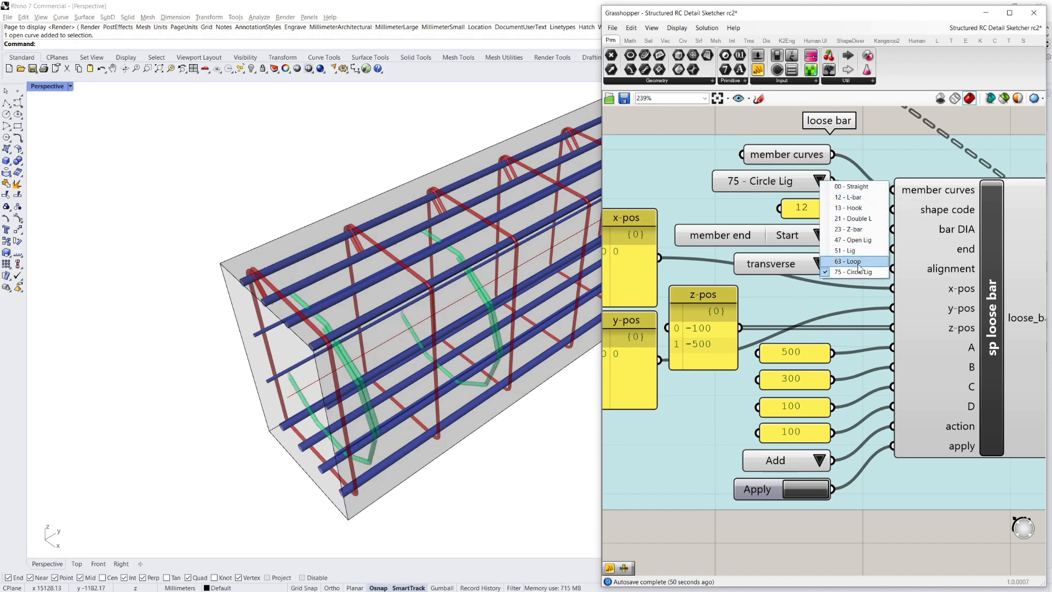